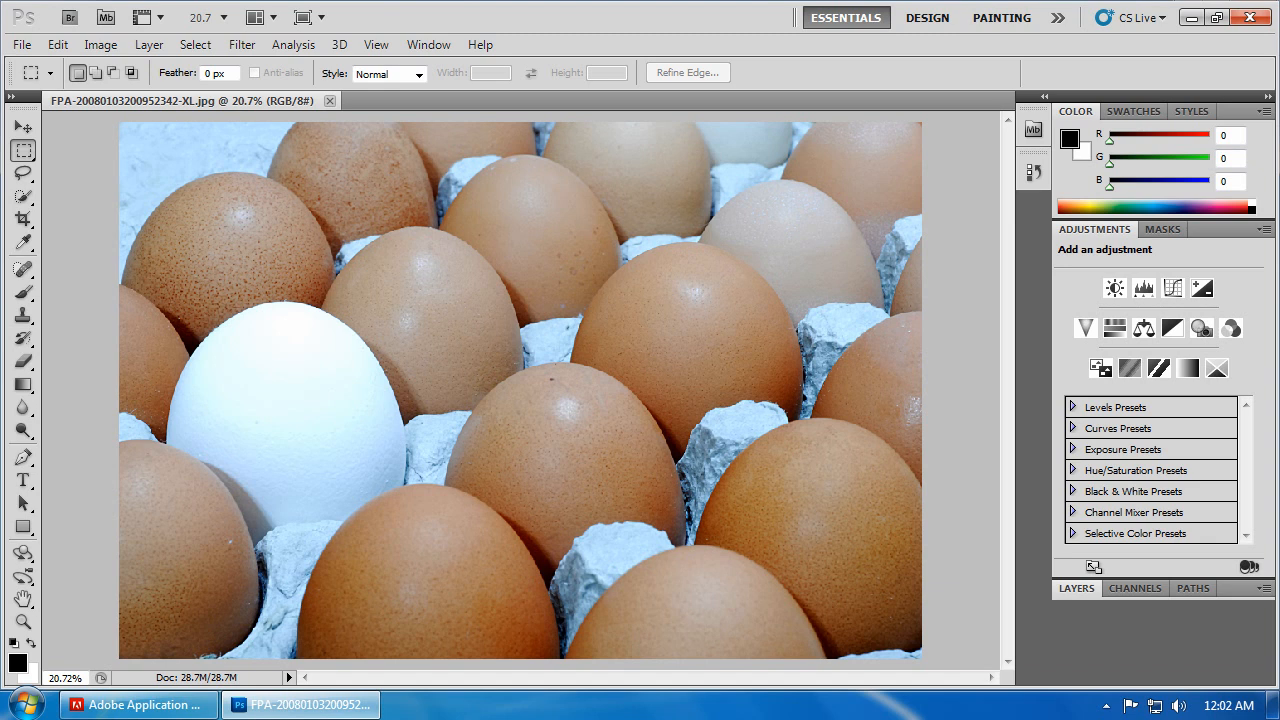
Switch to the Polygonal Lasso Tool from the Lasso tool flyout
left_click(23, 173)
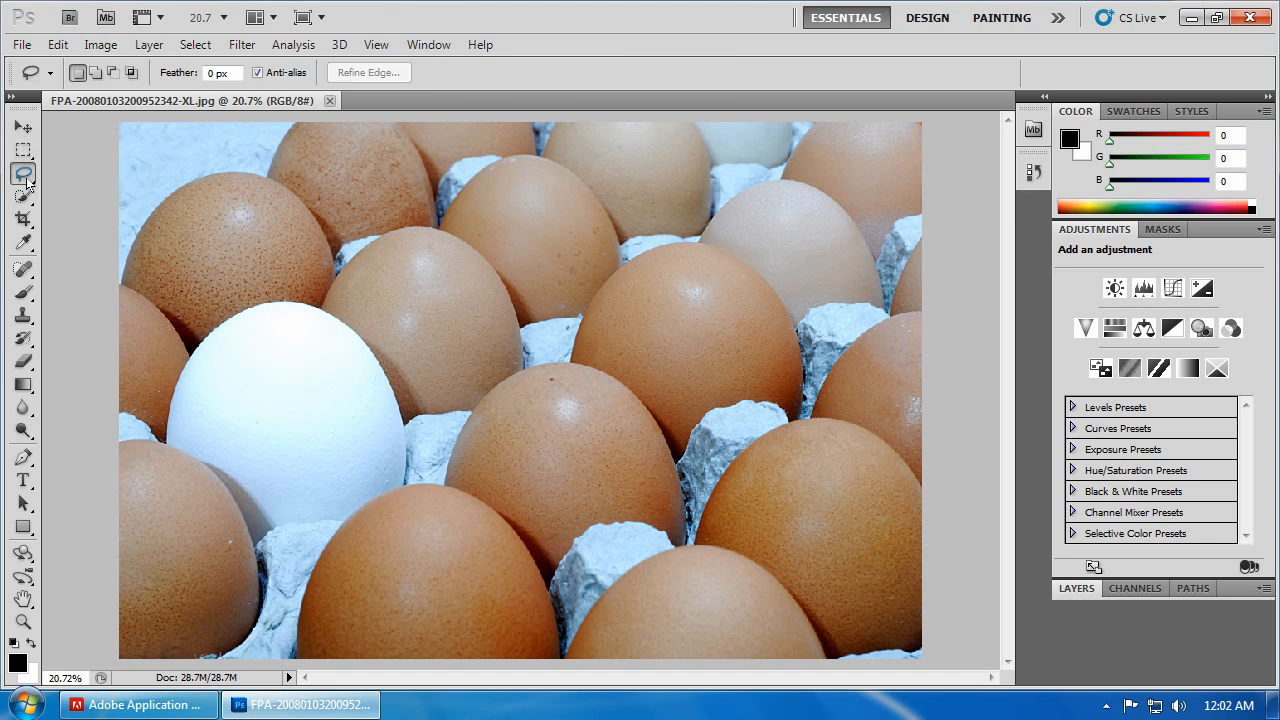
right_click(23, 172)
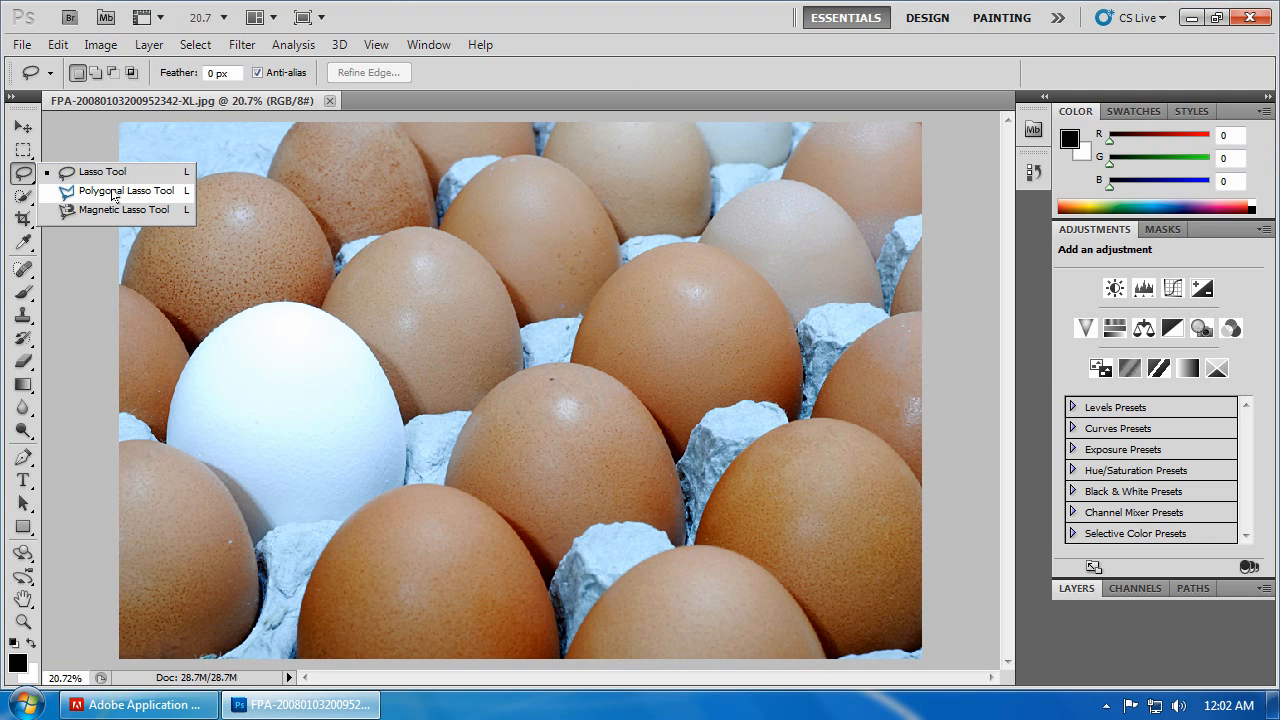
left_click(126, 191)
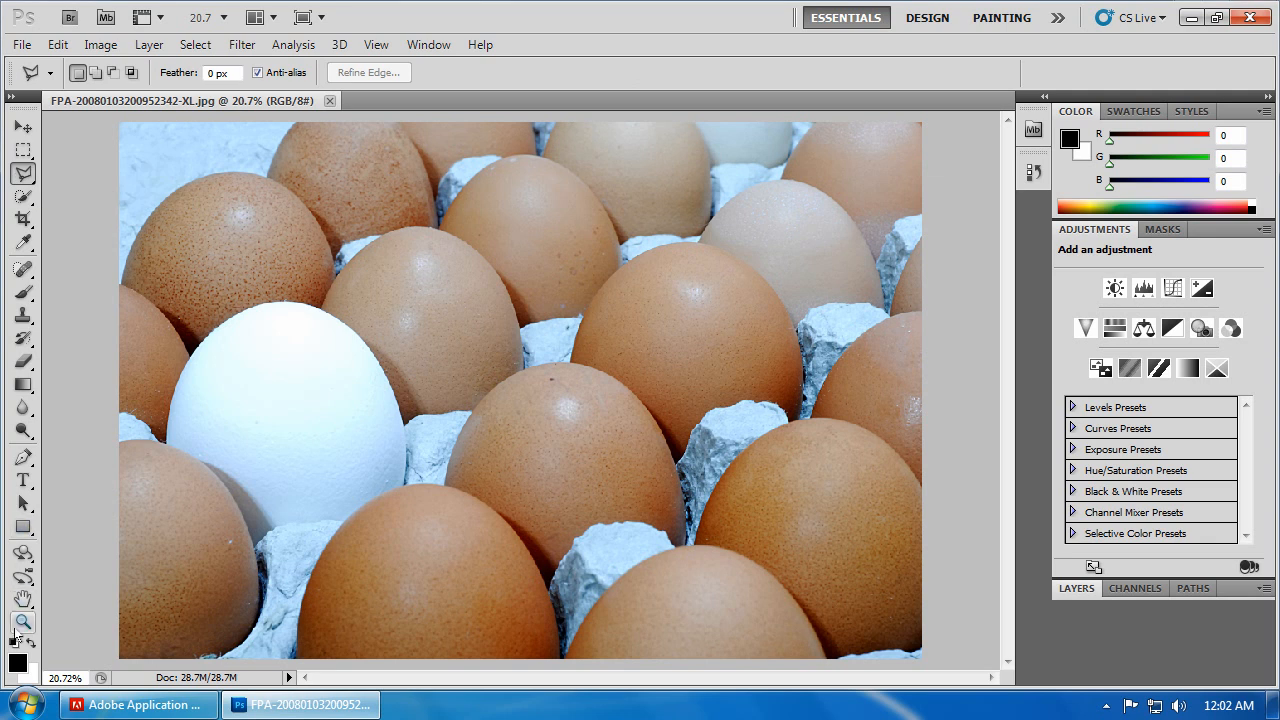
Zoom in to about 44% on the brown egg right of centre
left_click_drag(549, 232, 809, 440)
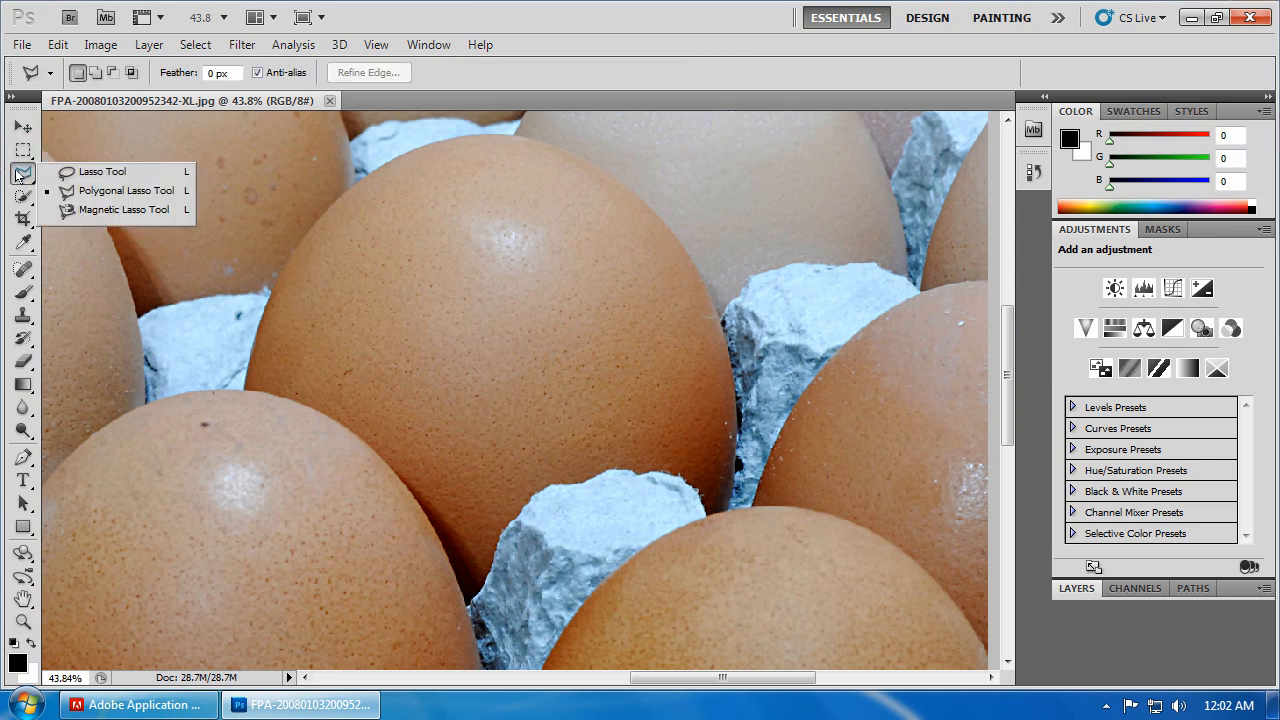
mouse_move(126, 191)
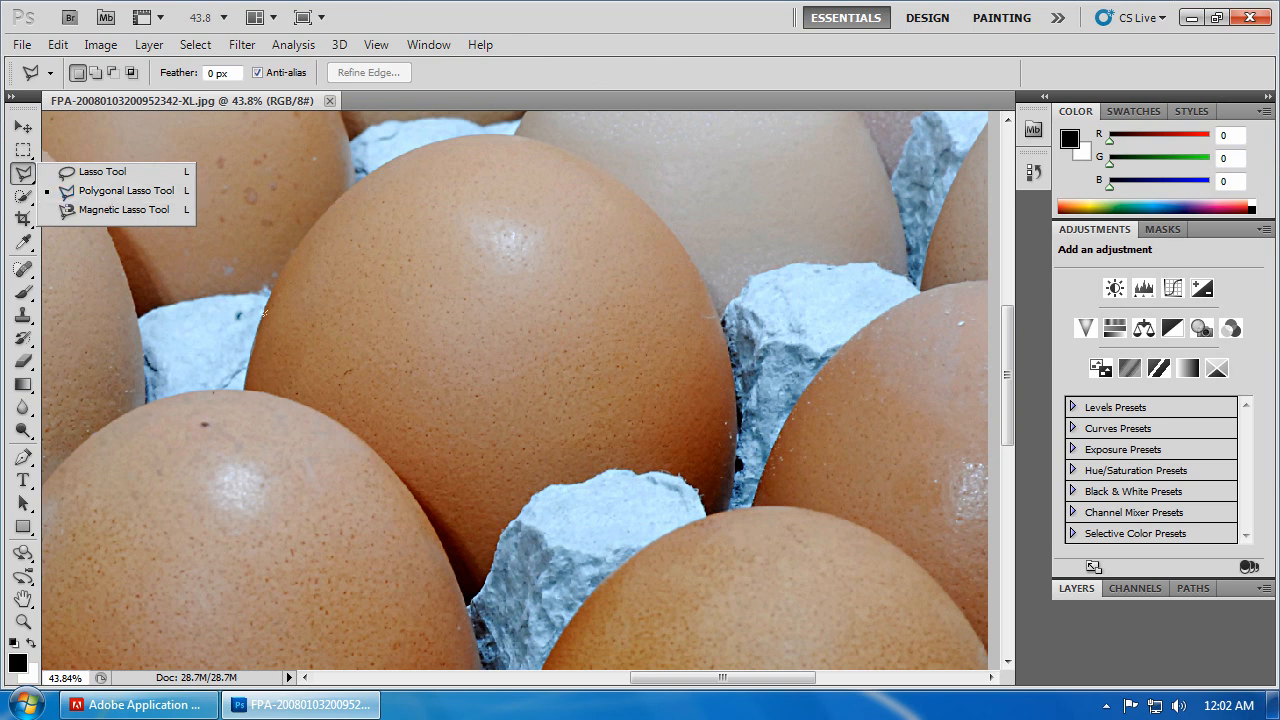
mouse_move(241, 351)
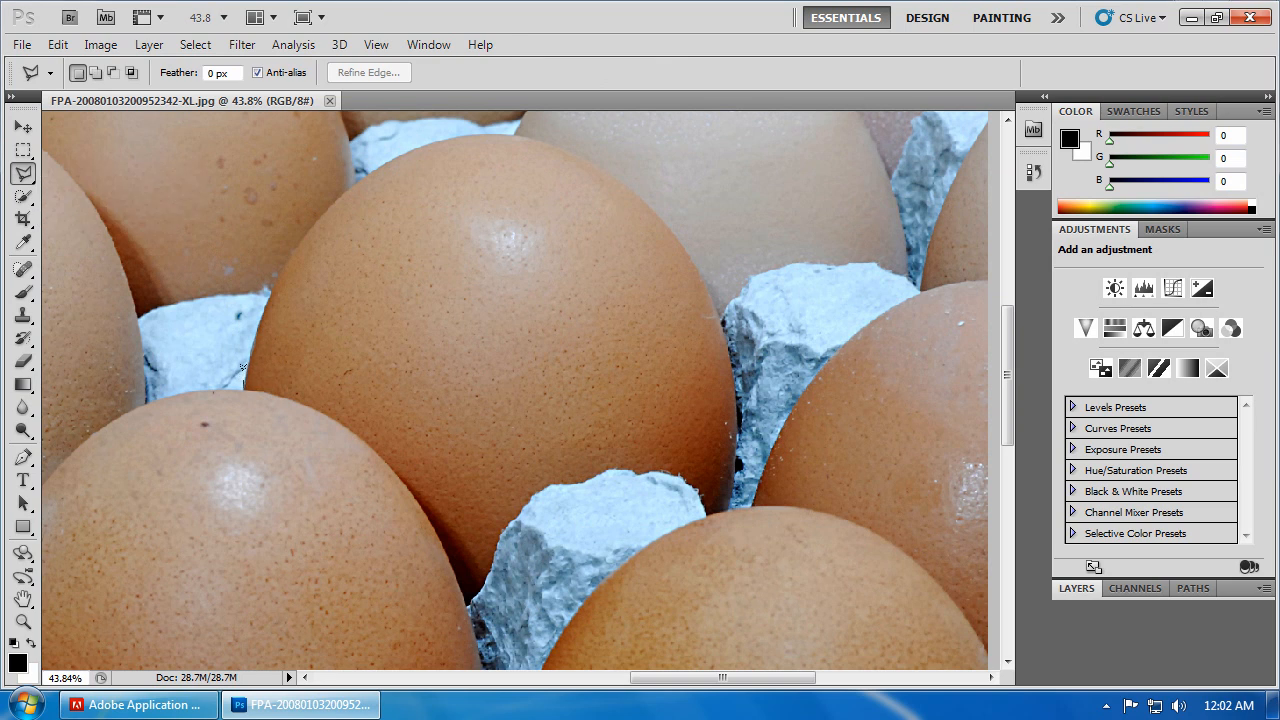
Begin the Polygonal Lasso outline along the egg's left, top and right edges
left_click_drag(243, 388, 222, 320)
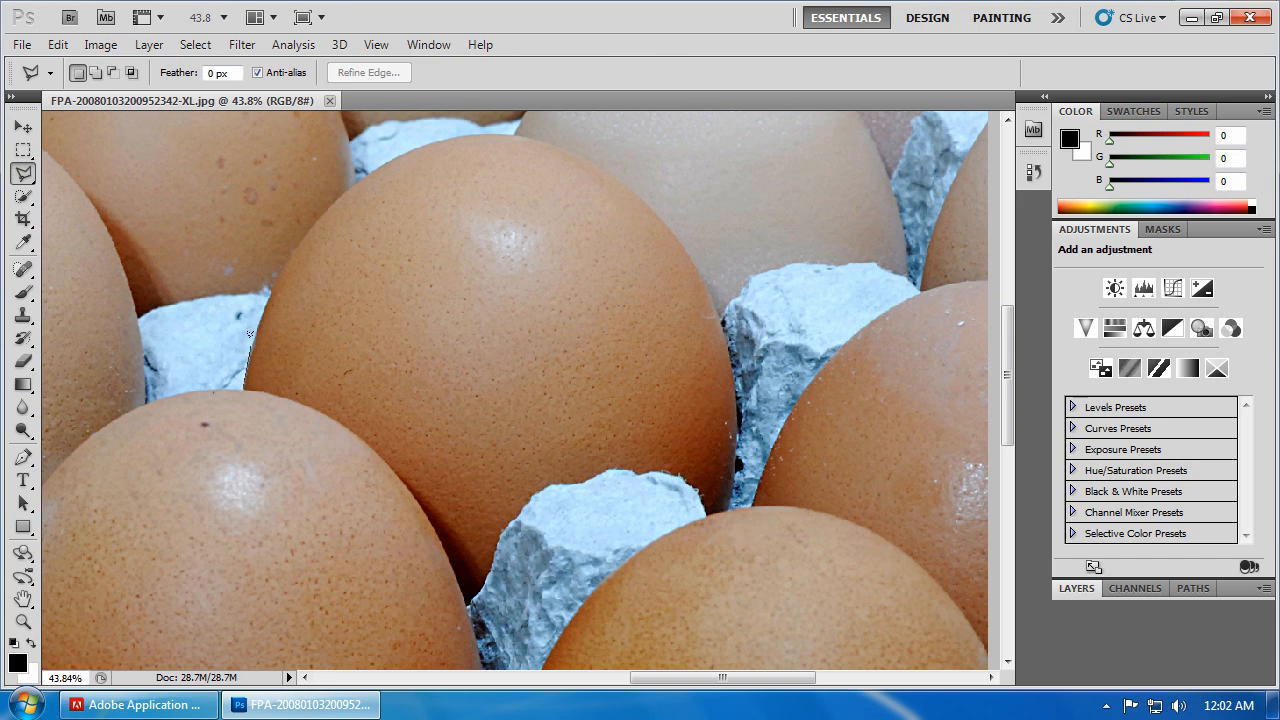
mouse_move(250, 338)
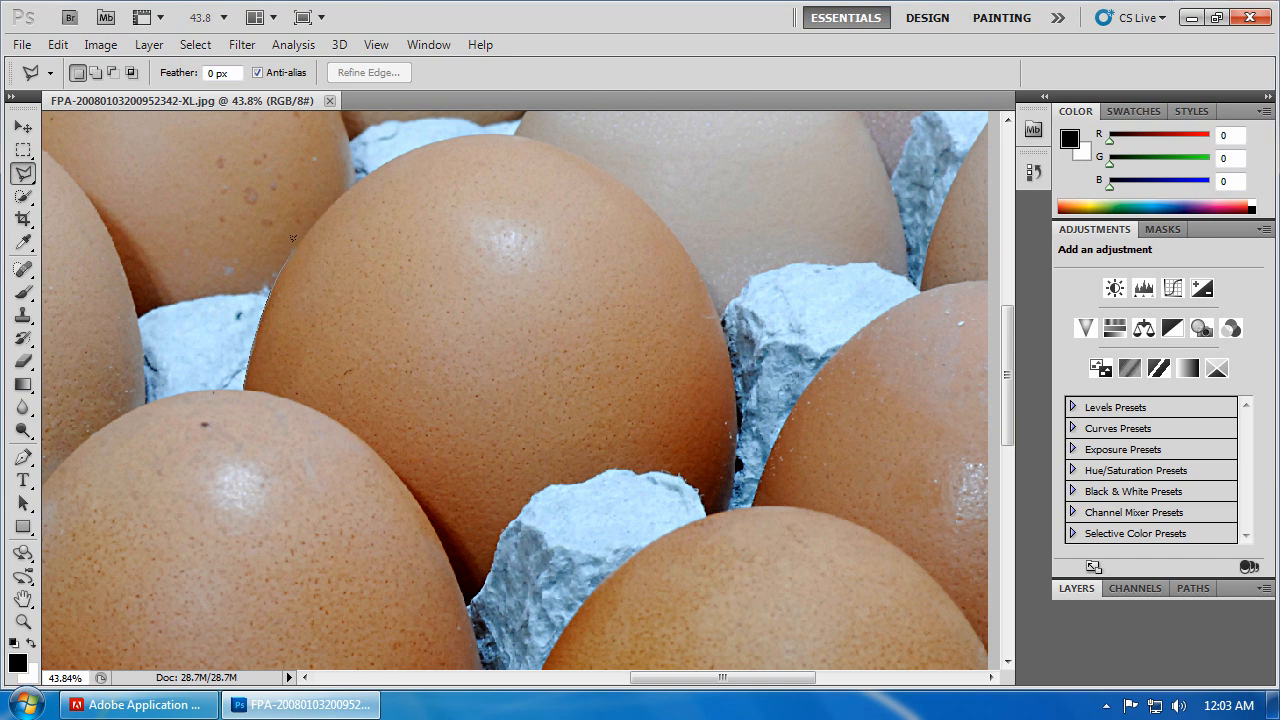
mouse_move(337, 188)
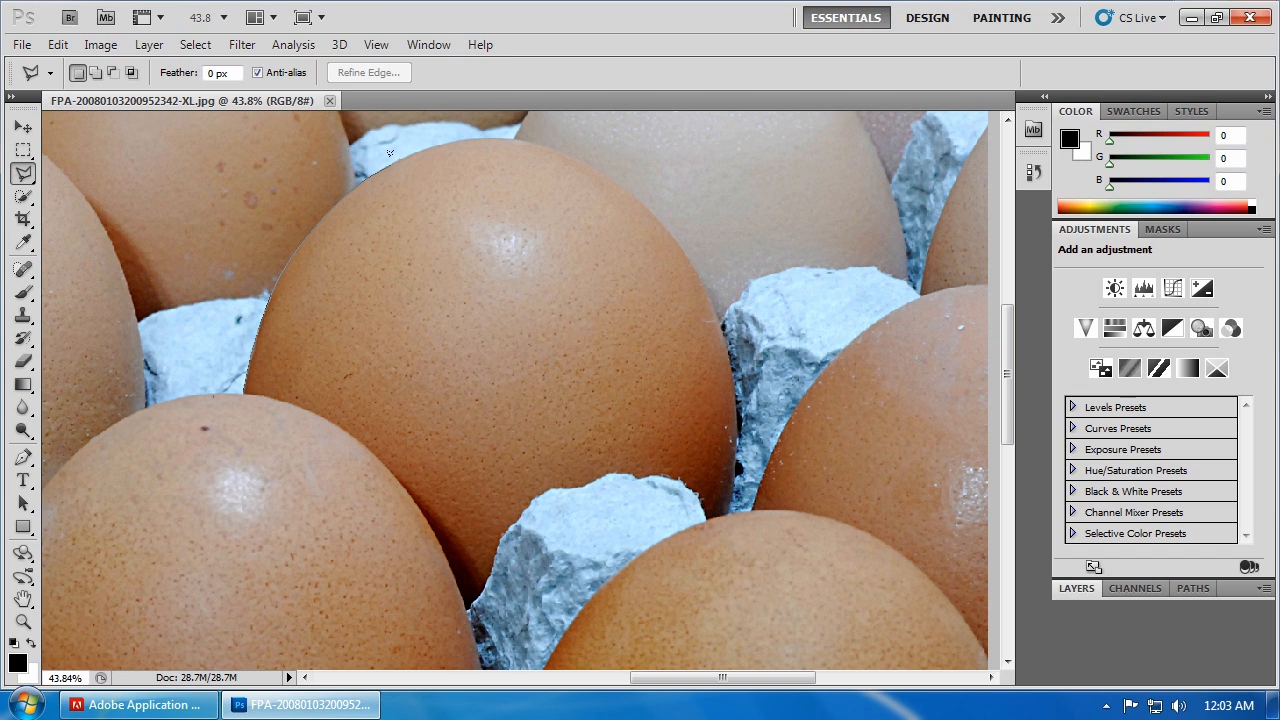
mouse_move(419, 138)
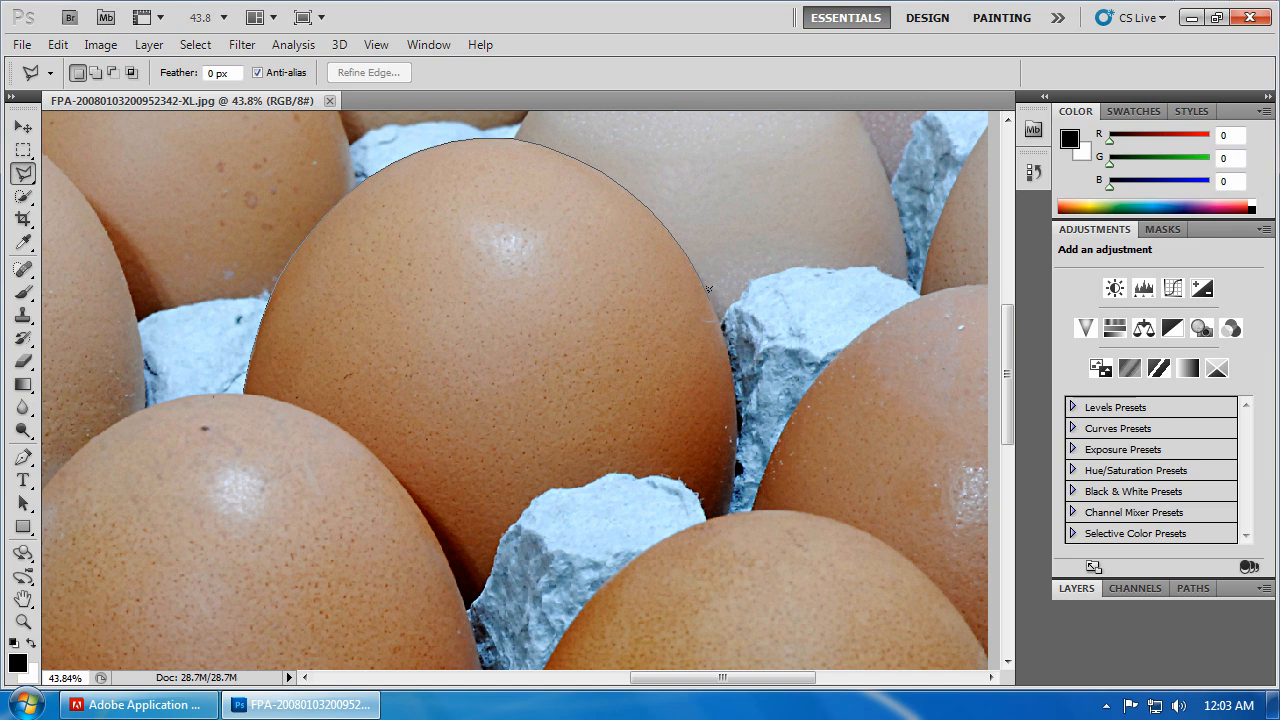
mouse_move(718, 308)
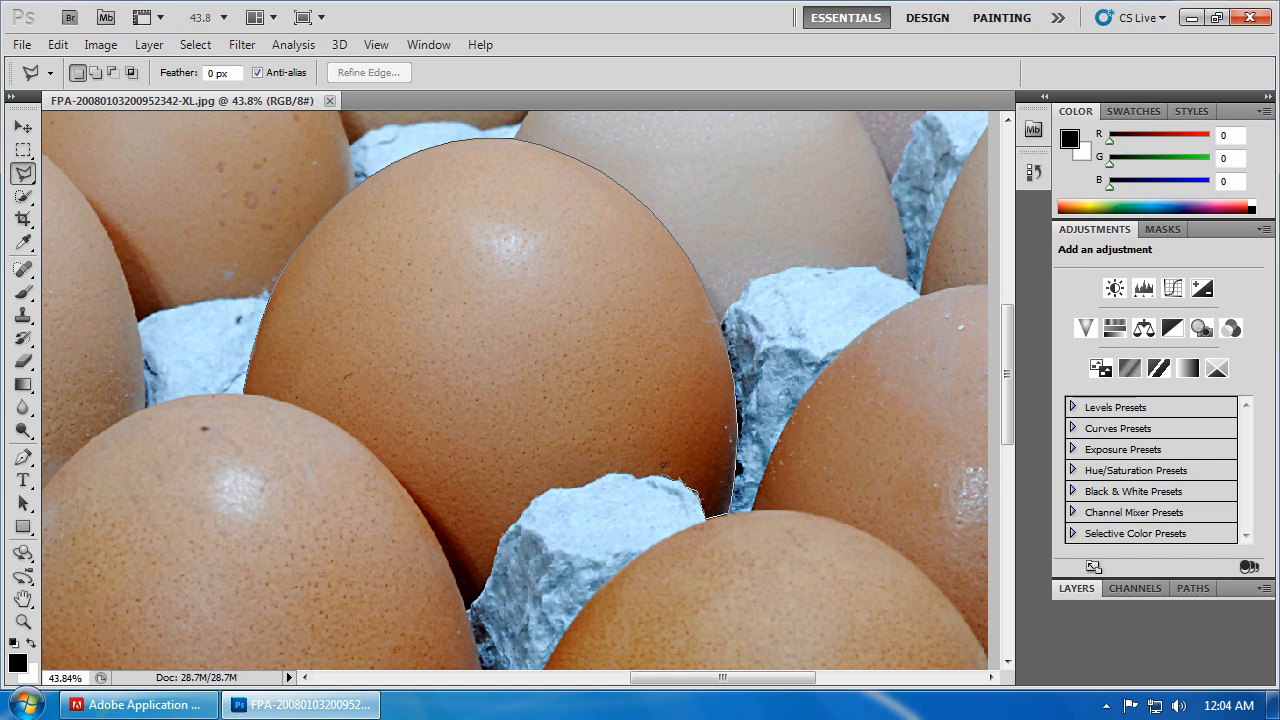
mouse_move(656, 464)
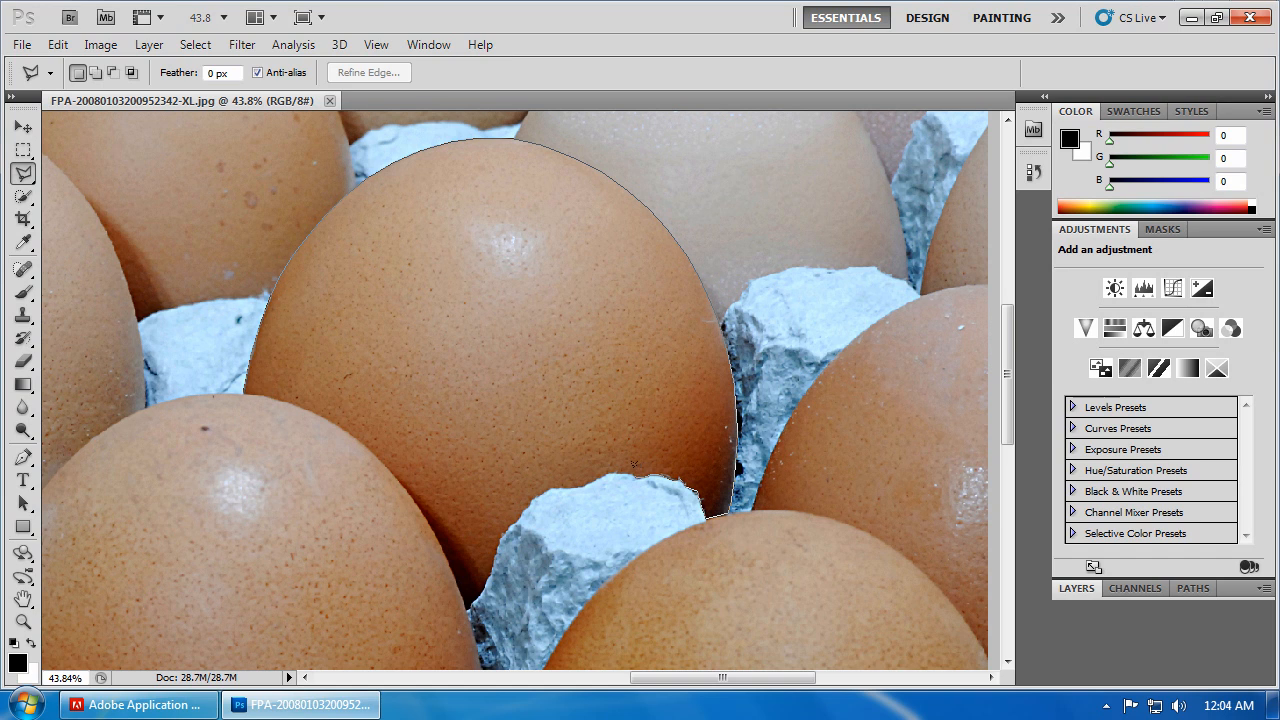
mouse_move(630, 464)
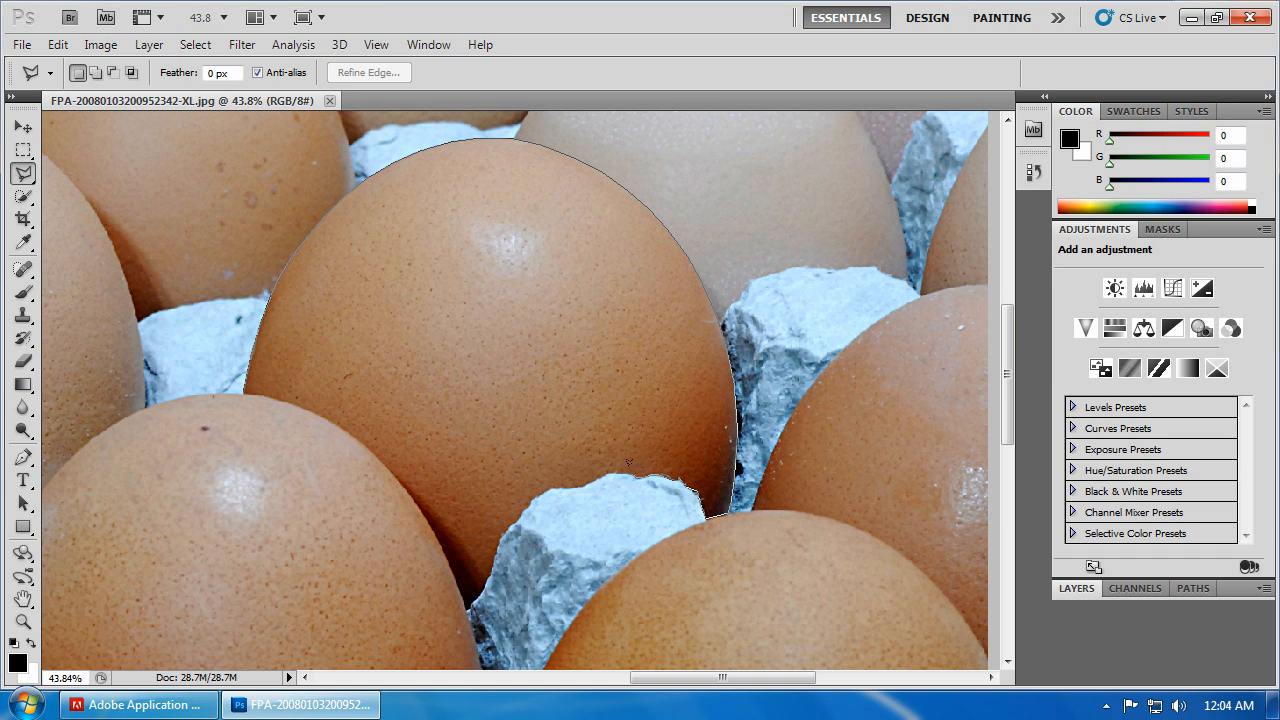
mouse_move(612, 466)
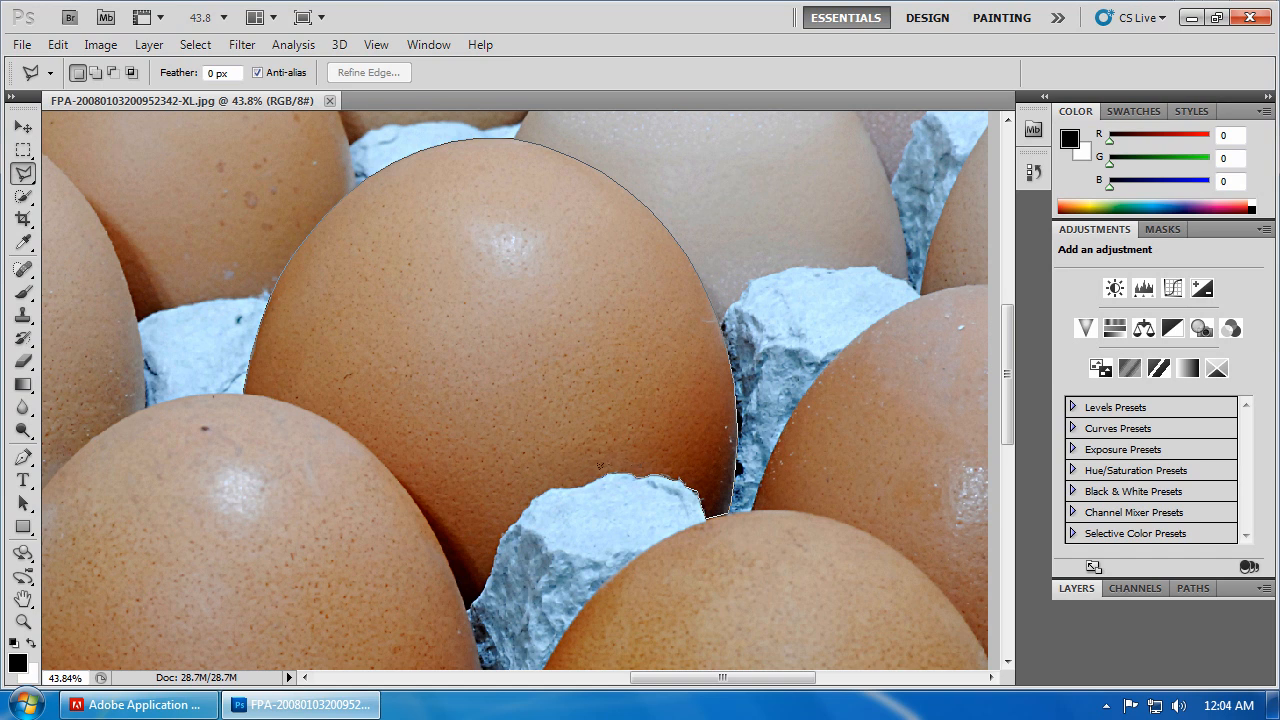
mouse_move(585, 474)
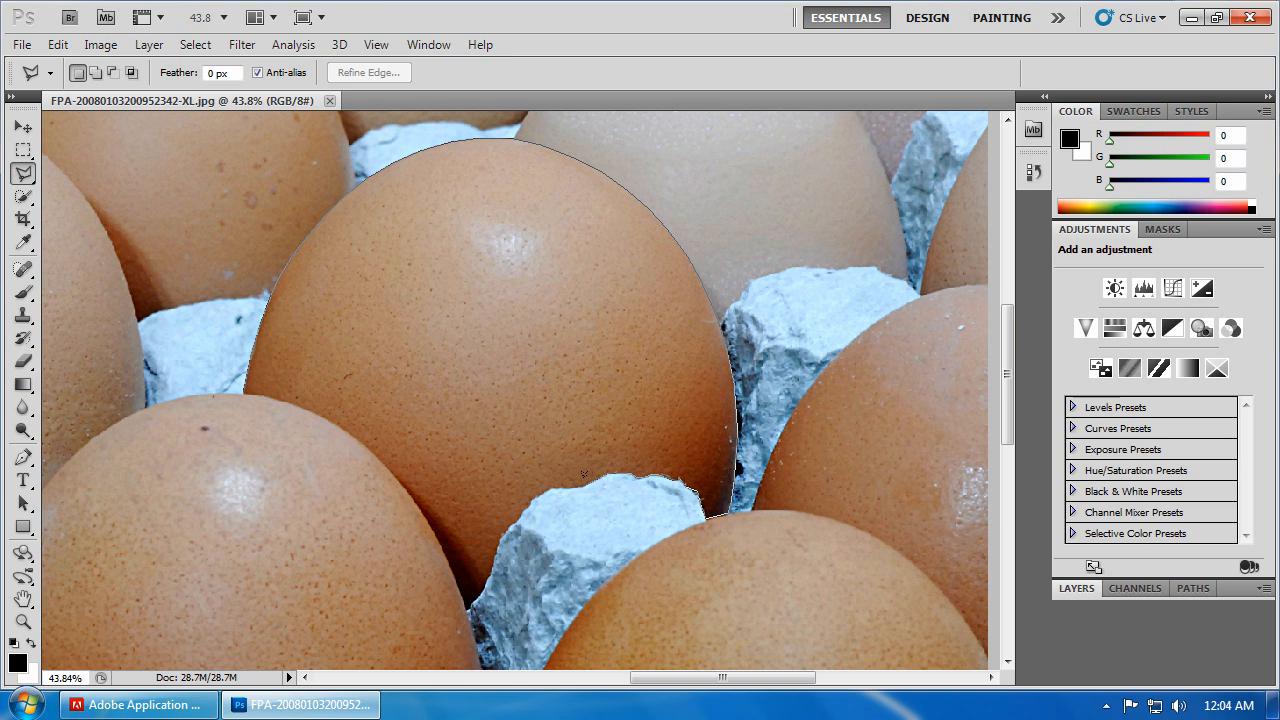
mouse_move(572, 477)
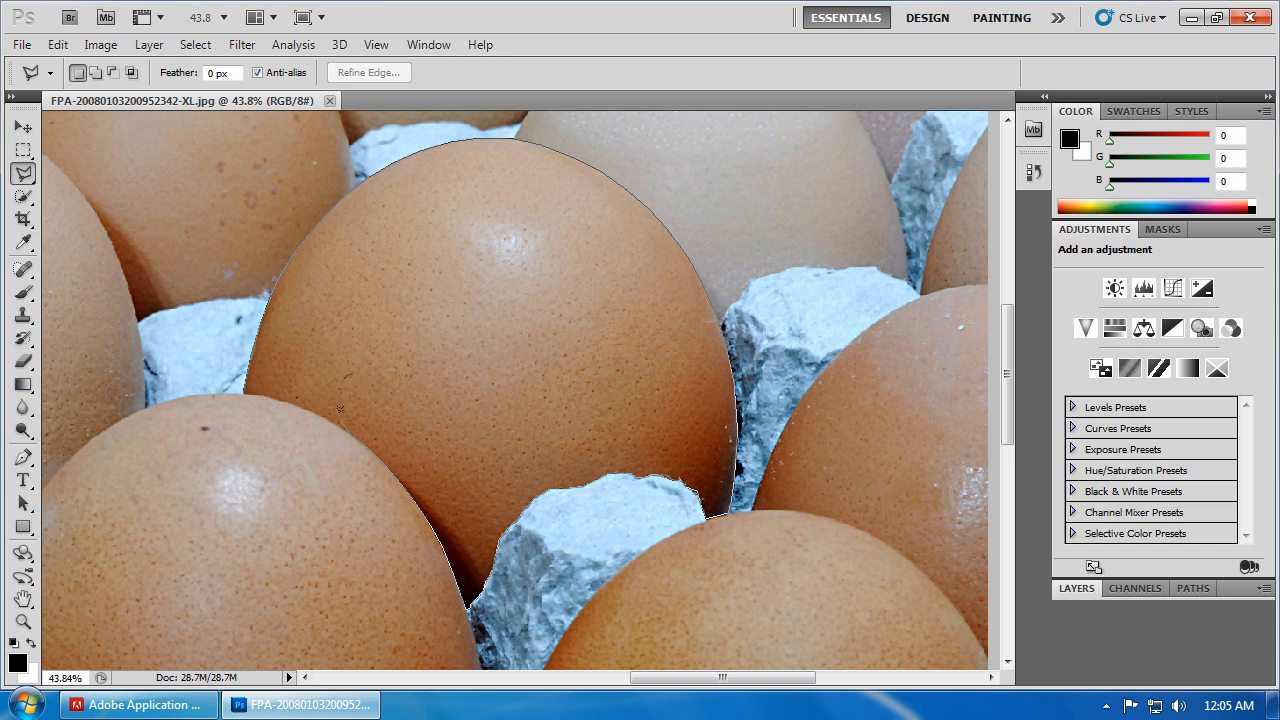
mouse_move(305, 399)
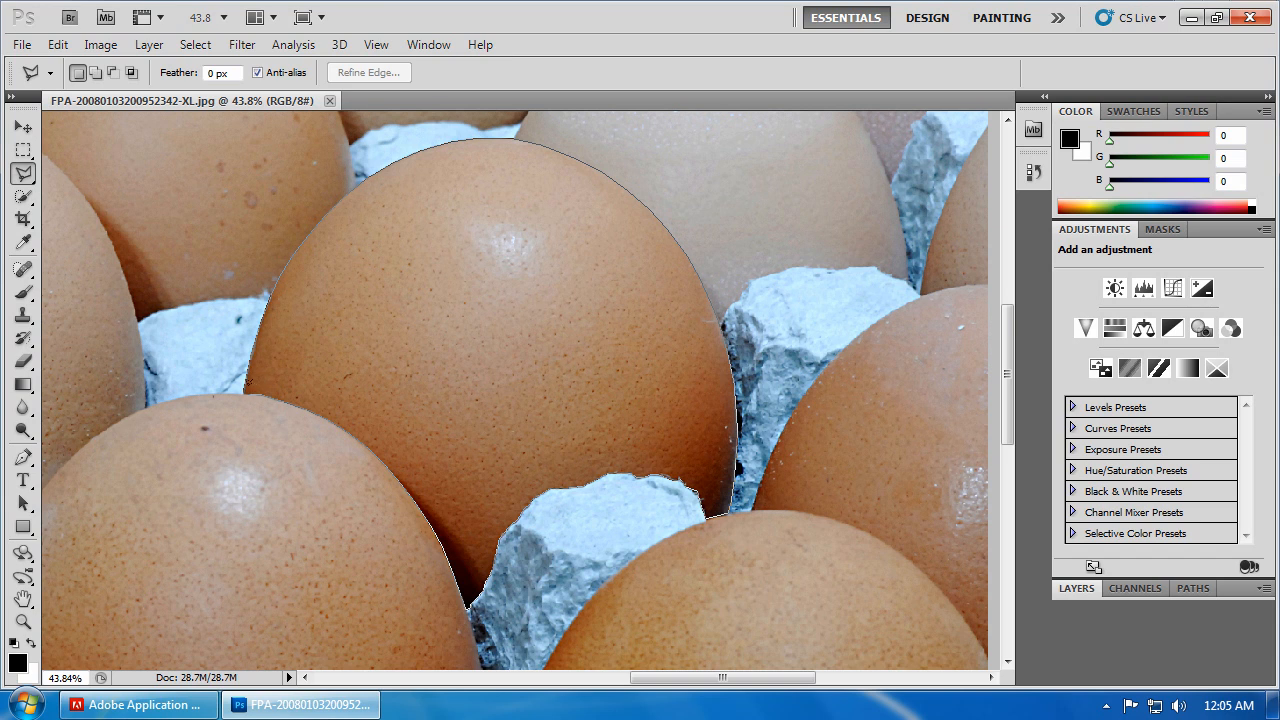
mouse_move(245, 385)
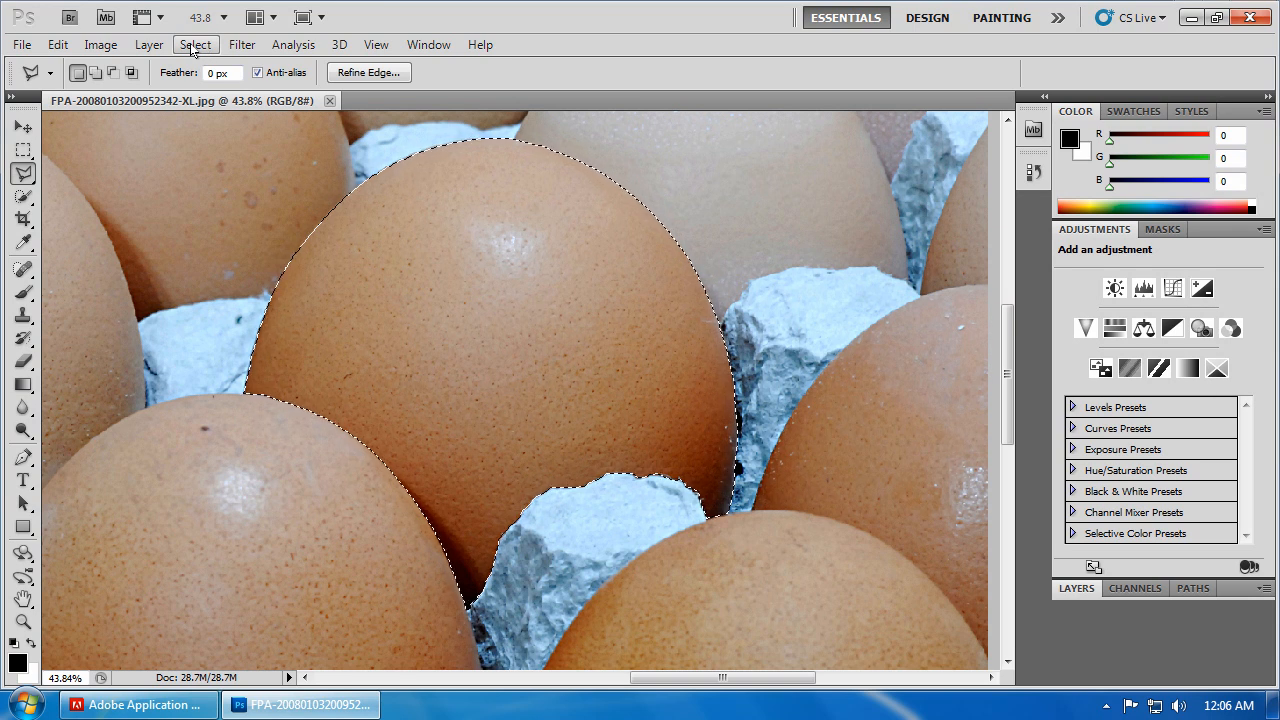
Save the egg selection as a new channel named 'One Egg'
left_click(195, 44)
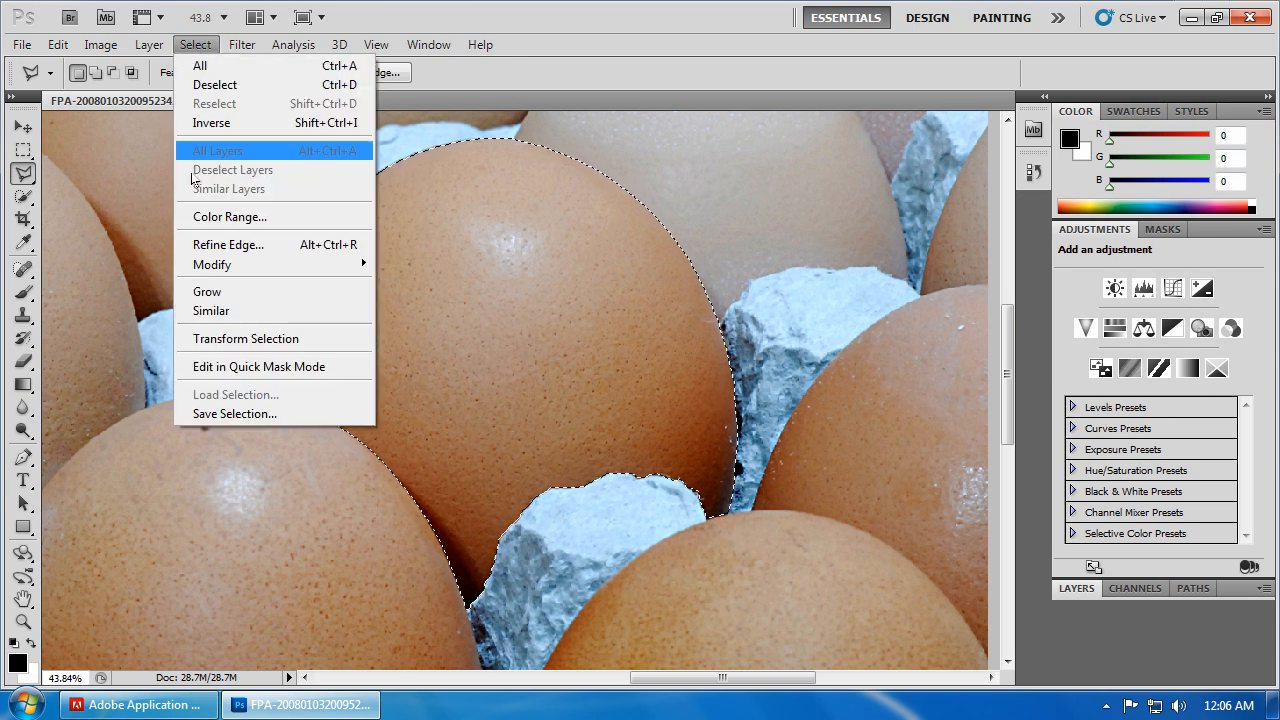
left_click(234, 413)
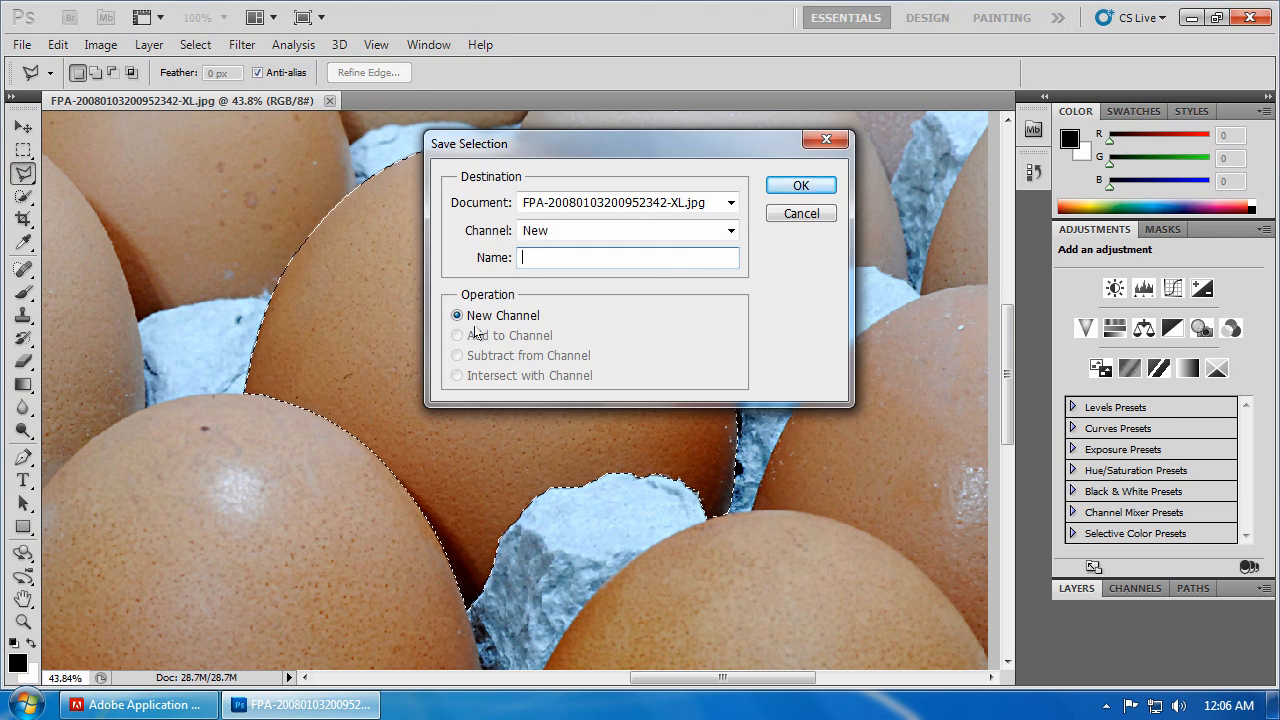
type("One E")
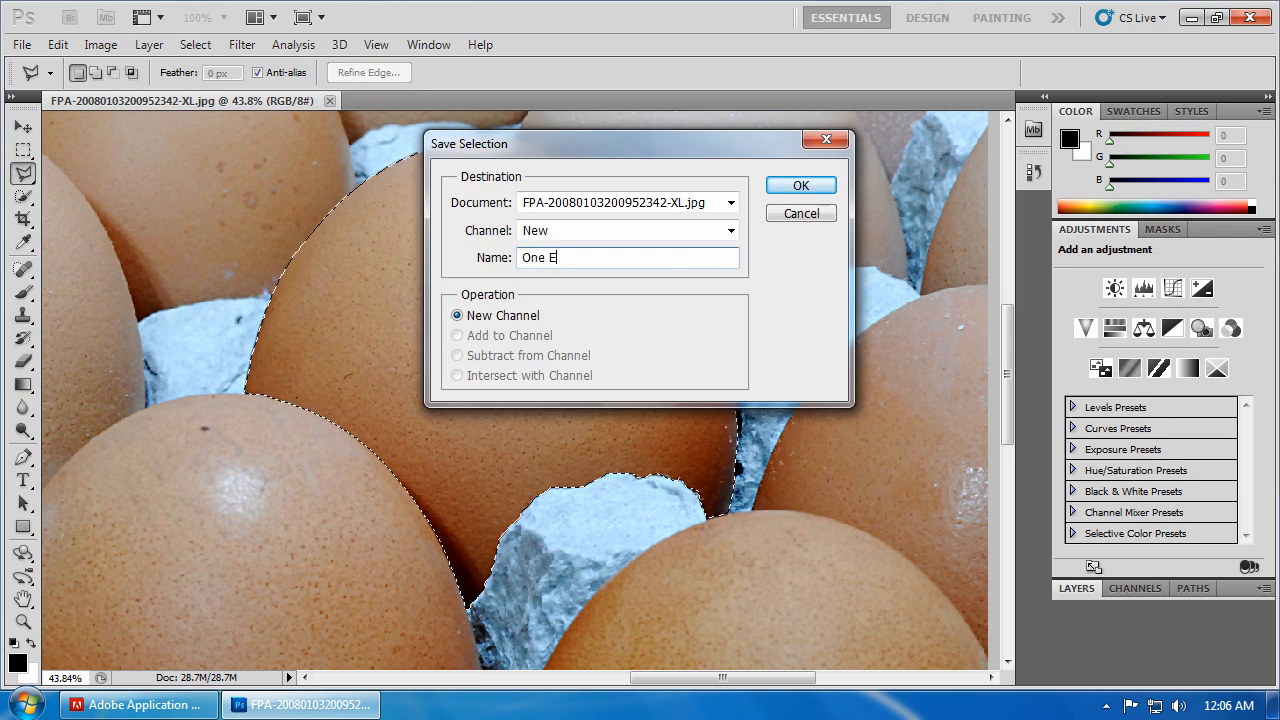
type("gg")
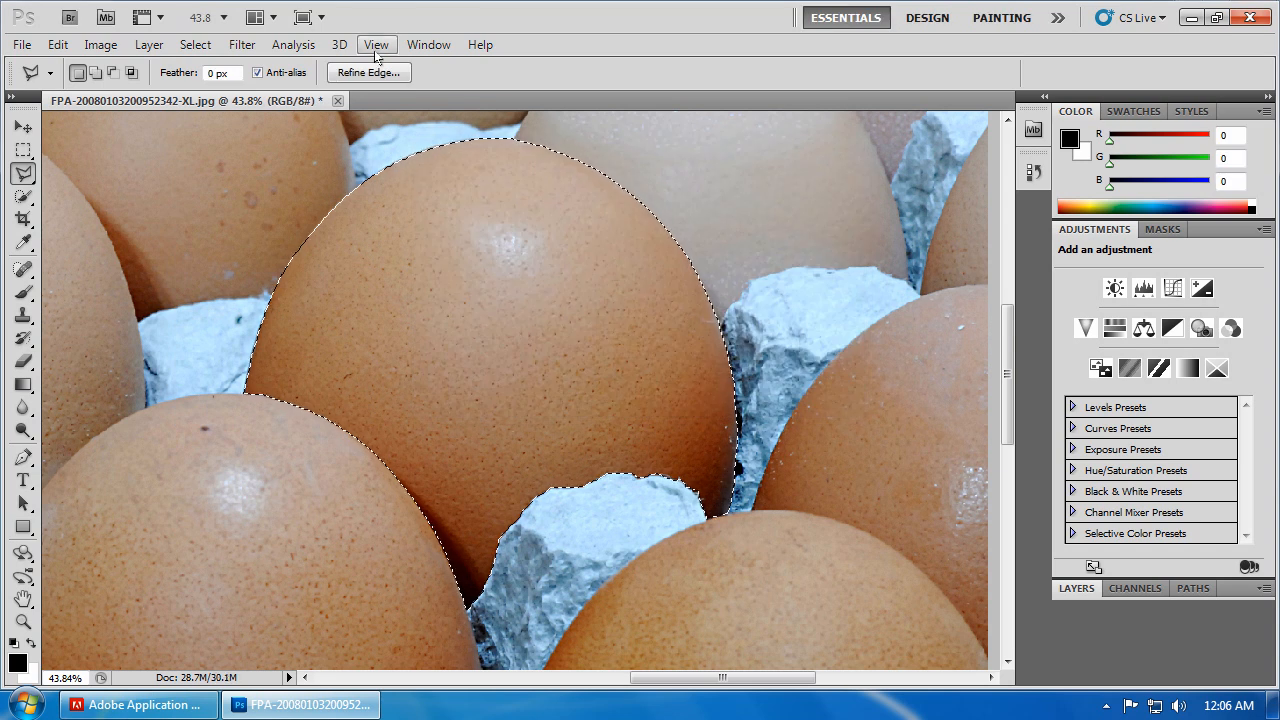
Fit the whole egg carton photo on screen, keeping the egg selected
left_click(377, 44)
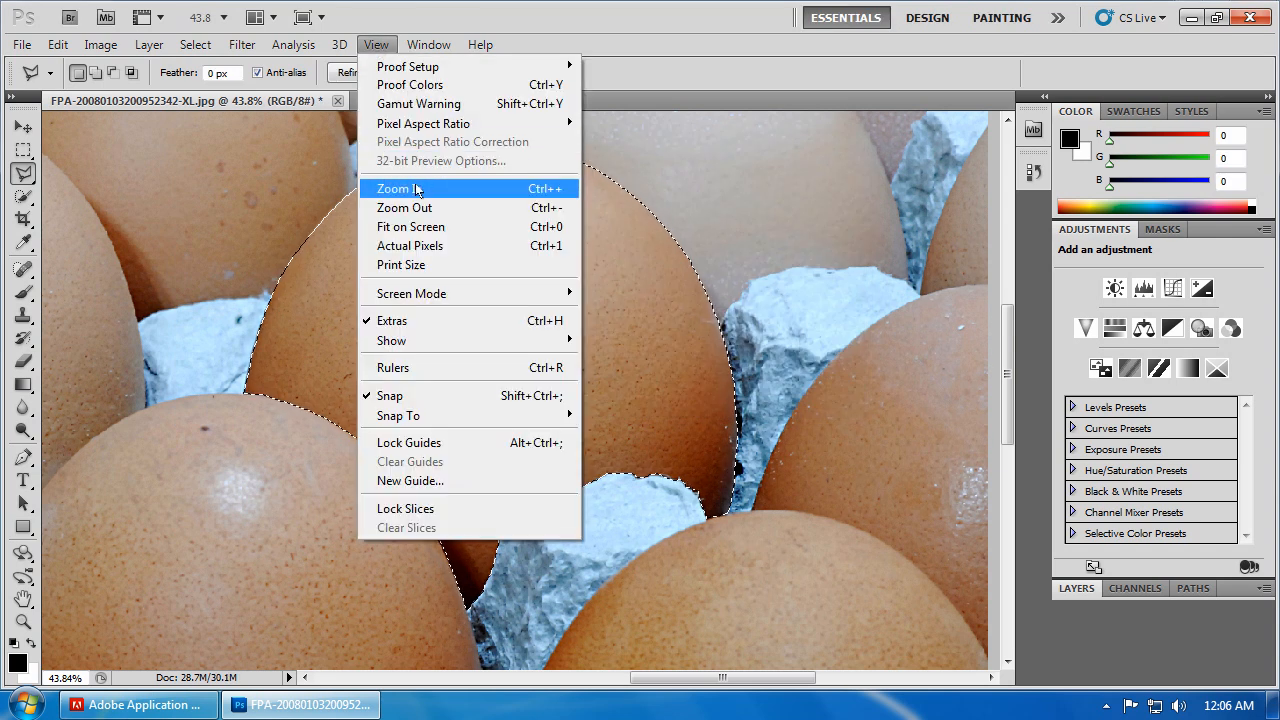
left_click(404, 207)
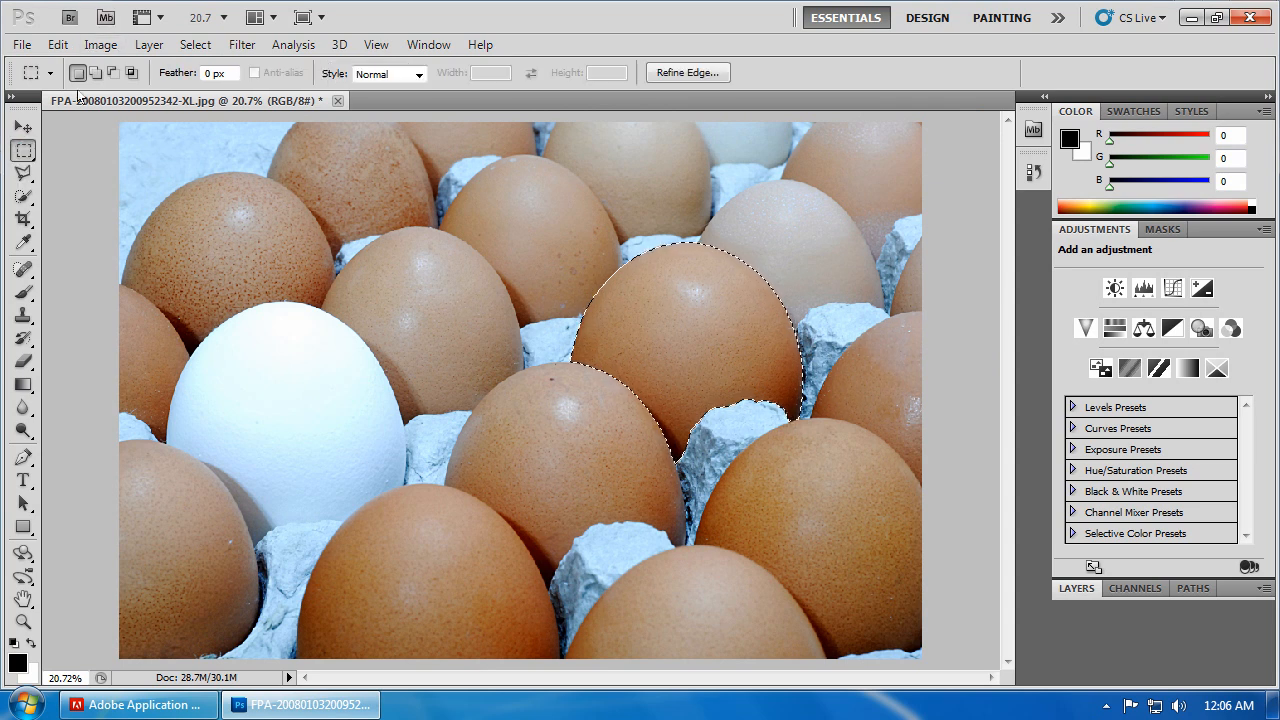
left_click(100, 44)
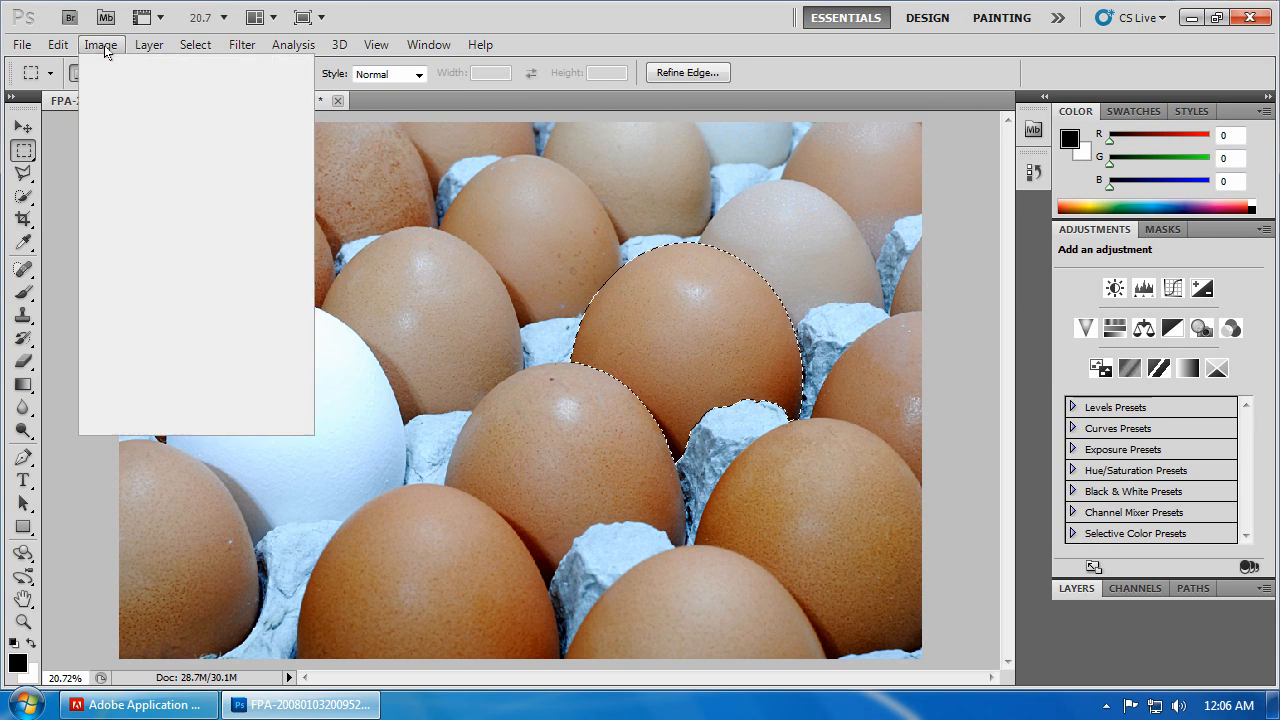
left_click(100, 44)
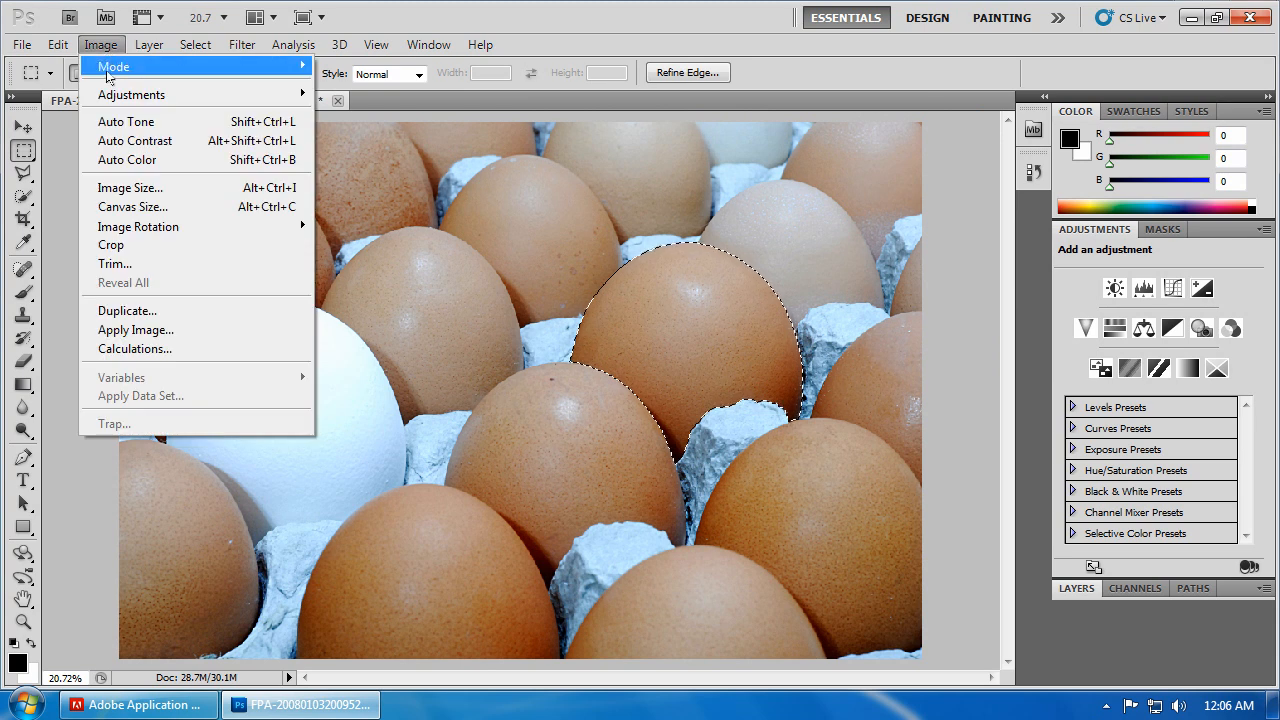
mouse_move(131, 94)
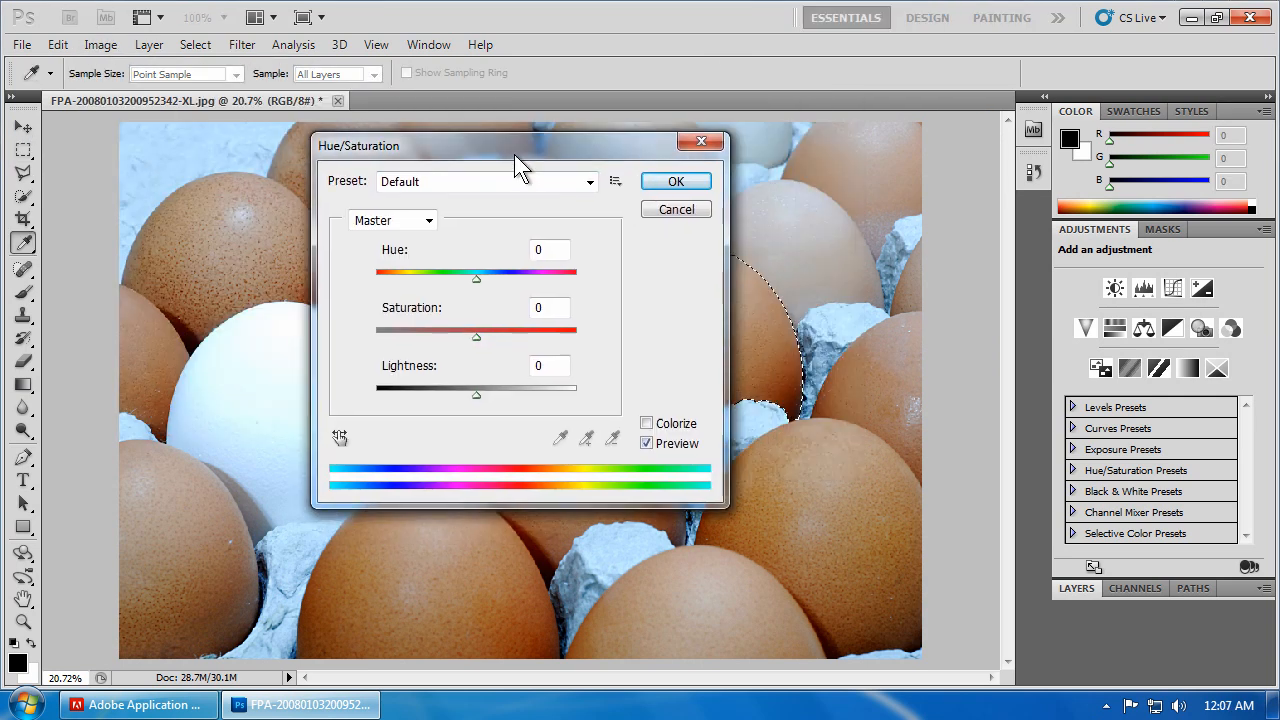
Preview yellow and green hues on the selected egg in Hue/Saturation
left_click_drag(520, 145, 338, 201)
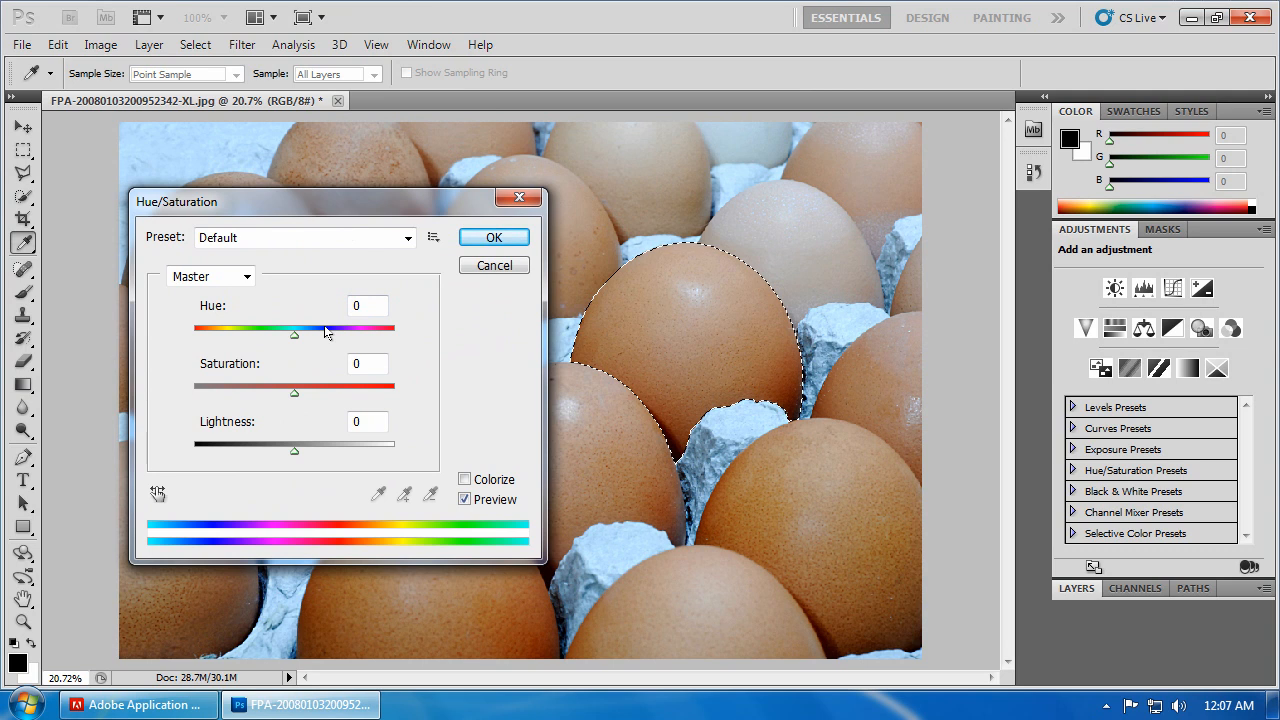
mouse_move(295, 338)
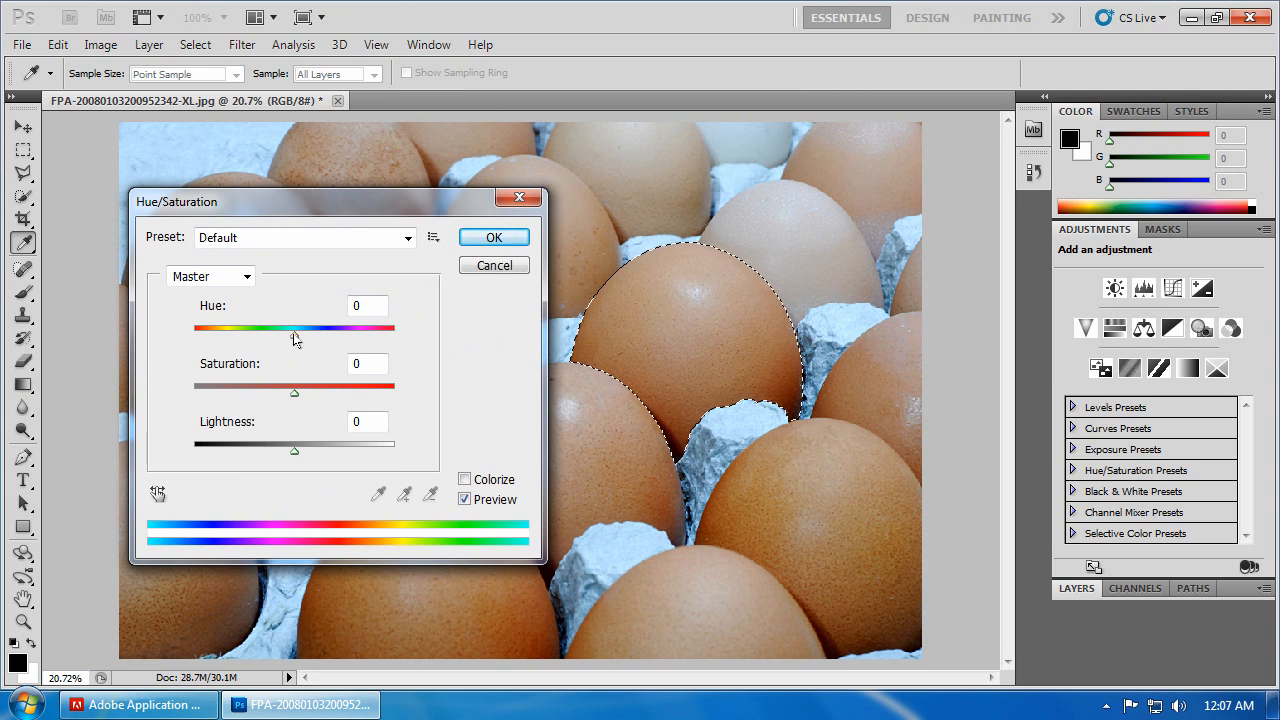
left_click_drag(294, 328, 330, 328)
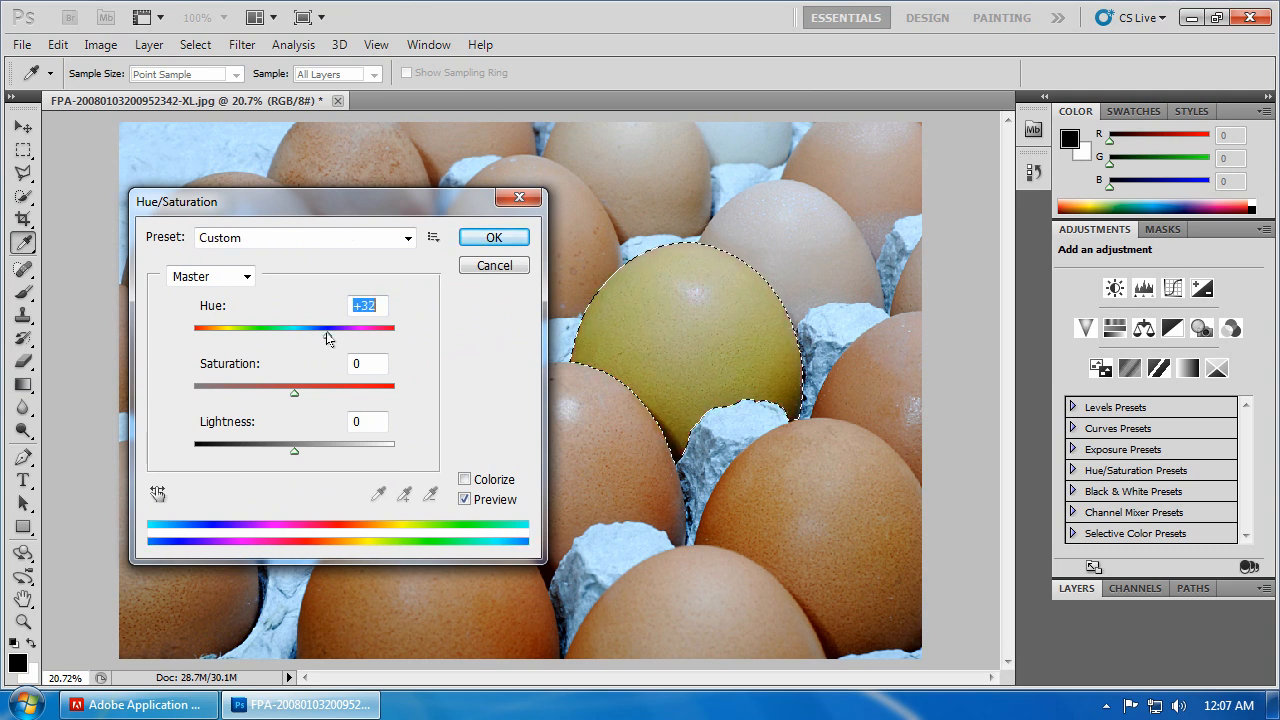
left_click_drag(328, 328, 350, 328)
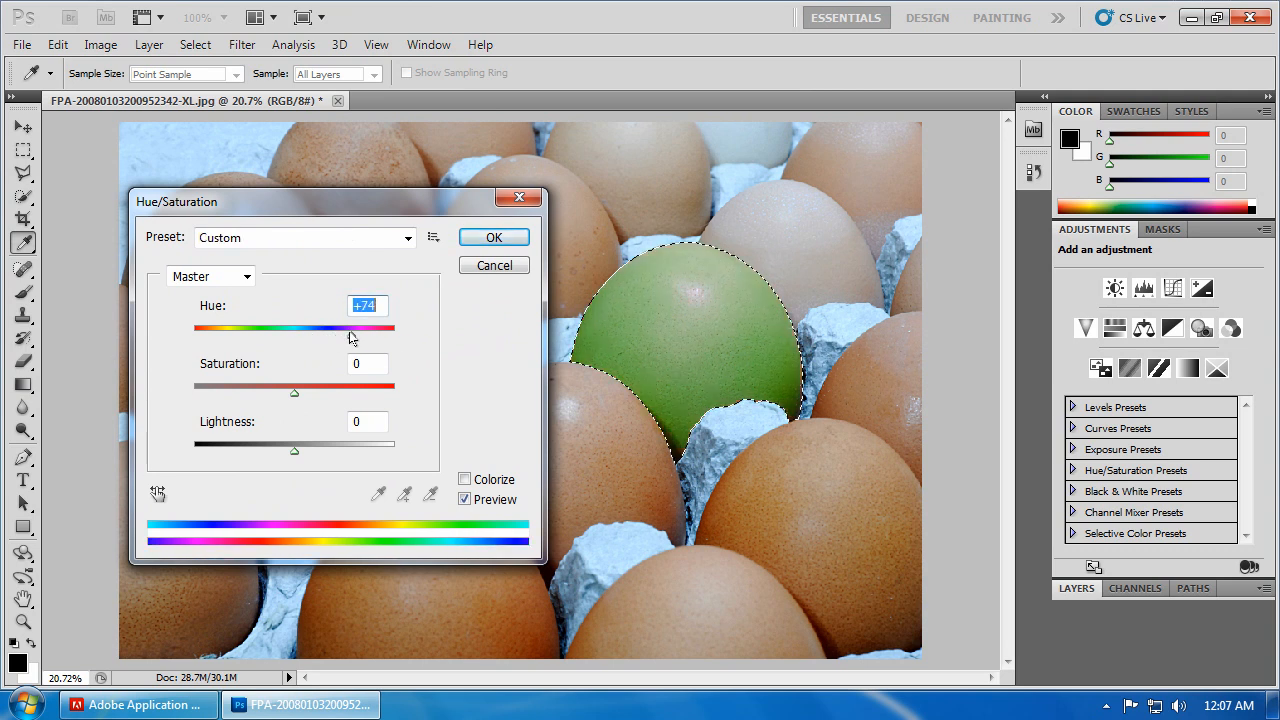
left_click_drag(351, 328, 380, 328)
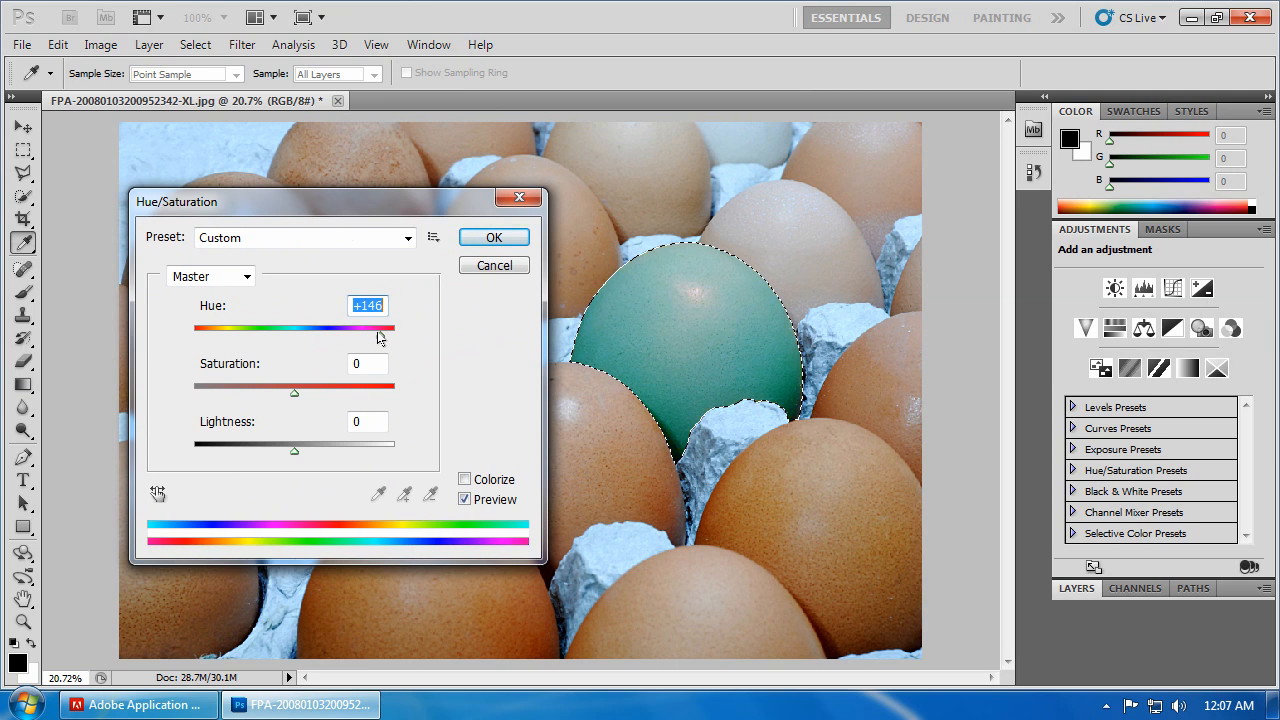
left_click_drag(384, 328, 365, 328)
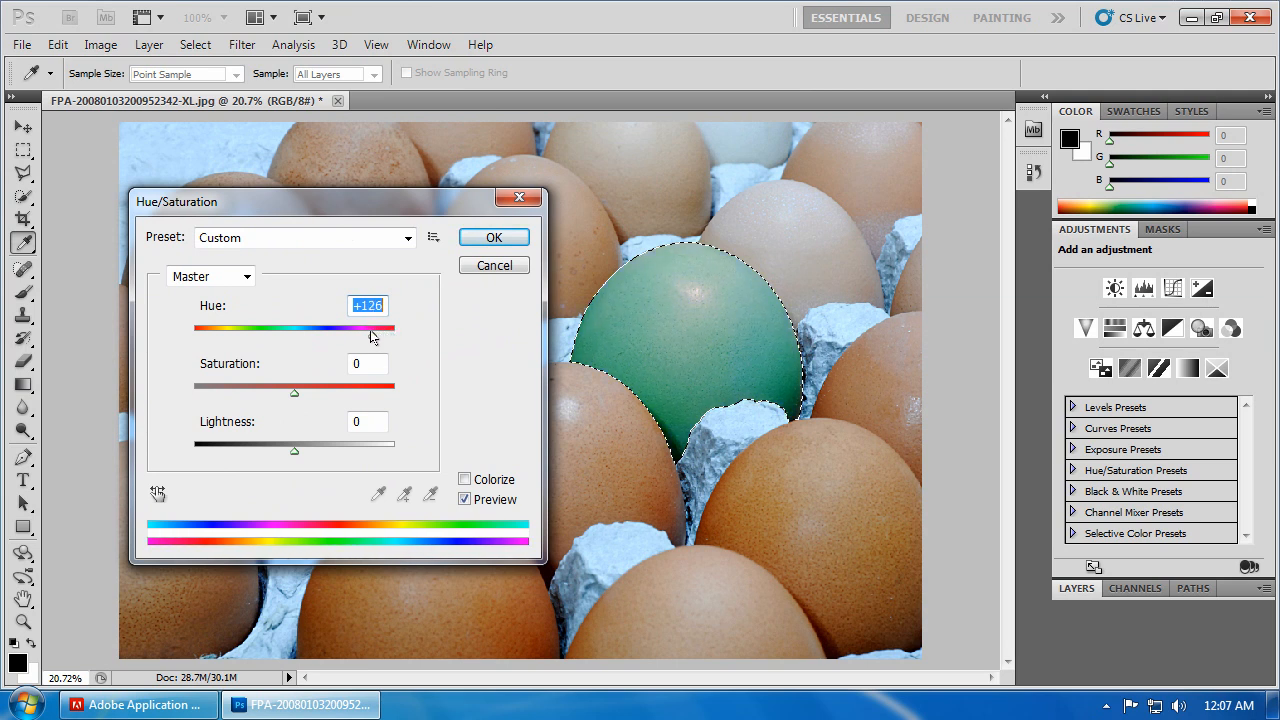
left_click_drag(373, 328, 318, 328)
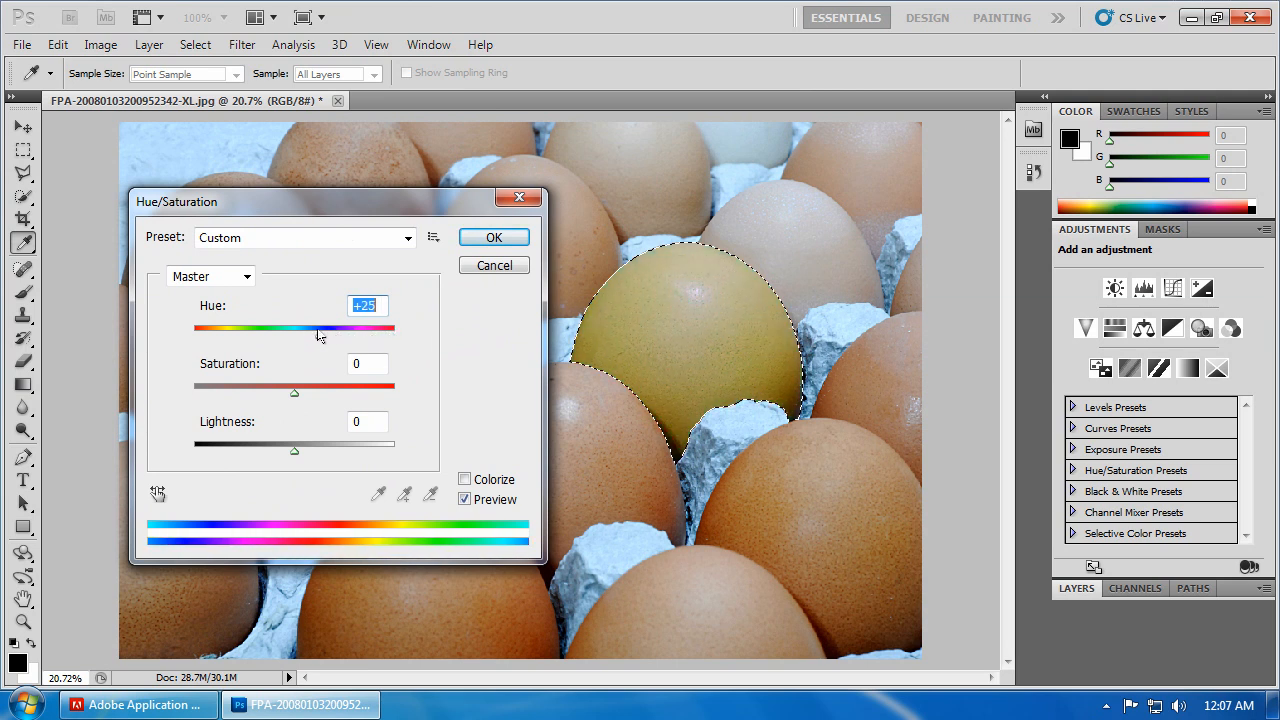
Try magenta, blue and purple hues, then settle on a reddish hue near -28
left_click_drag(320, 328, 281, 328)
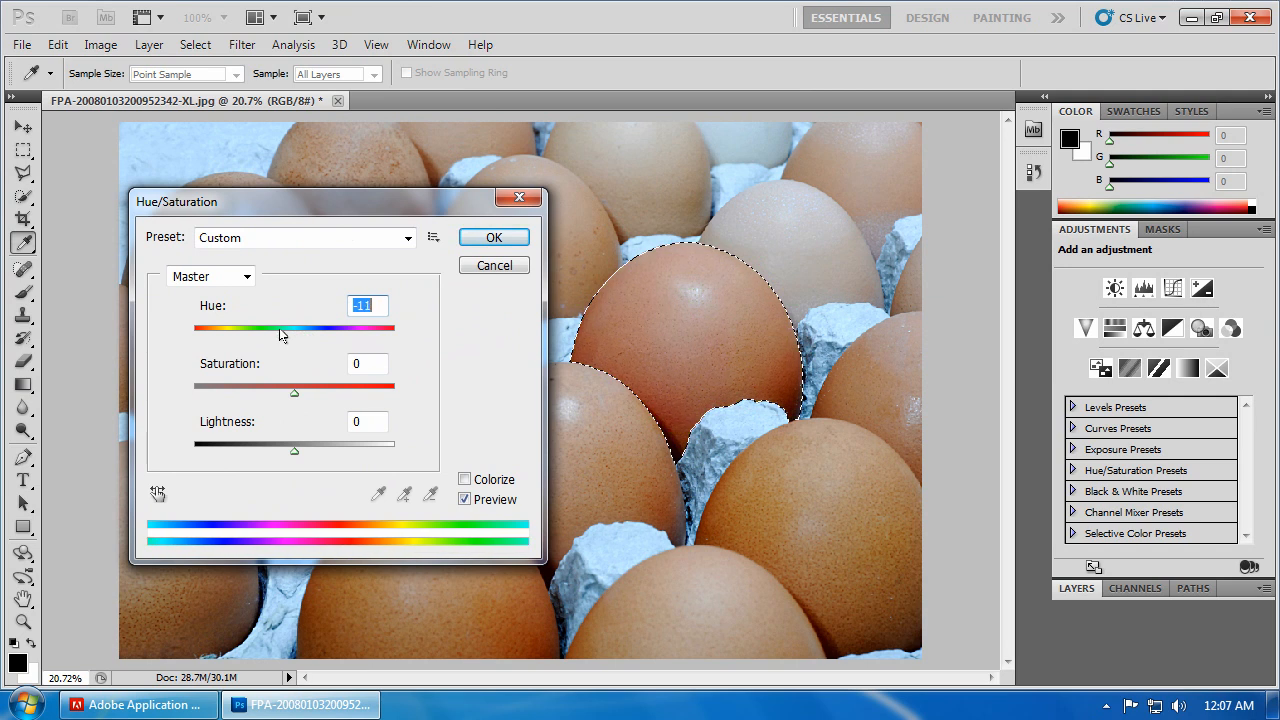
left_click_drag(283, 328, 245, 328)
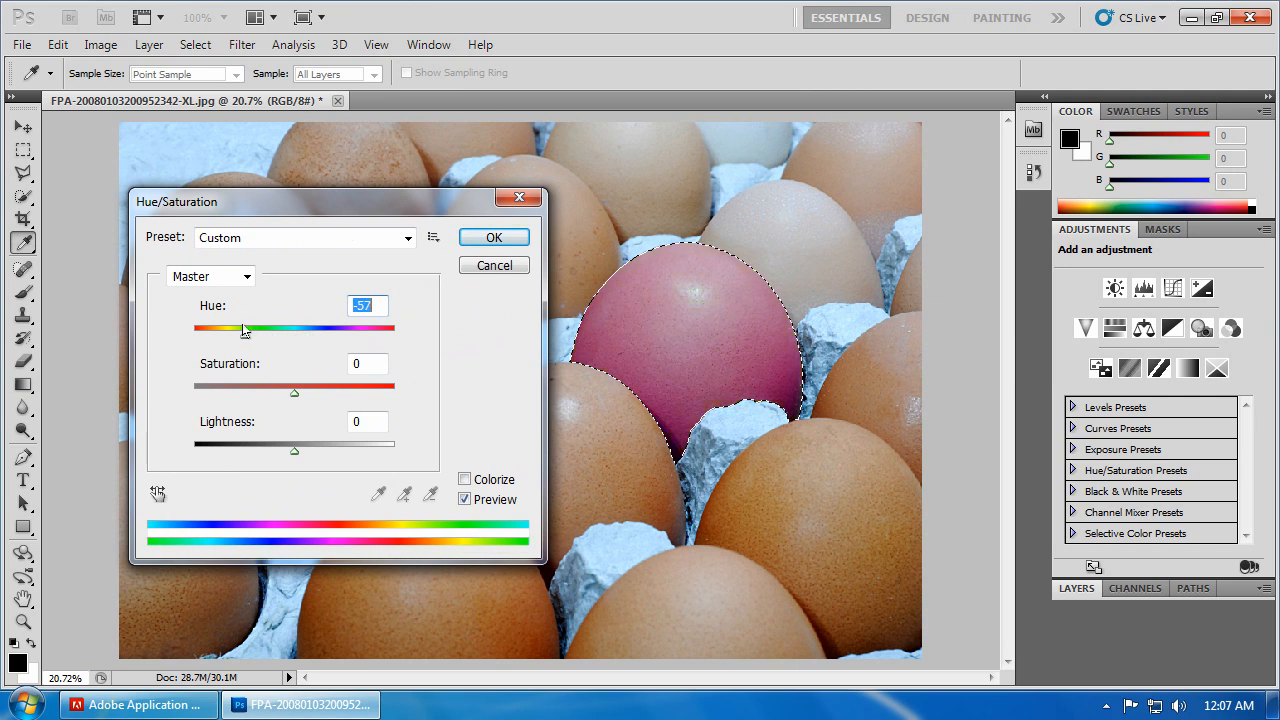
left_click_drag(245, 330, 196, 330)
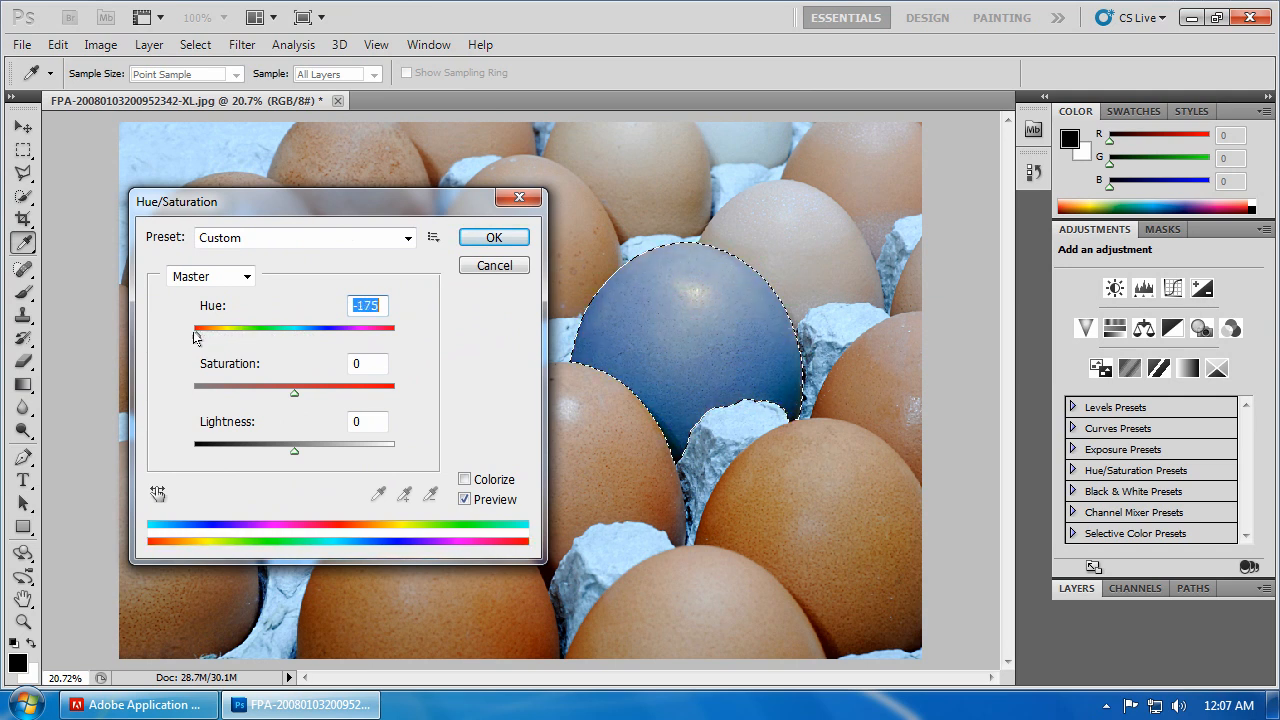
left_click_drag(196, 330, 222, 330)
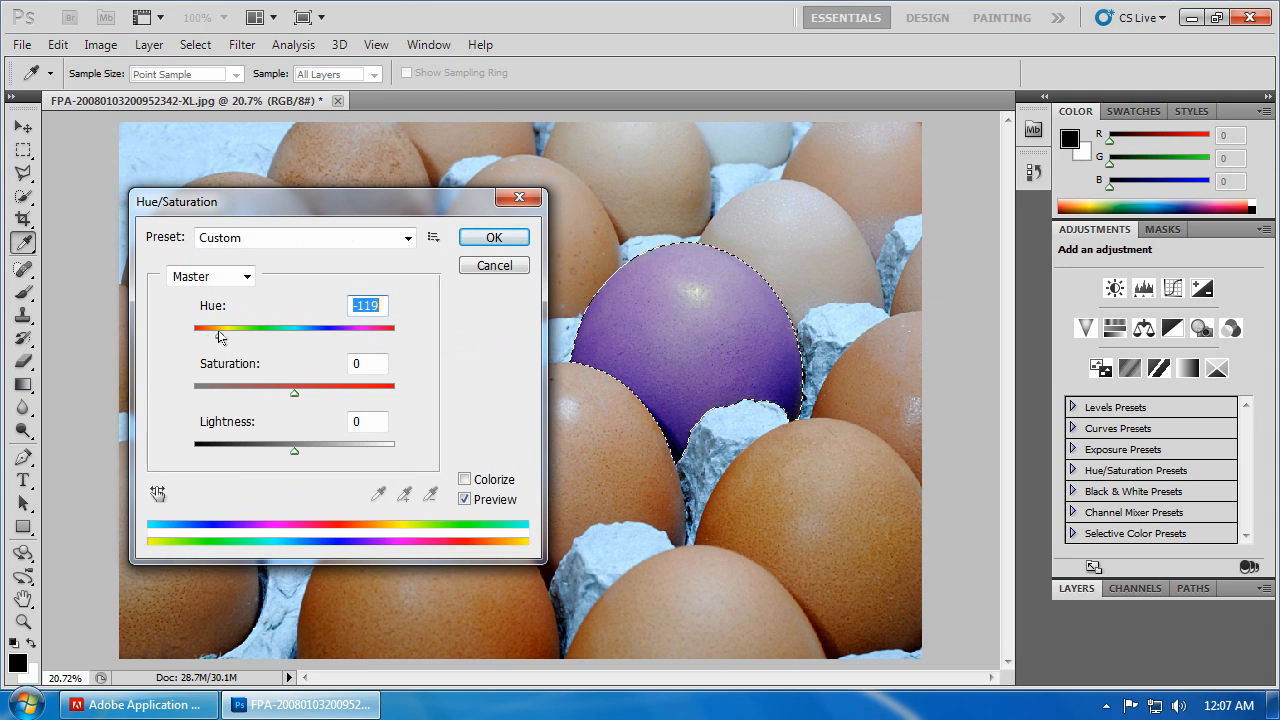
left_click_drag(221, 328, 250, 328)
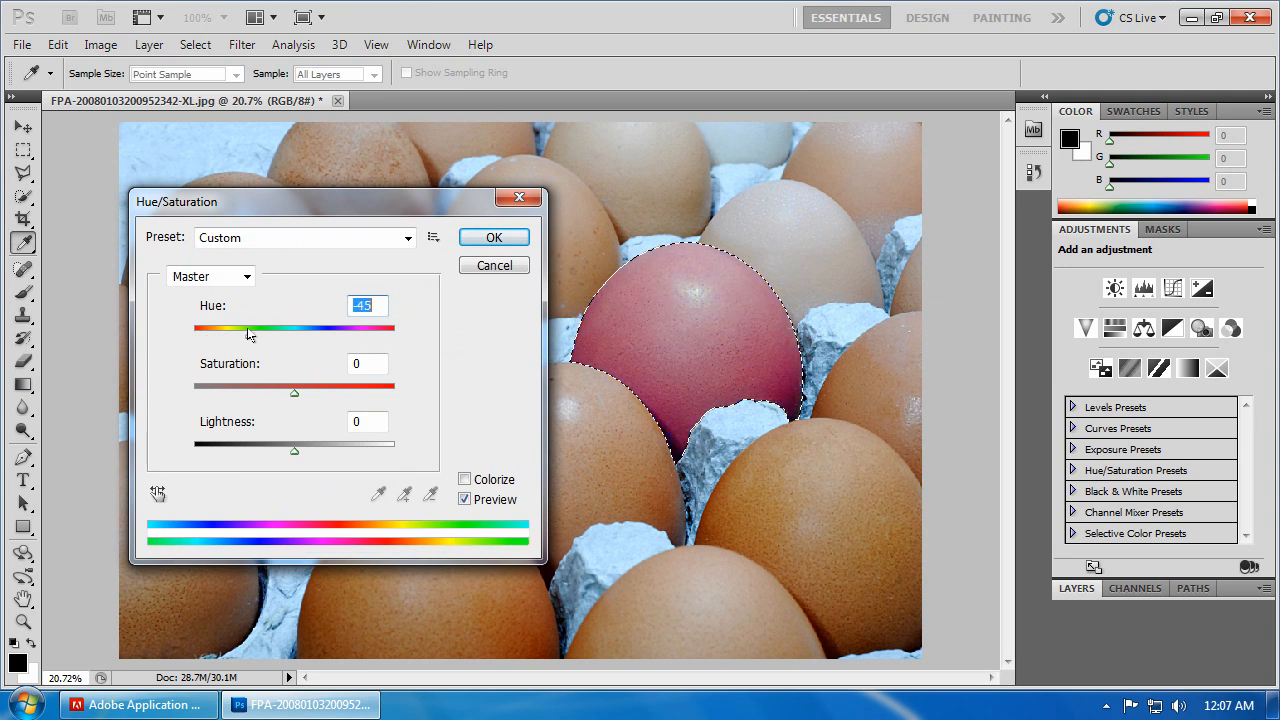
left_click_drag(249, 333, 275, 333)
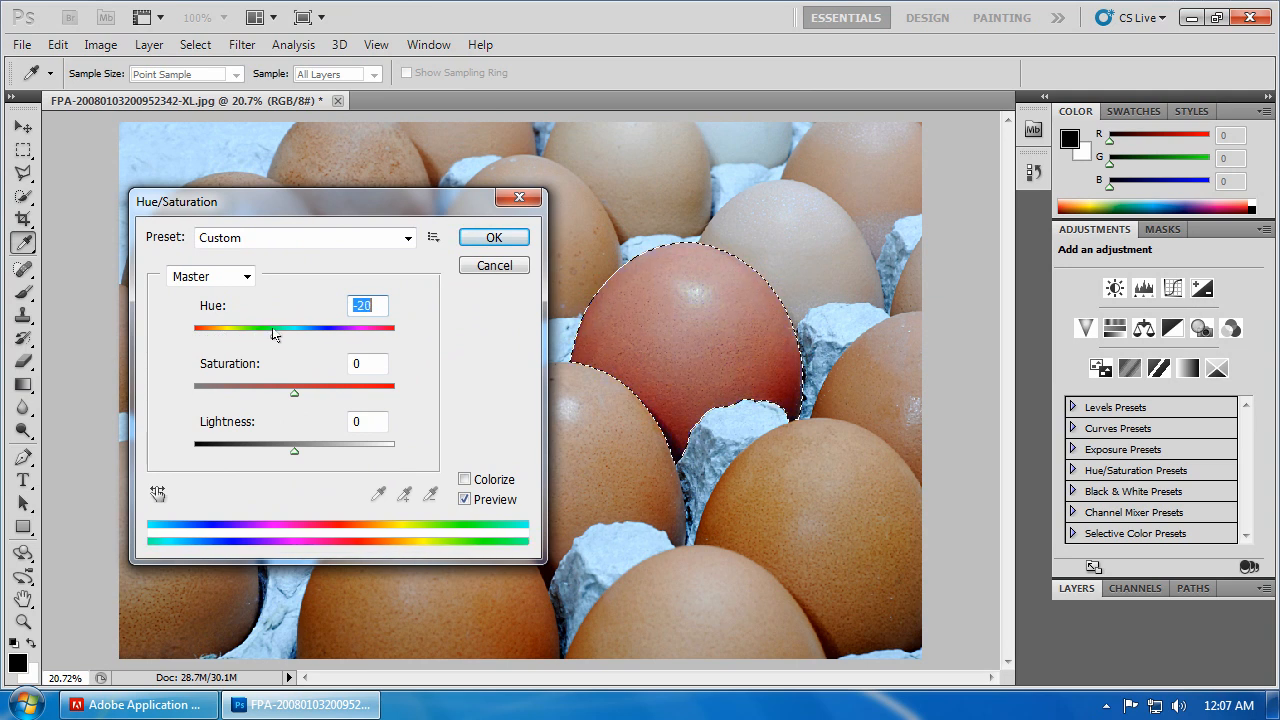
left_click_drag(277, 329, 265, 329)
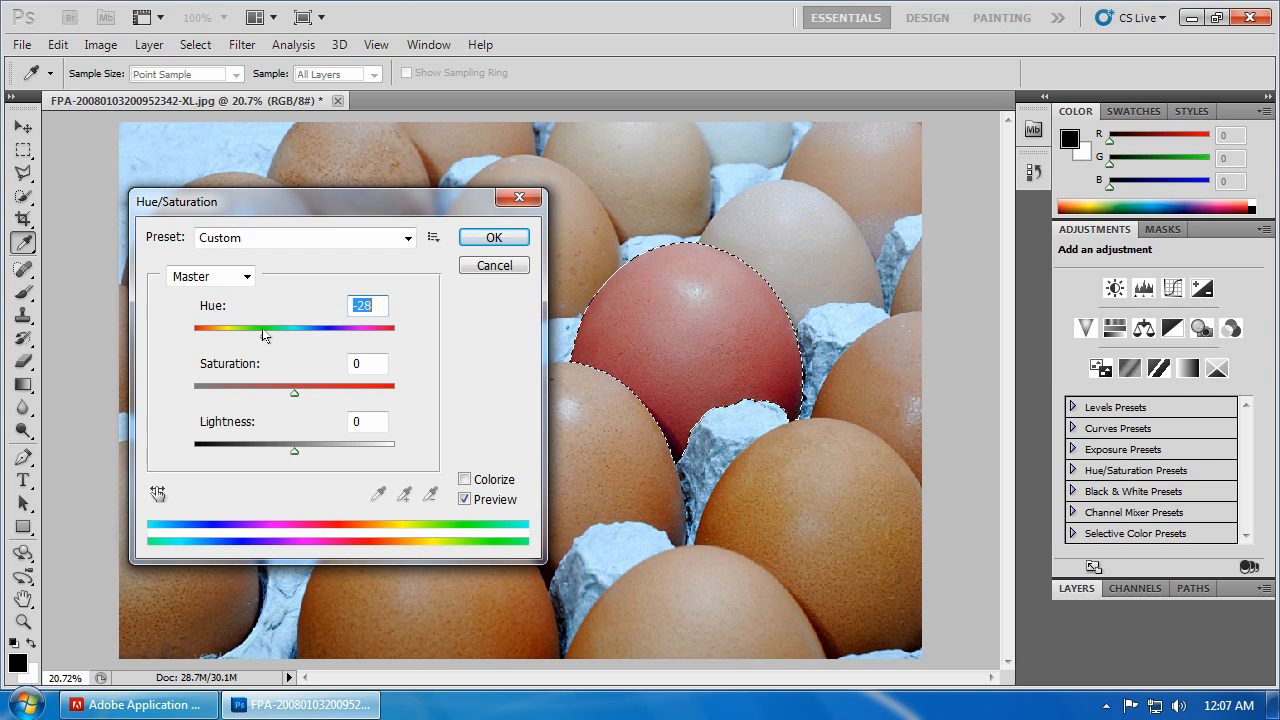
Set hue to -39 and, after testing grey and vivid red, saturation to +41
left_click_drag(267, 330, 255, 330)
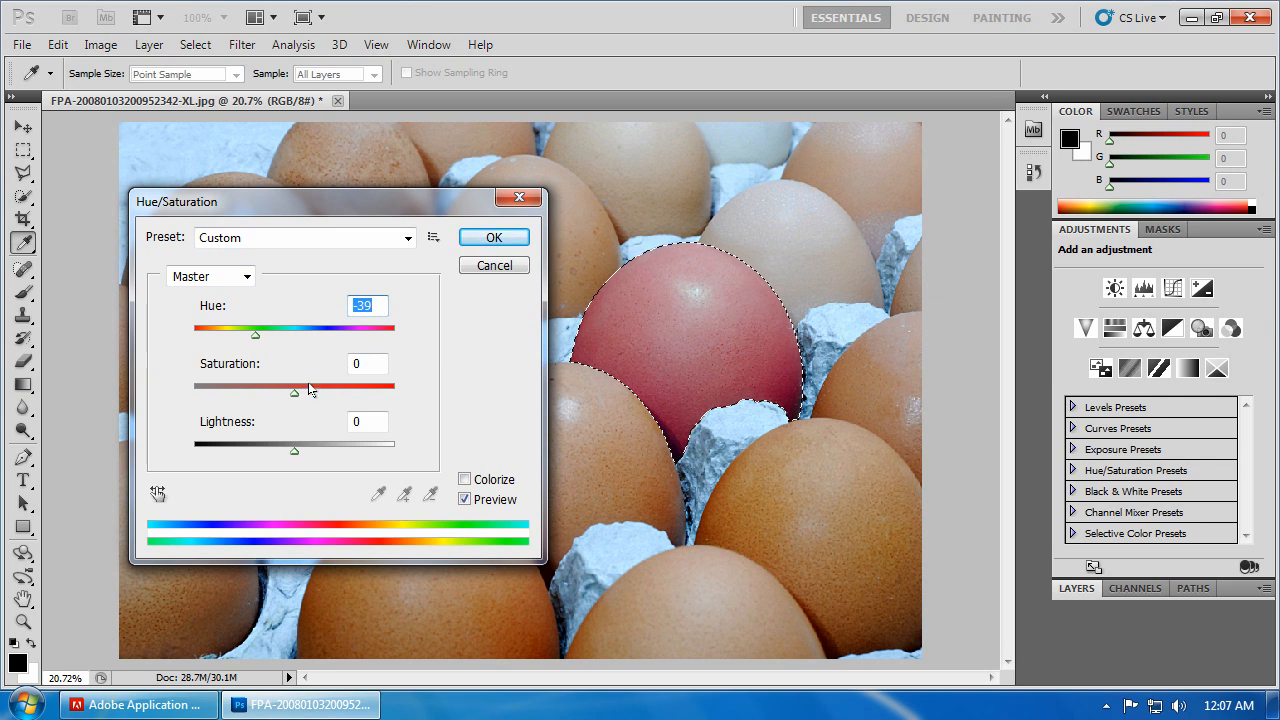
mouse_move(296, 398)
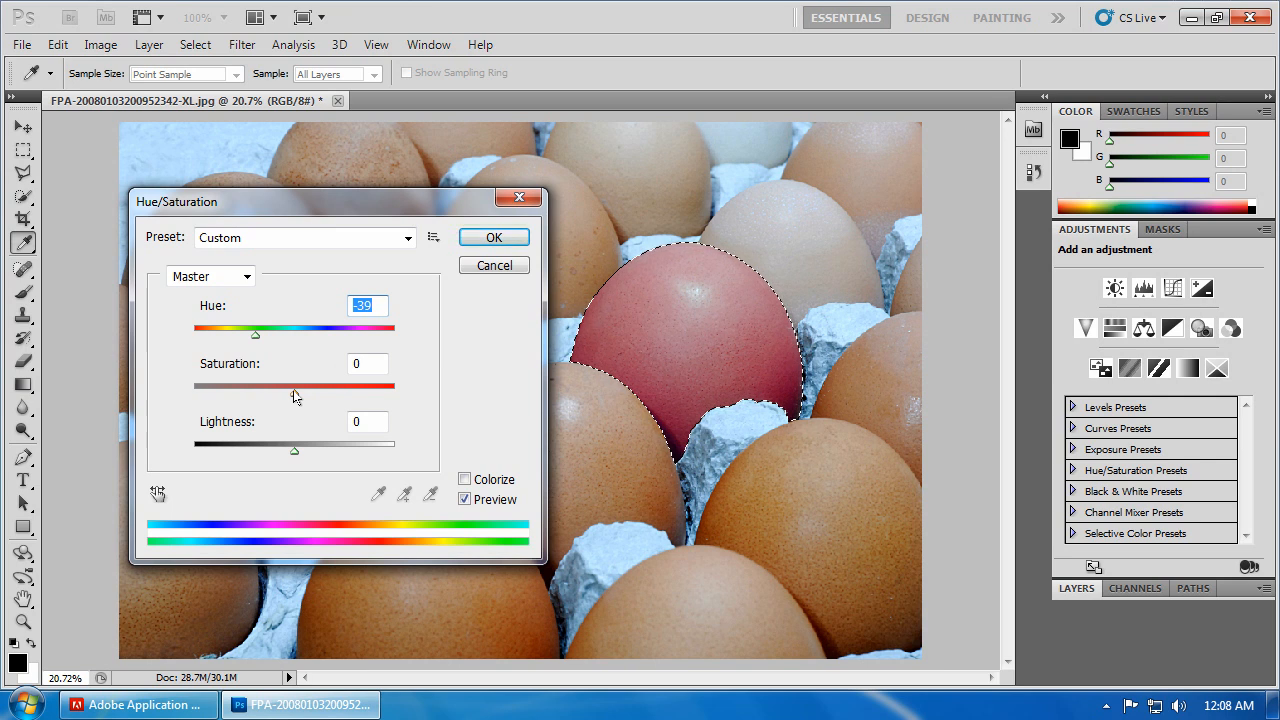
left_click_drag(295, 385, 210, 385)
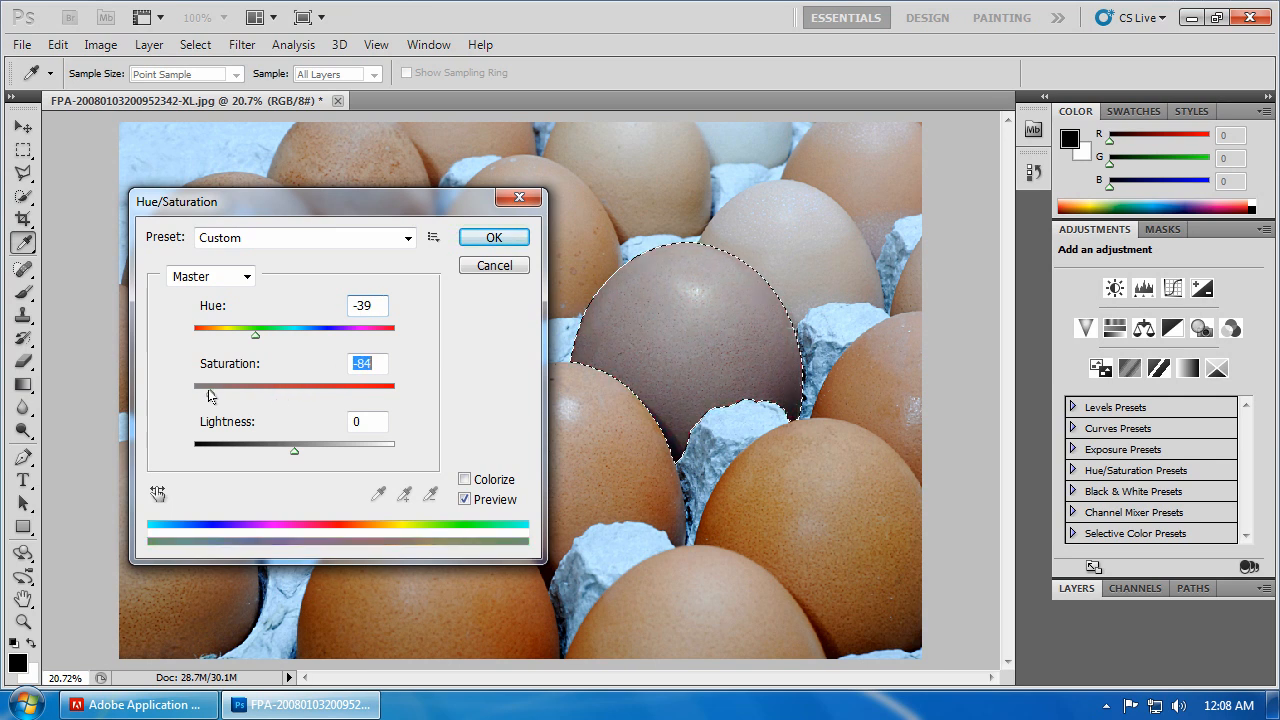
left_click_drag(211, 387, 194, 387)
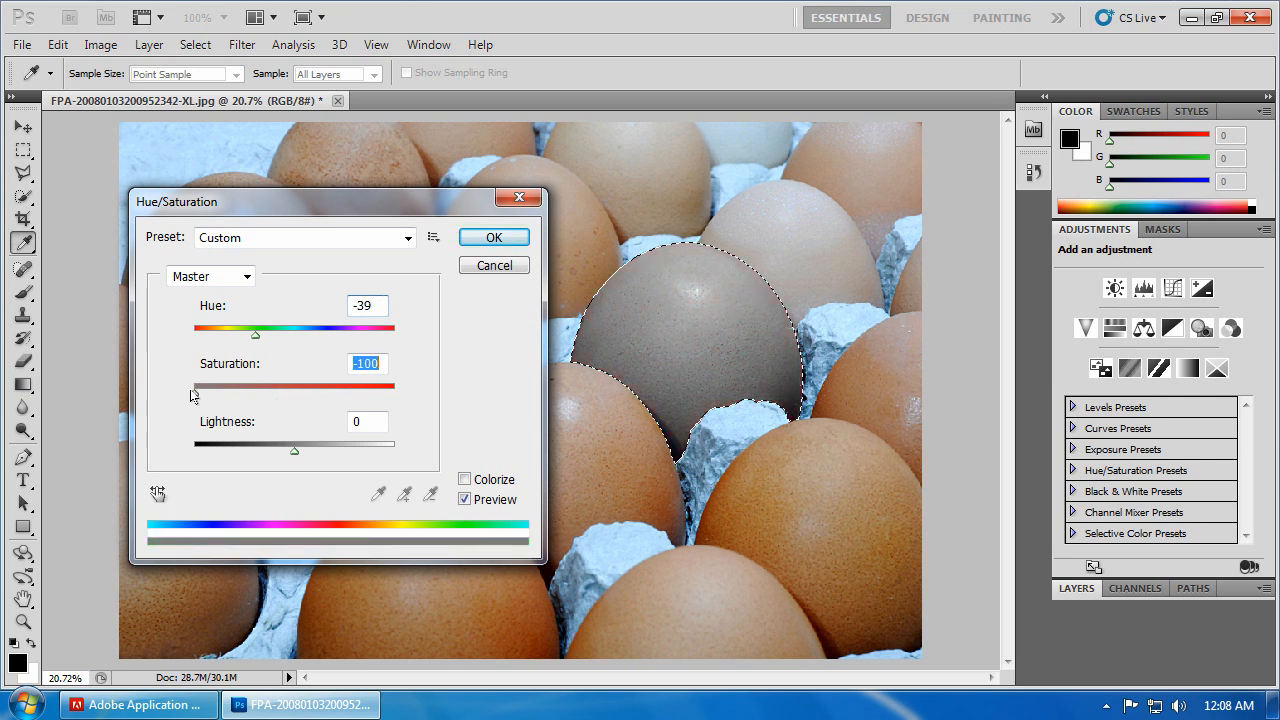
left_click_drag(195, 386, 203, 386)
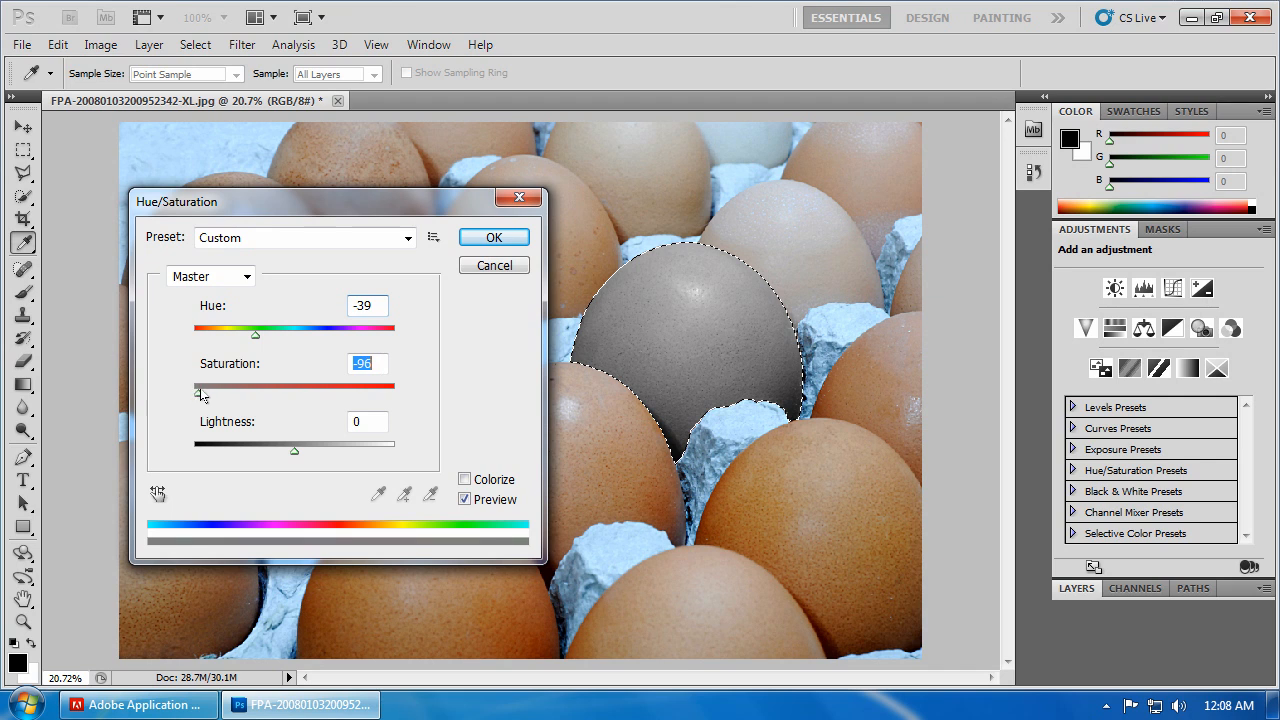
left_click_drag(203, 387, 357, 387)
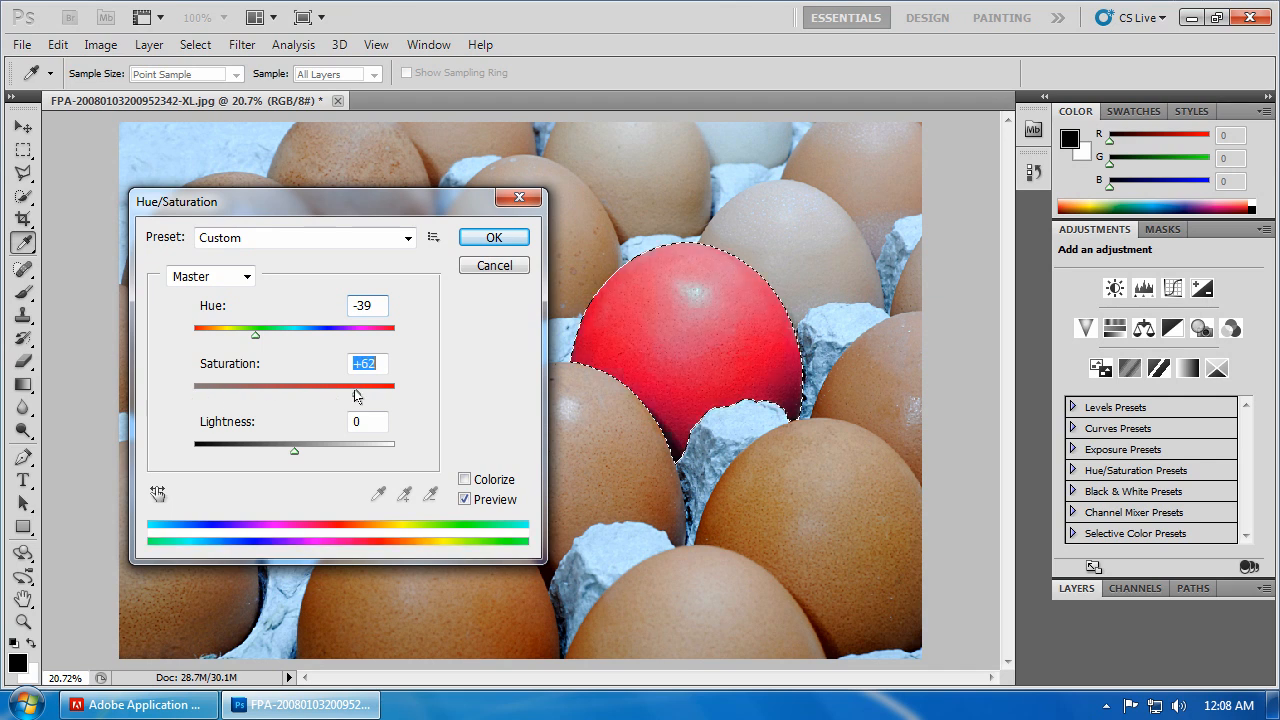
left_click_drag(357, 386, 336, 386)
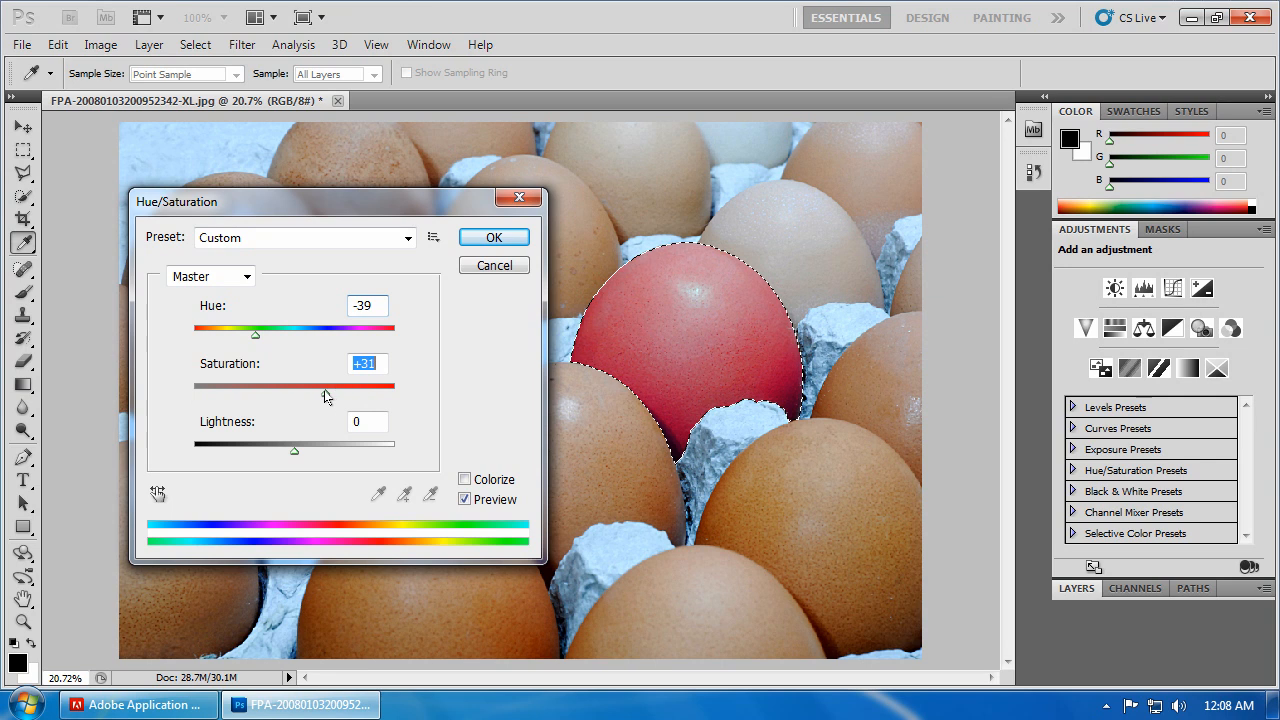
left_click_drag(325, 387, 340, 387)
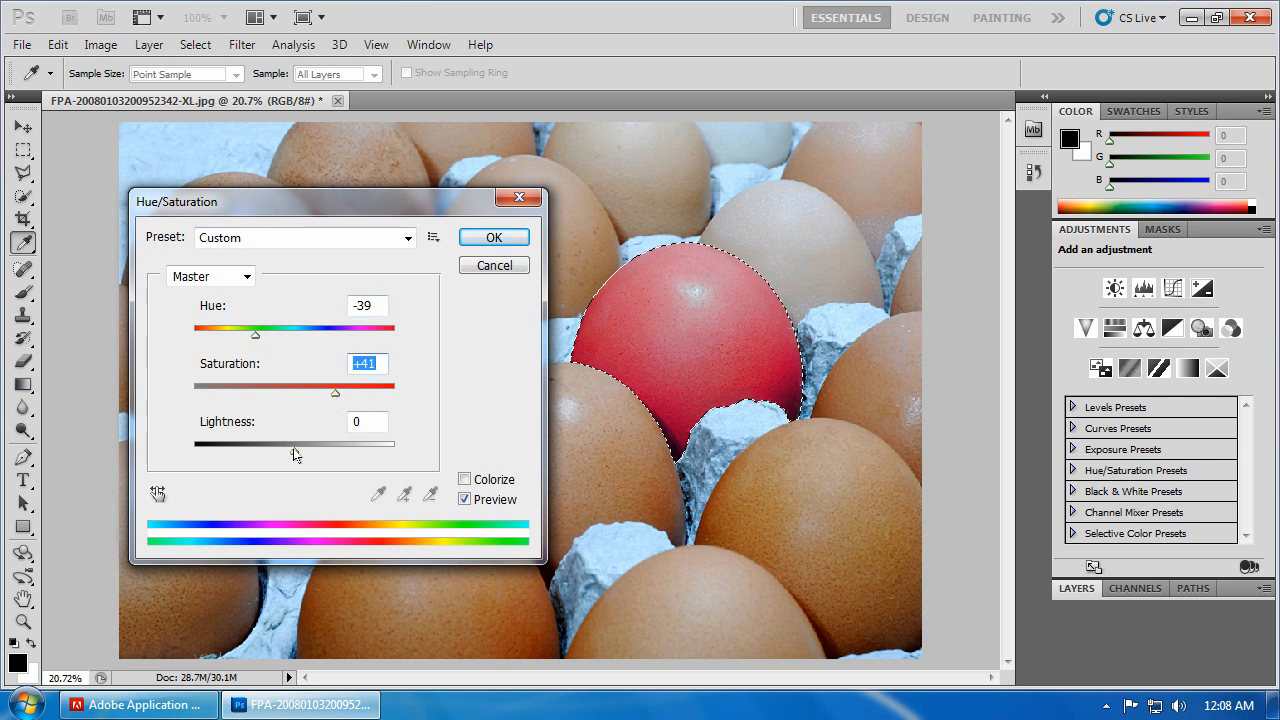
Test darker and lighter tones, return lightness to 0, and apply the red recolour
left_click_drag(293, 443, 252, 452)
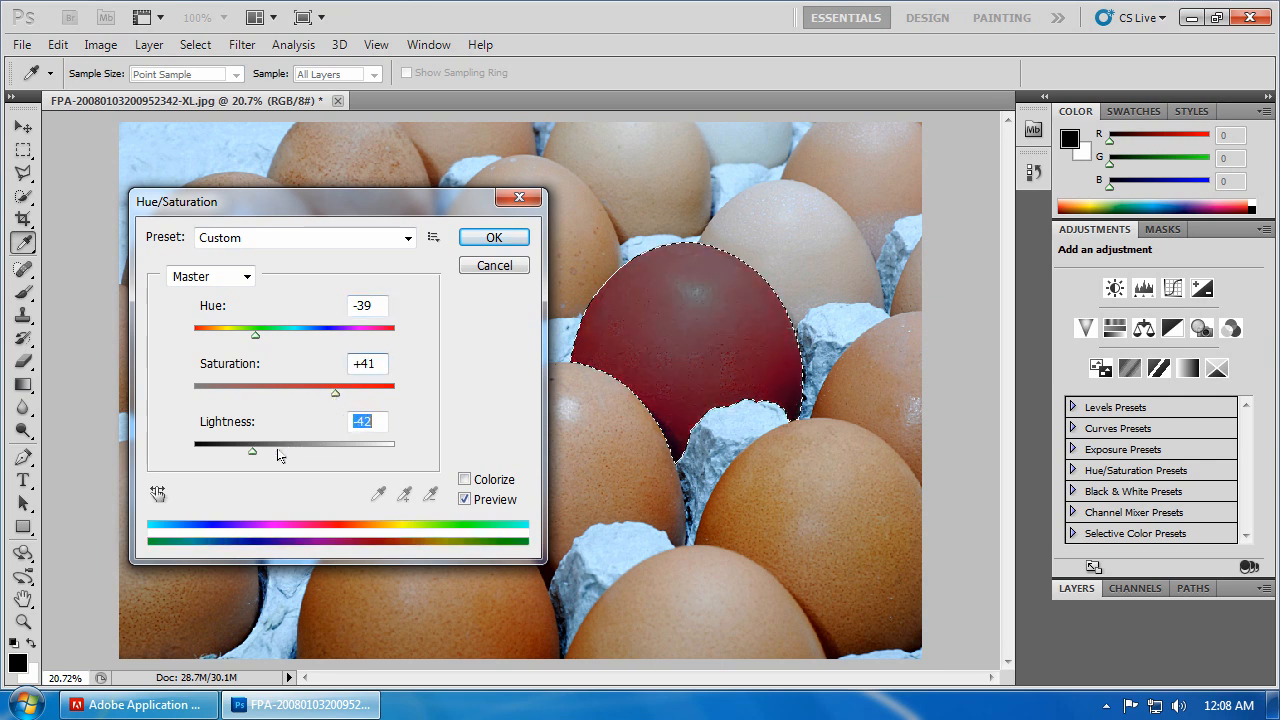
left_click_drag(252, 452, 305, 452)
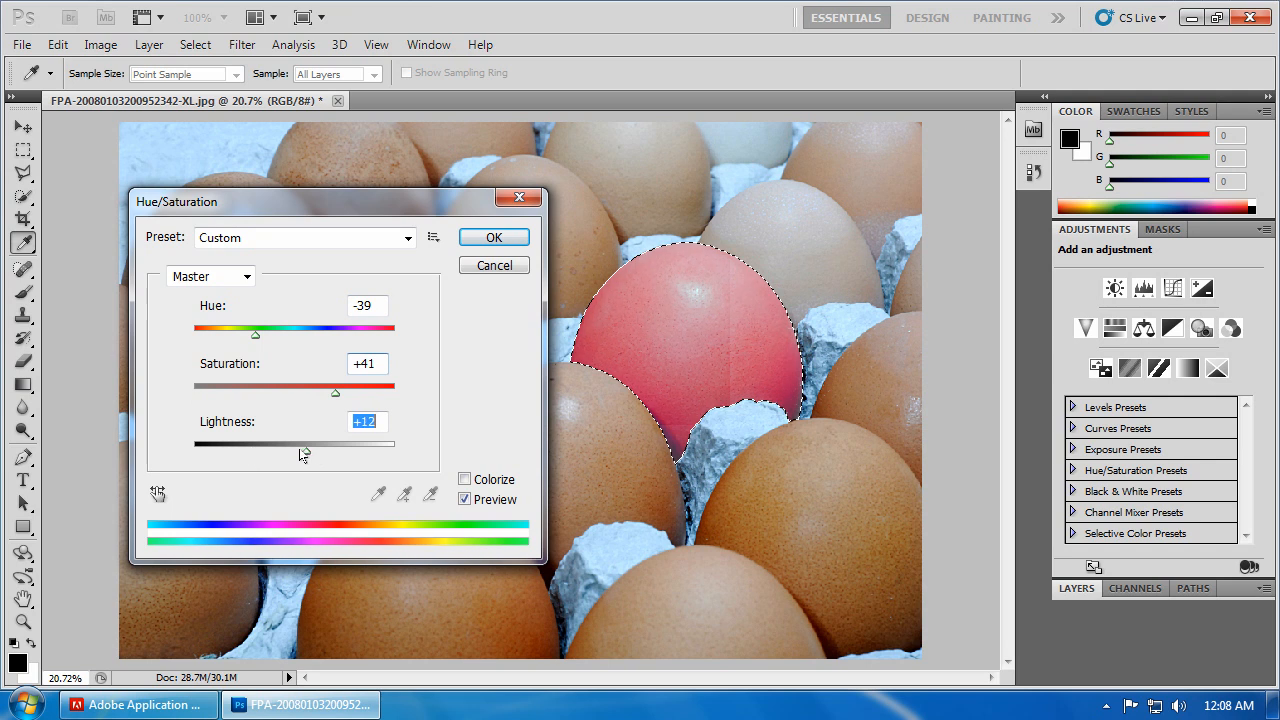
left_click_drag(335, 443, 295, 443)
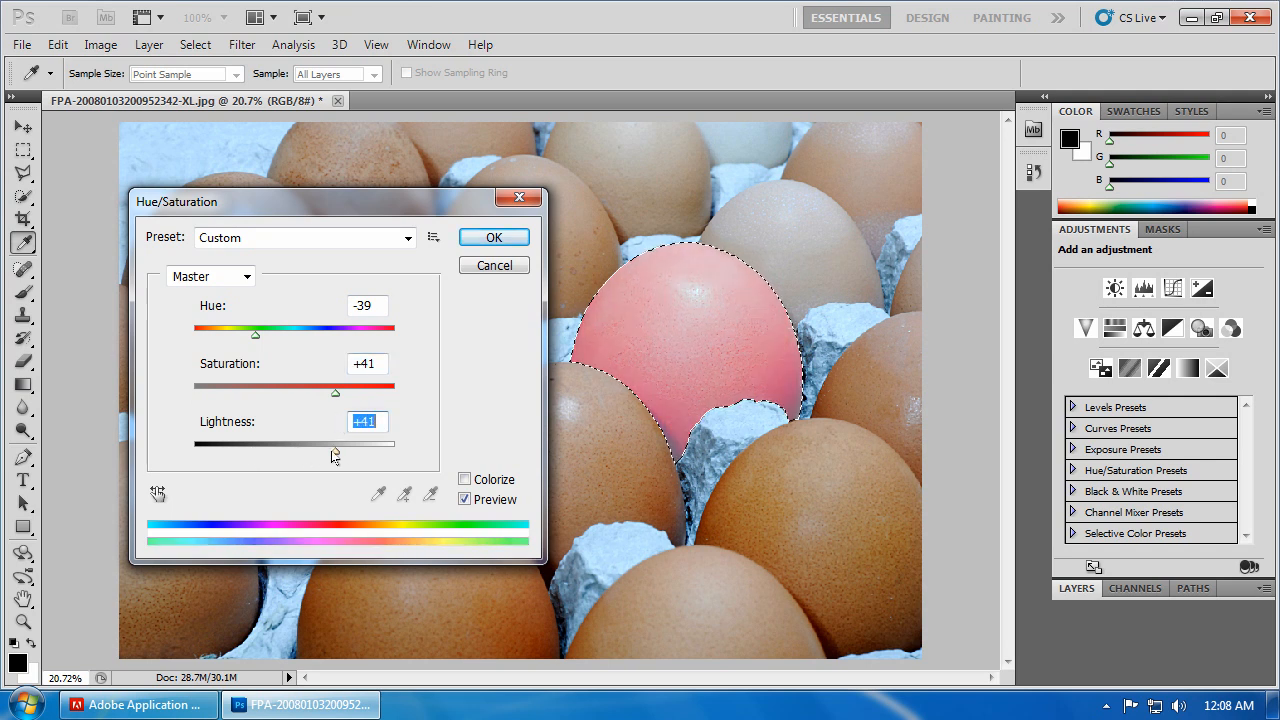
left_click_drag(335, 443, 297, 443)
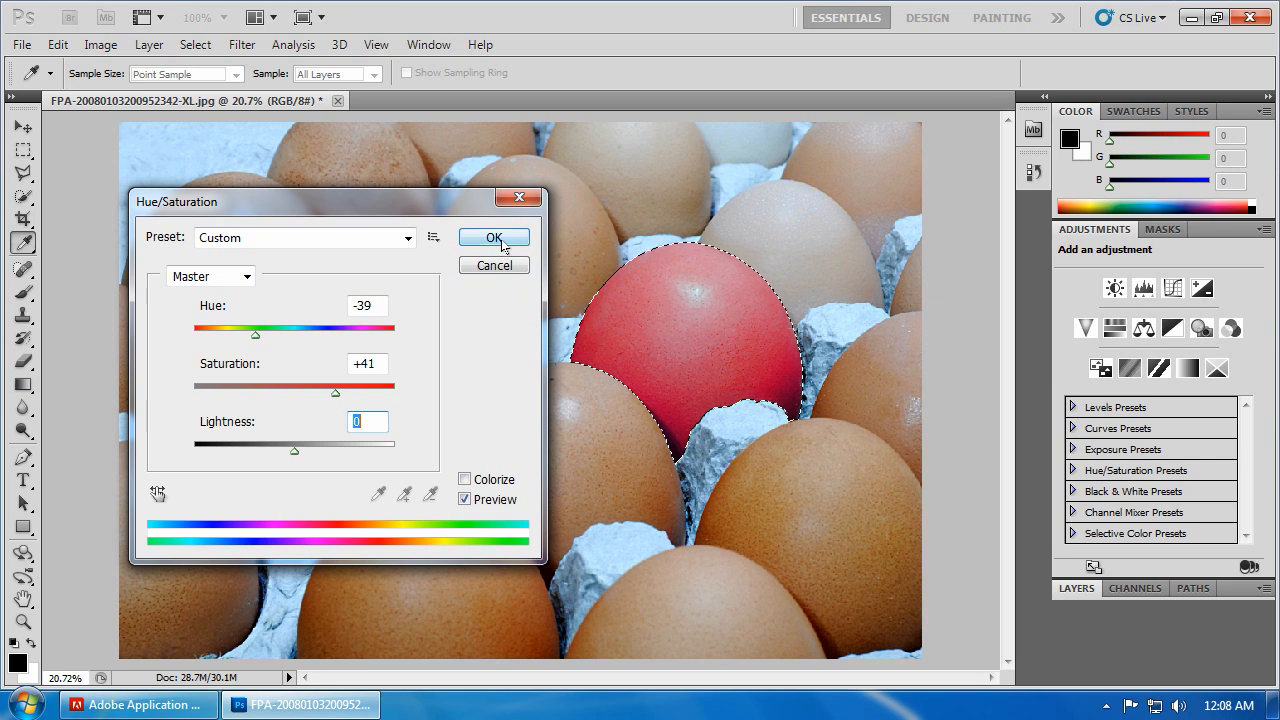
left_click(492, 238)
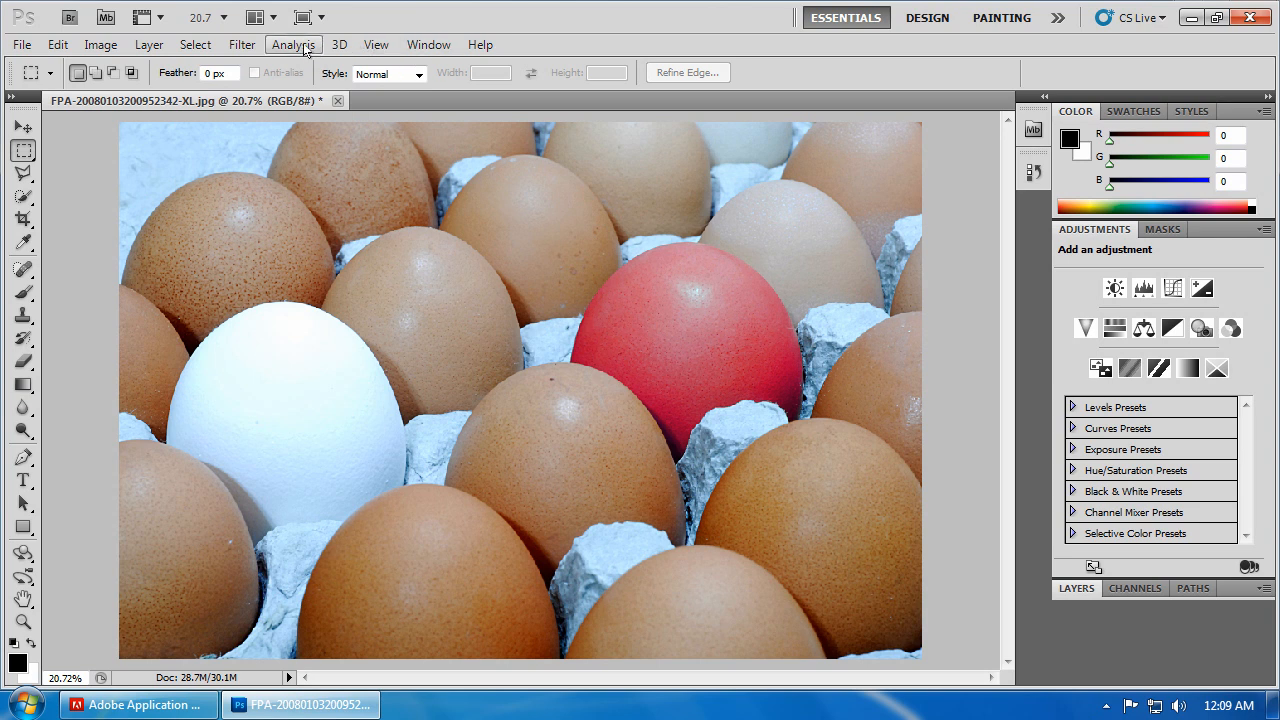
Show the History panel and create a new snapshot named 'Red Egg'
left_click(428, 44)
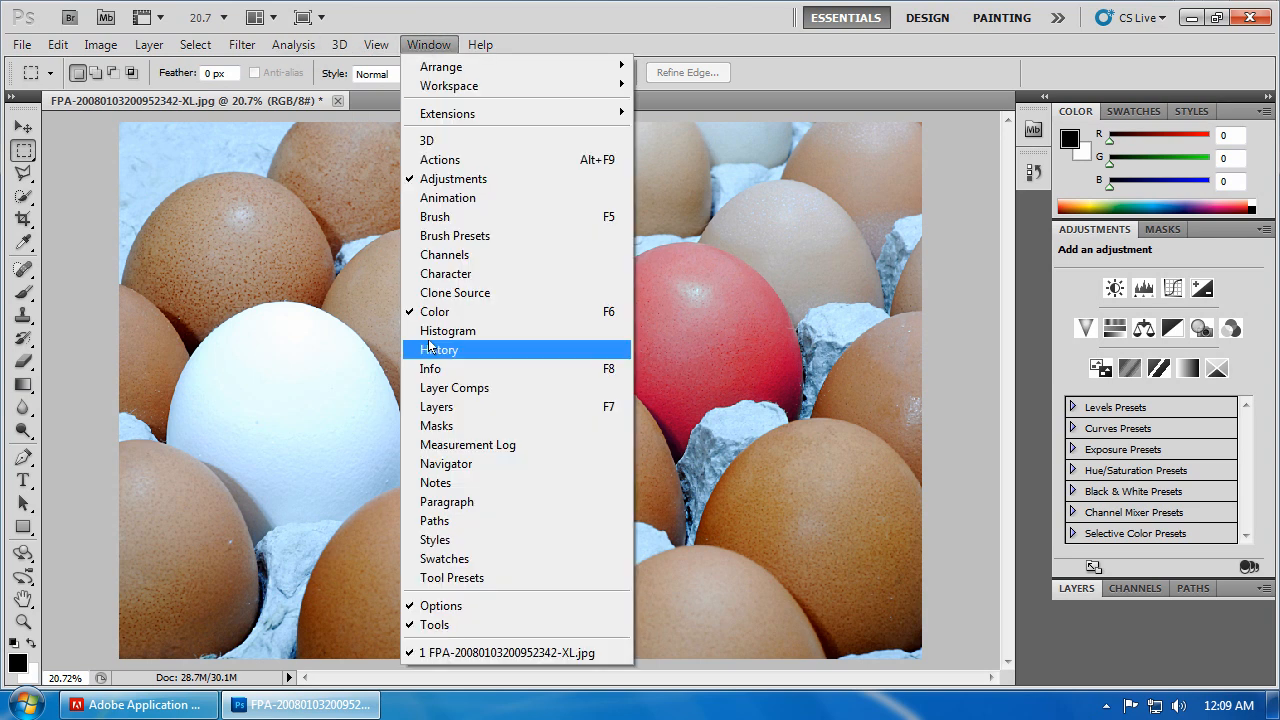
left_click(441, 349)
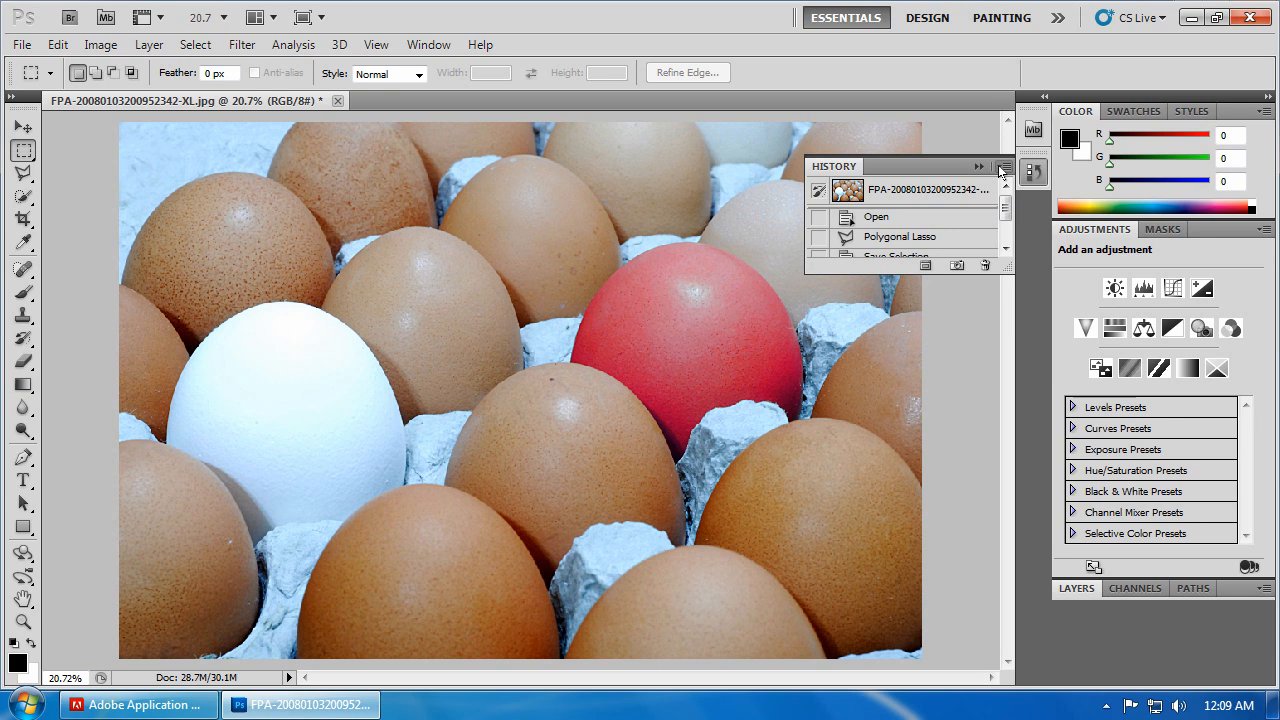
left_click(1004, 167)
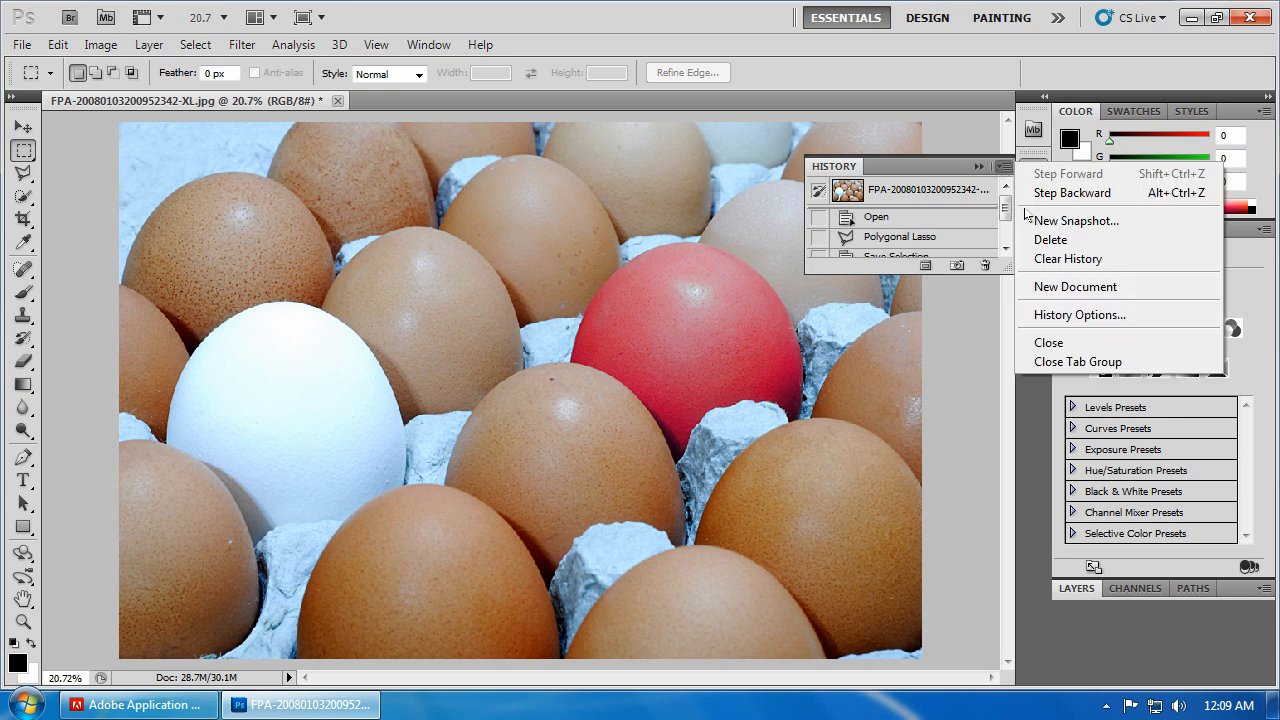
left_click(1075, 220)
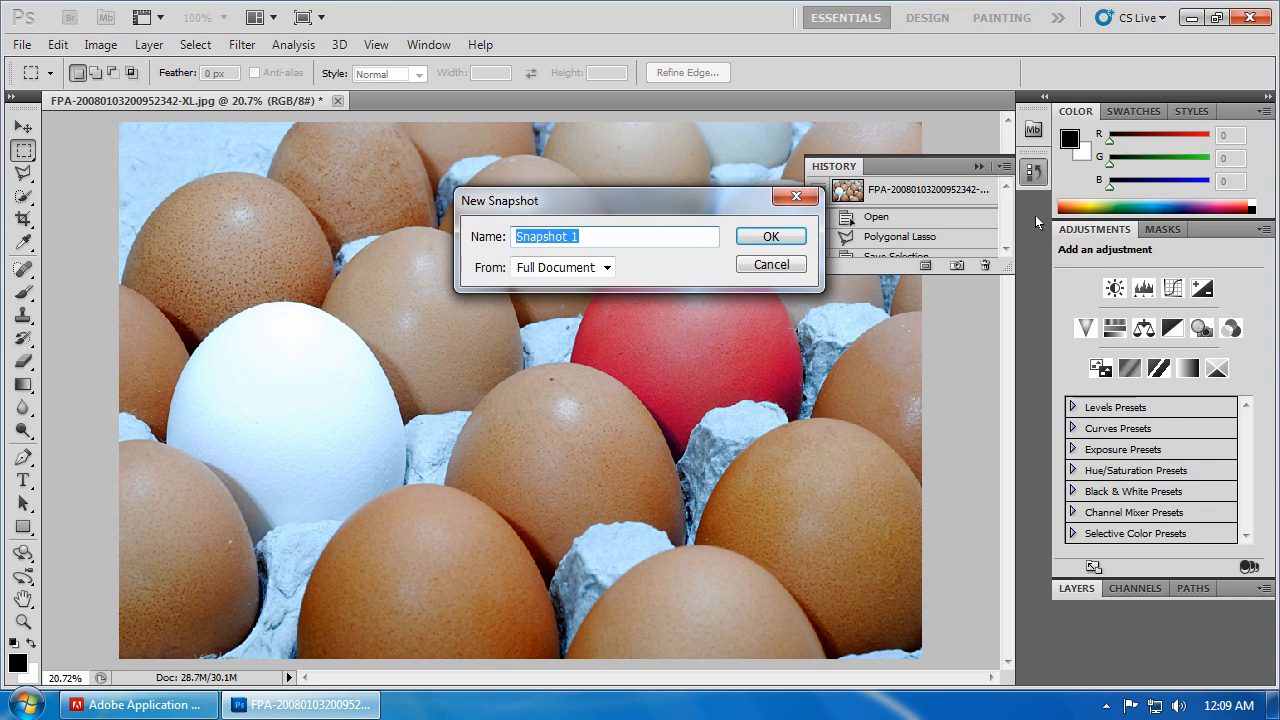
type("Red")
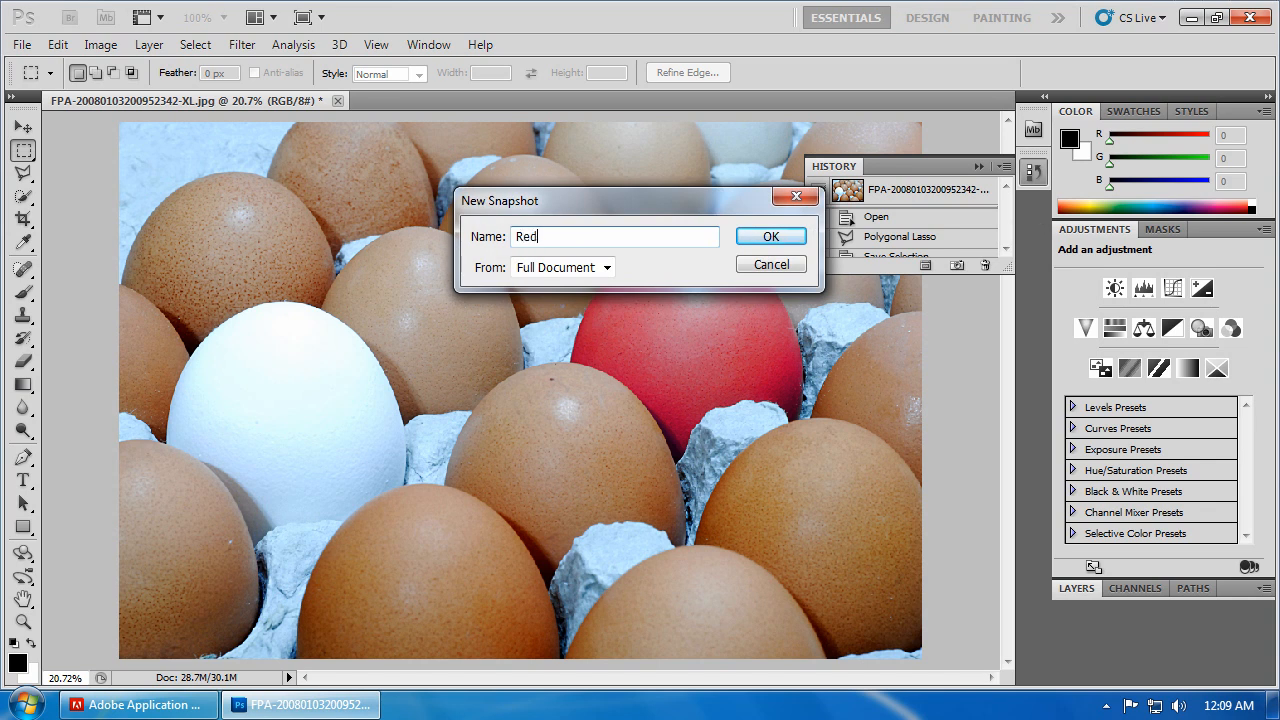
type("Egg")
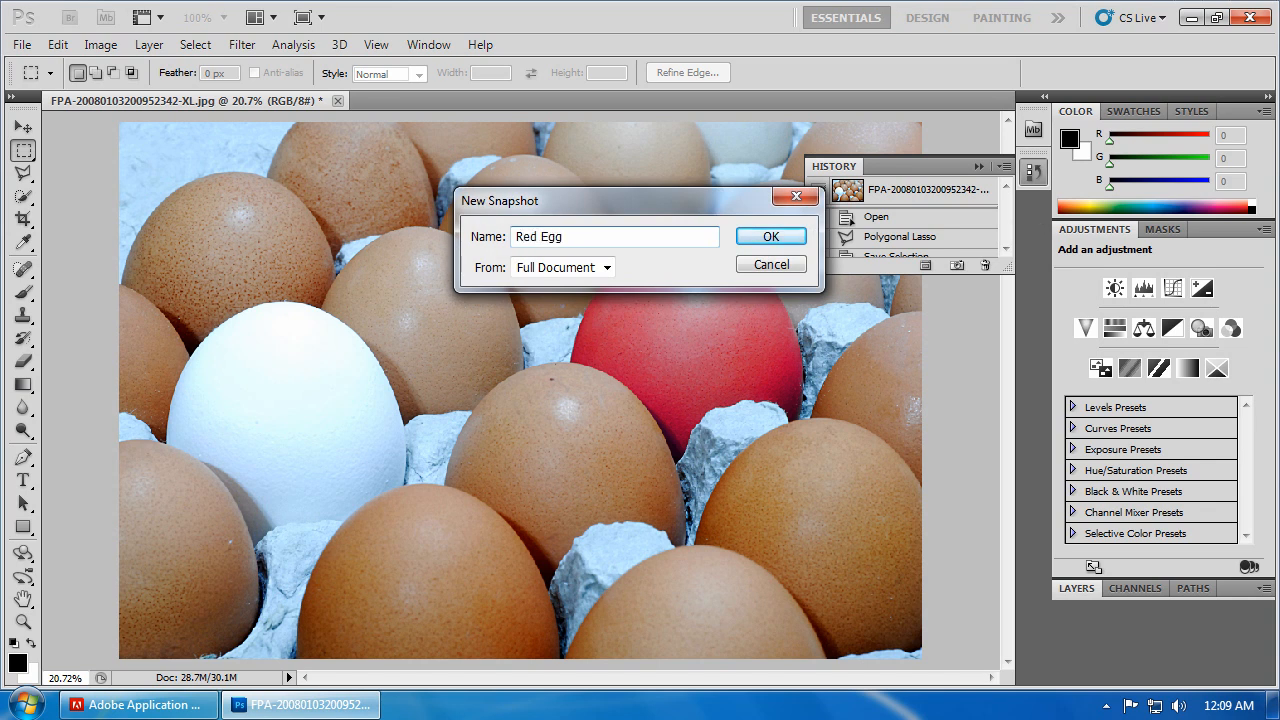
left_click(770, 236)
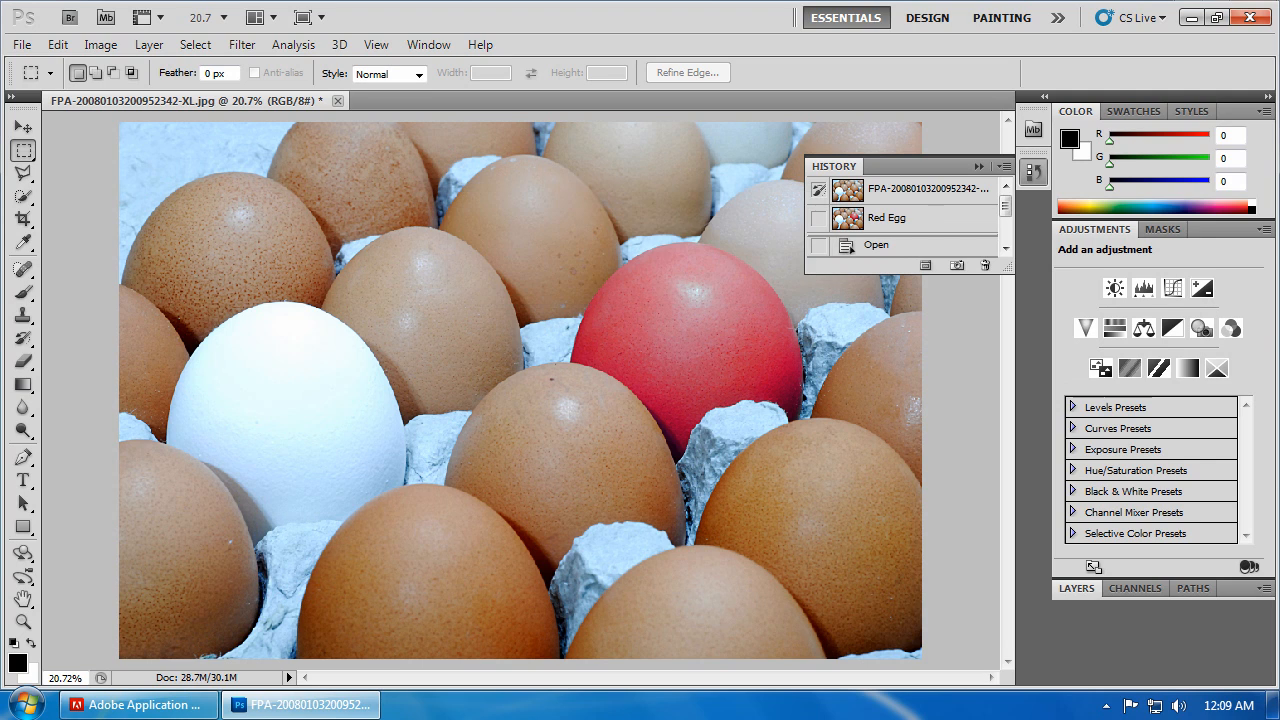
mouse_move(880, 264)
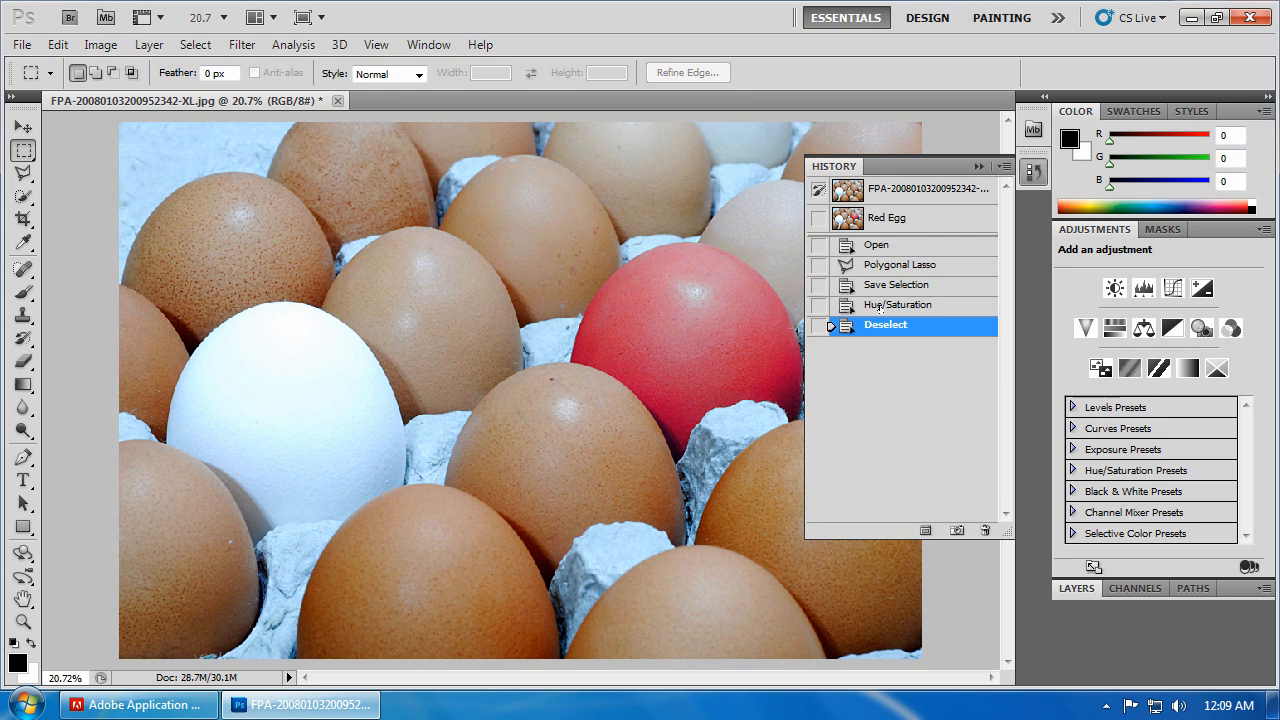
Revert in History to the selected brown egg and bring up the Image menu
left_click(903, 264)
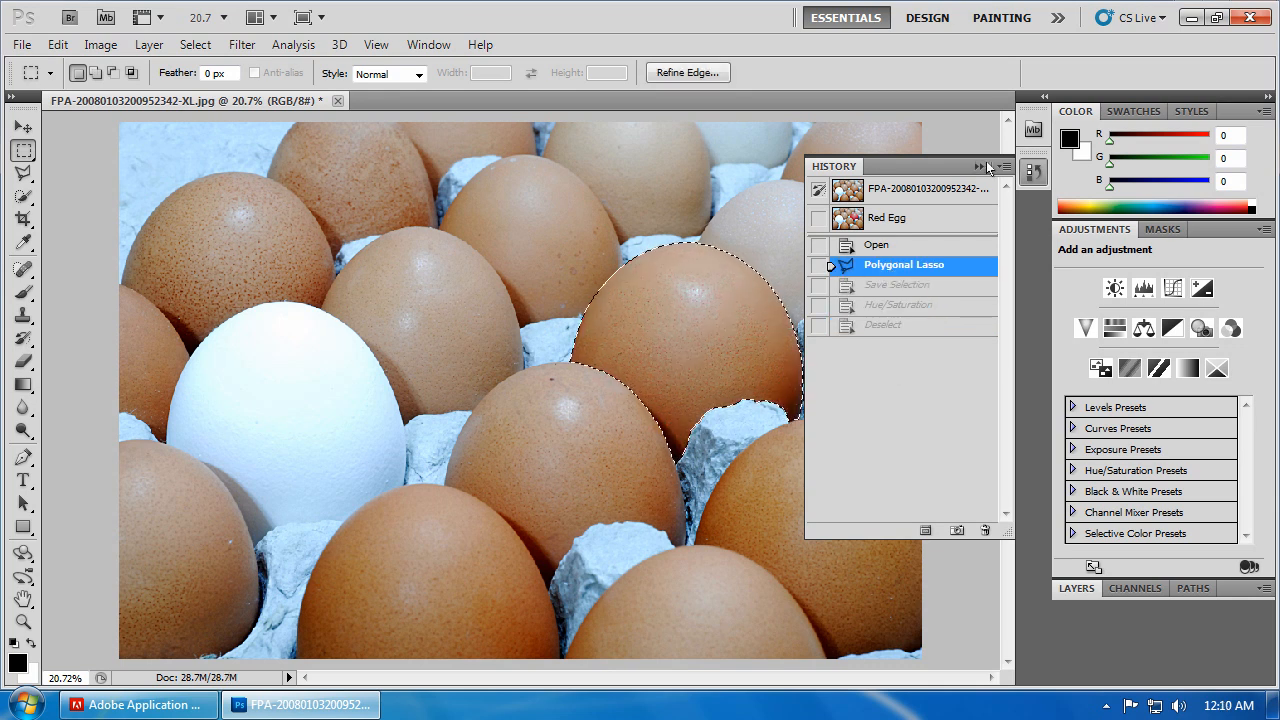
left_click(989, 166)
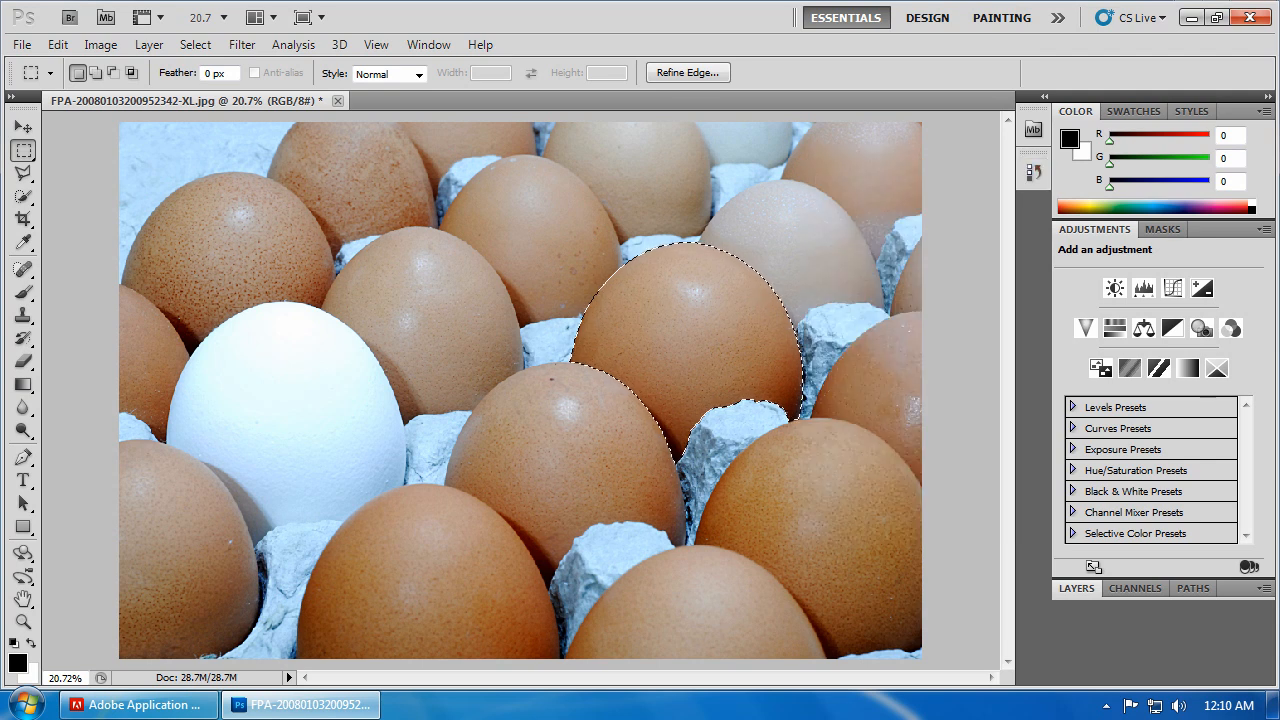
left_click(100, 44)
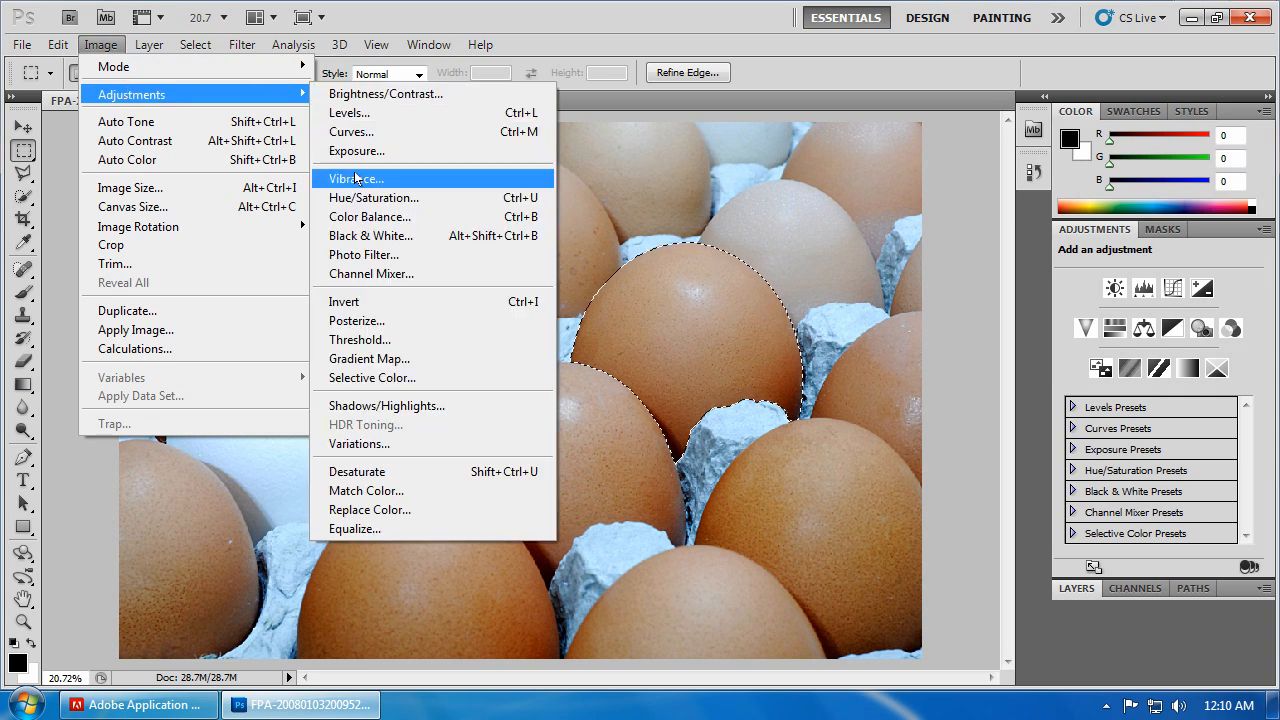
Open Hue/Saturation and cancel it without changing the egg
left_click(373, 197)
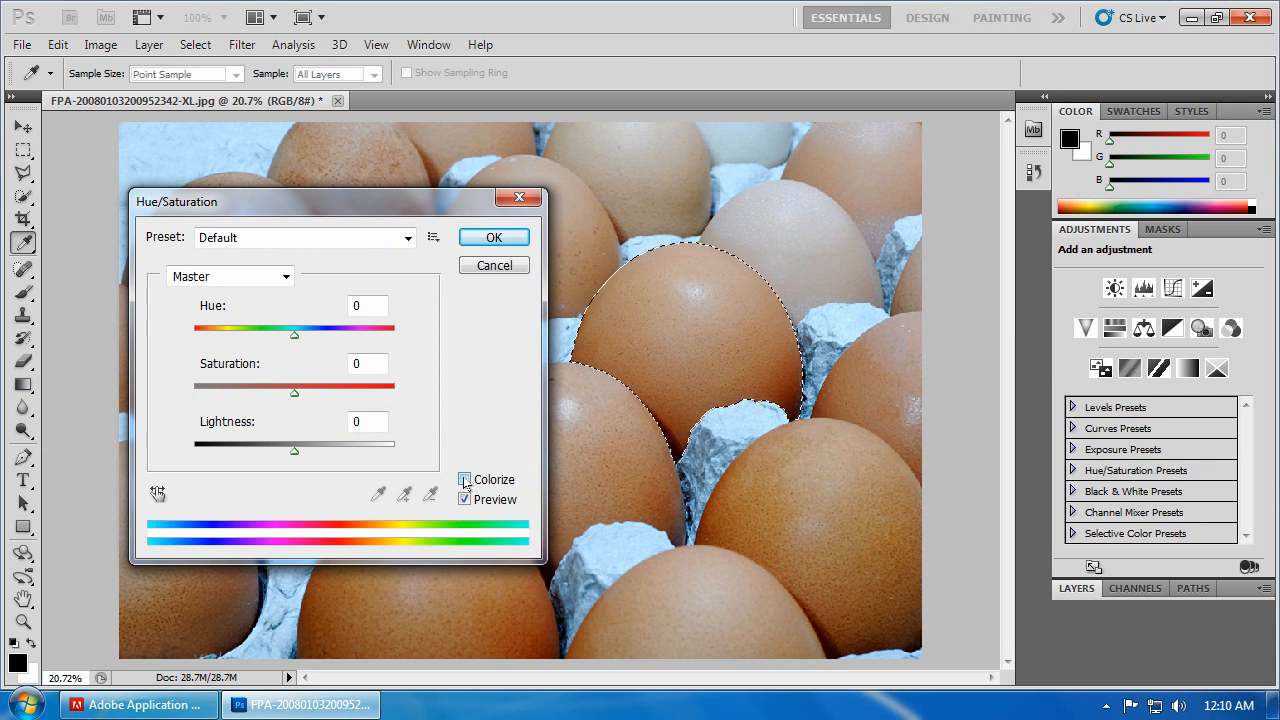
left_click(464, 499)
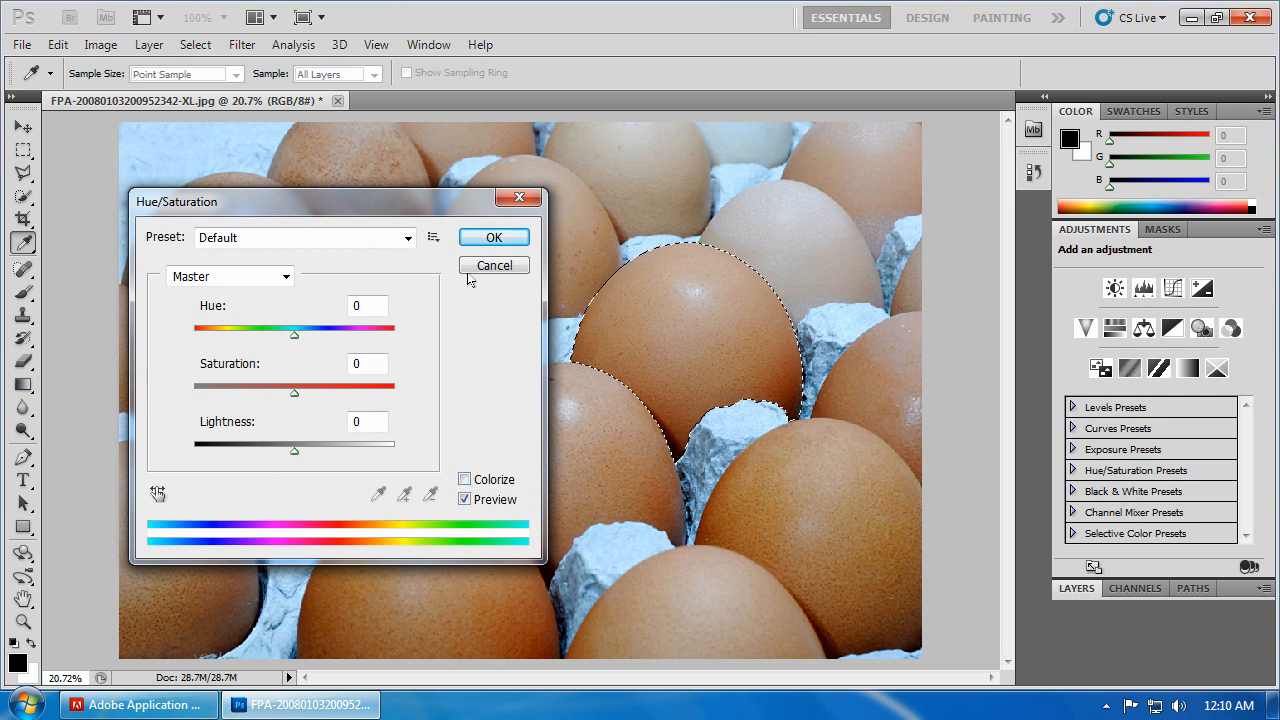
mouse_move(494, 265)
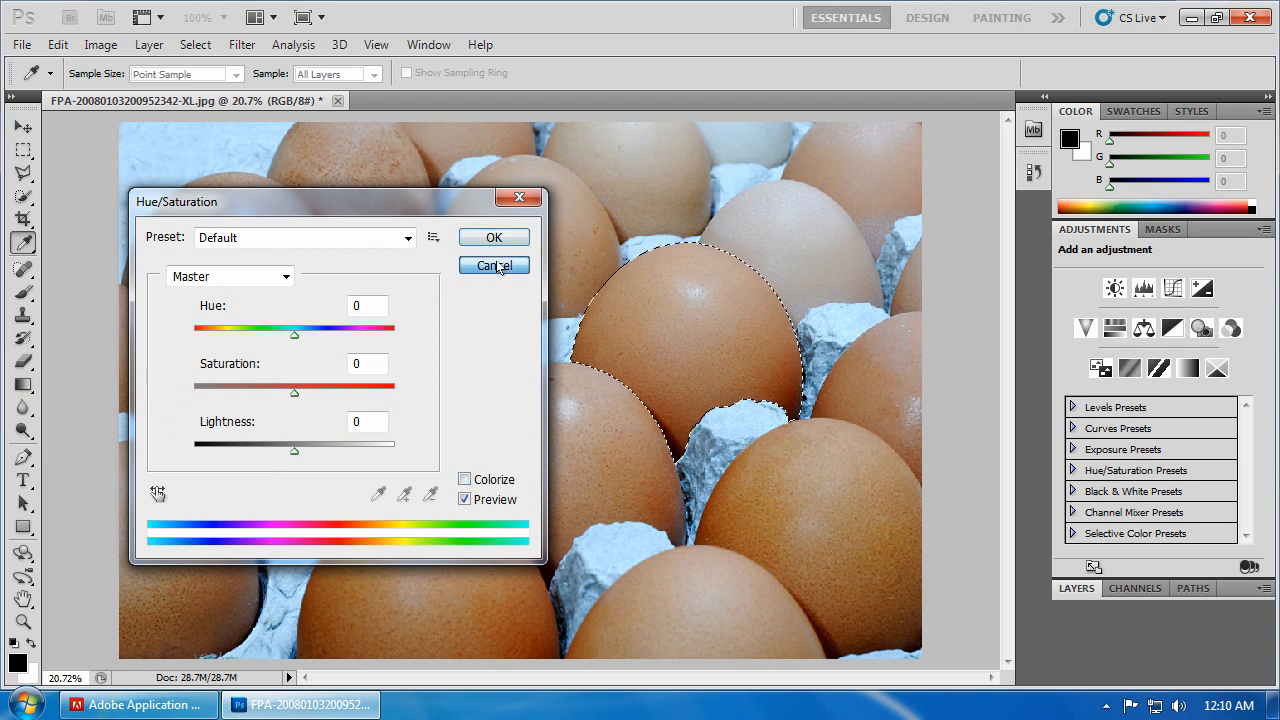
left_click(493, 265)
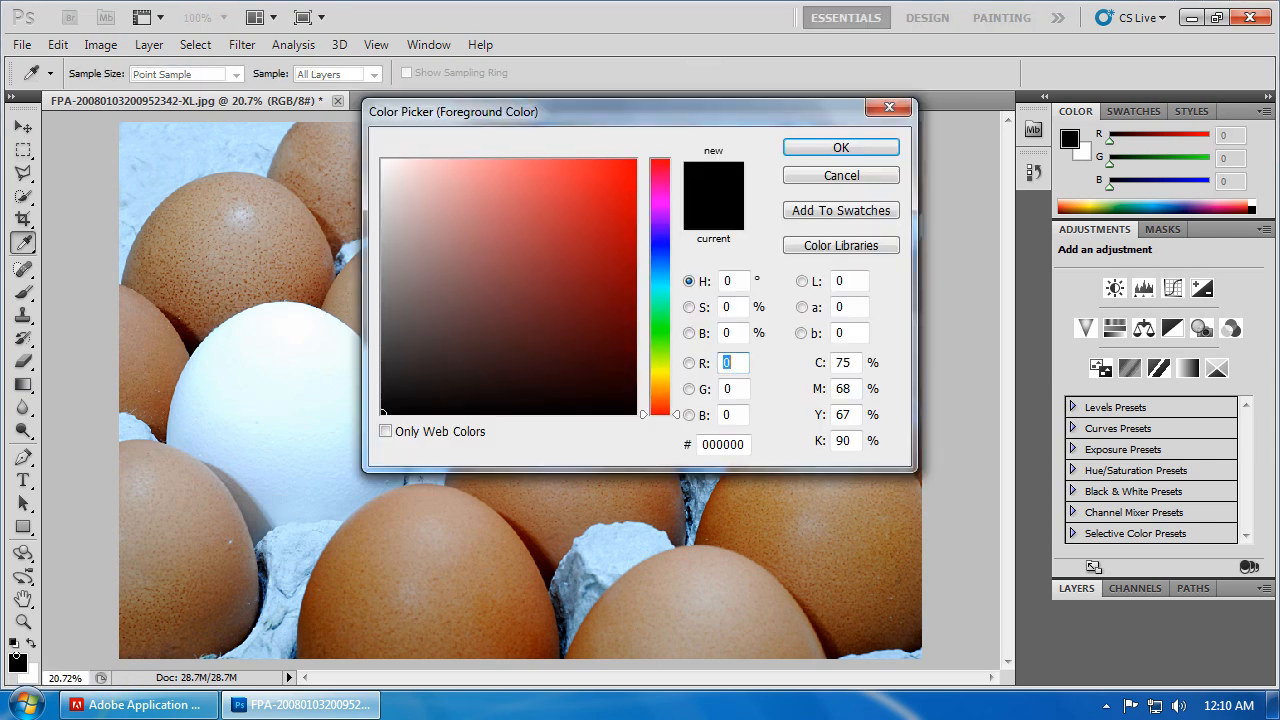
mouse_move(417, 460)
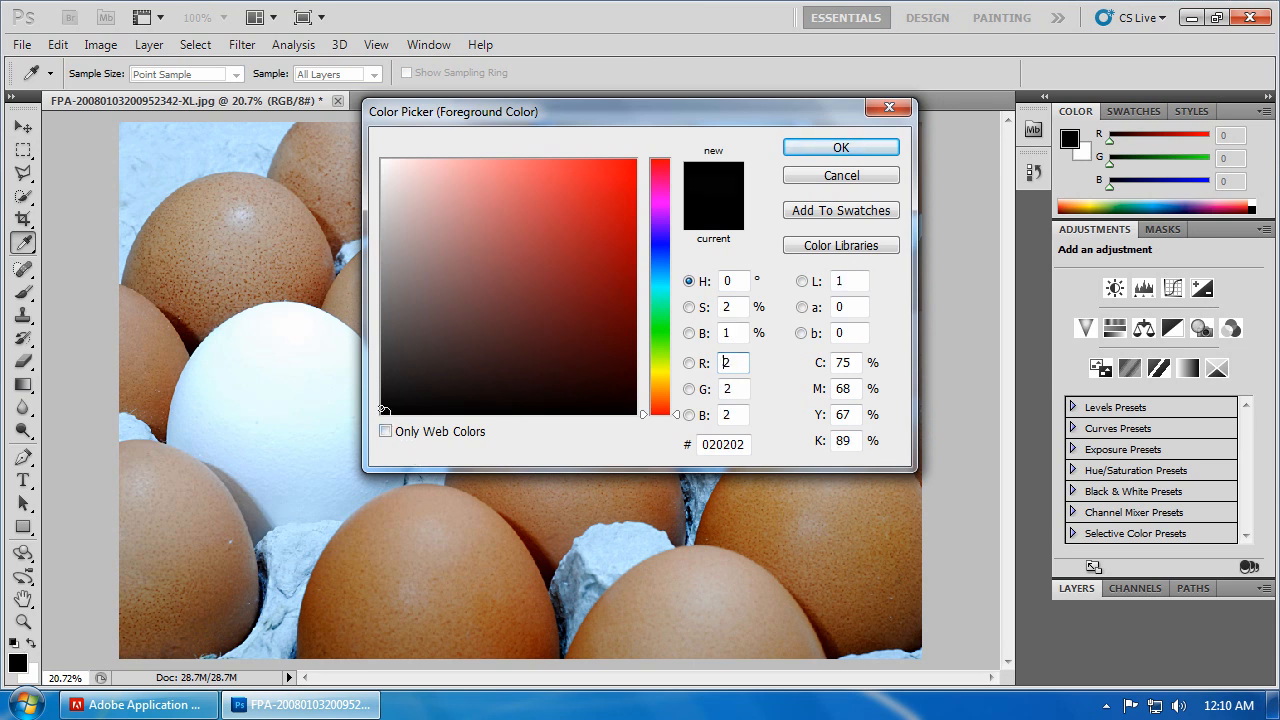
Set the foreground colour to medium blue #3641c6 (R54 G65 B198)
left_click(568, 225)
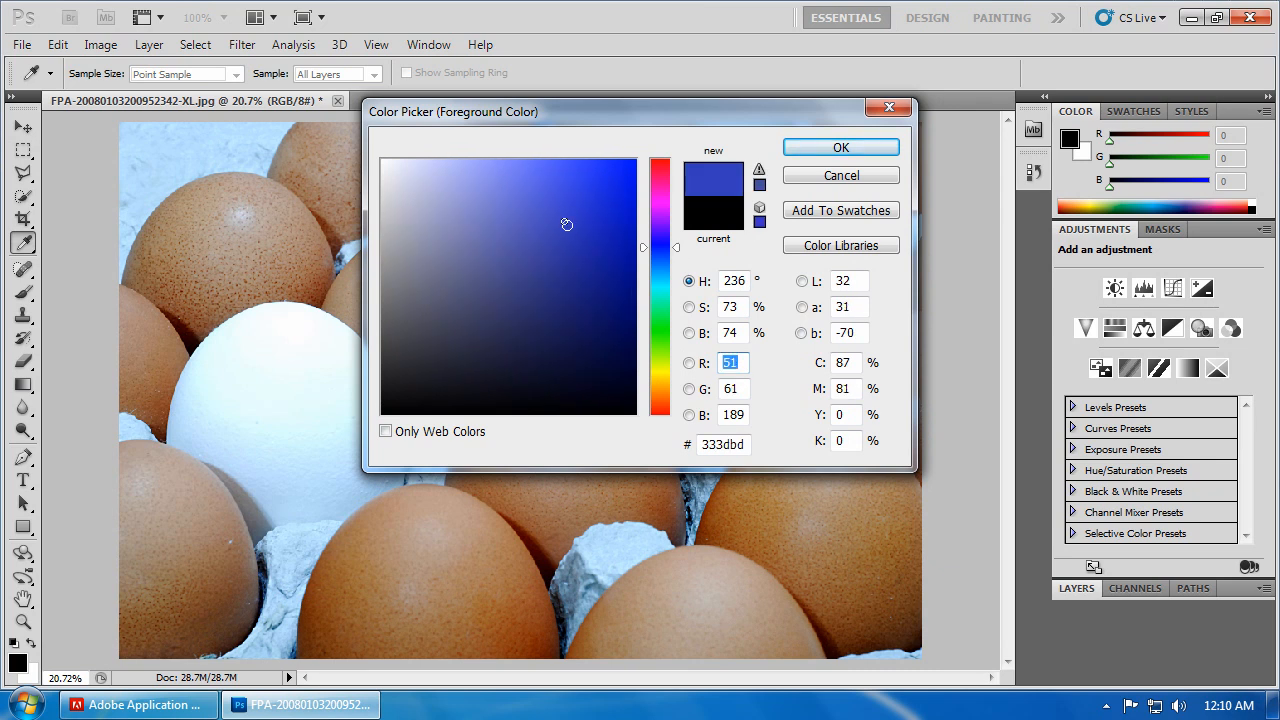
left_click(566, 217)
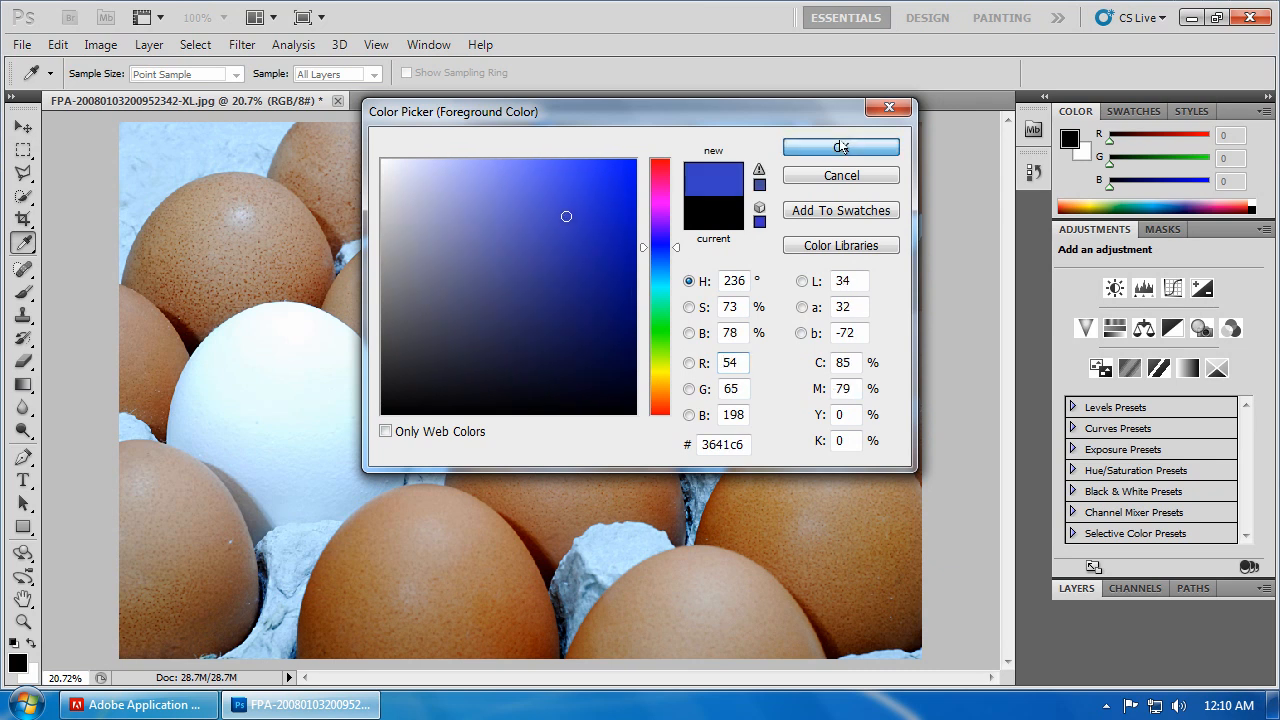
left_click(840, 146)
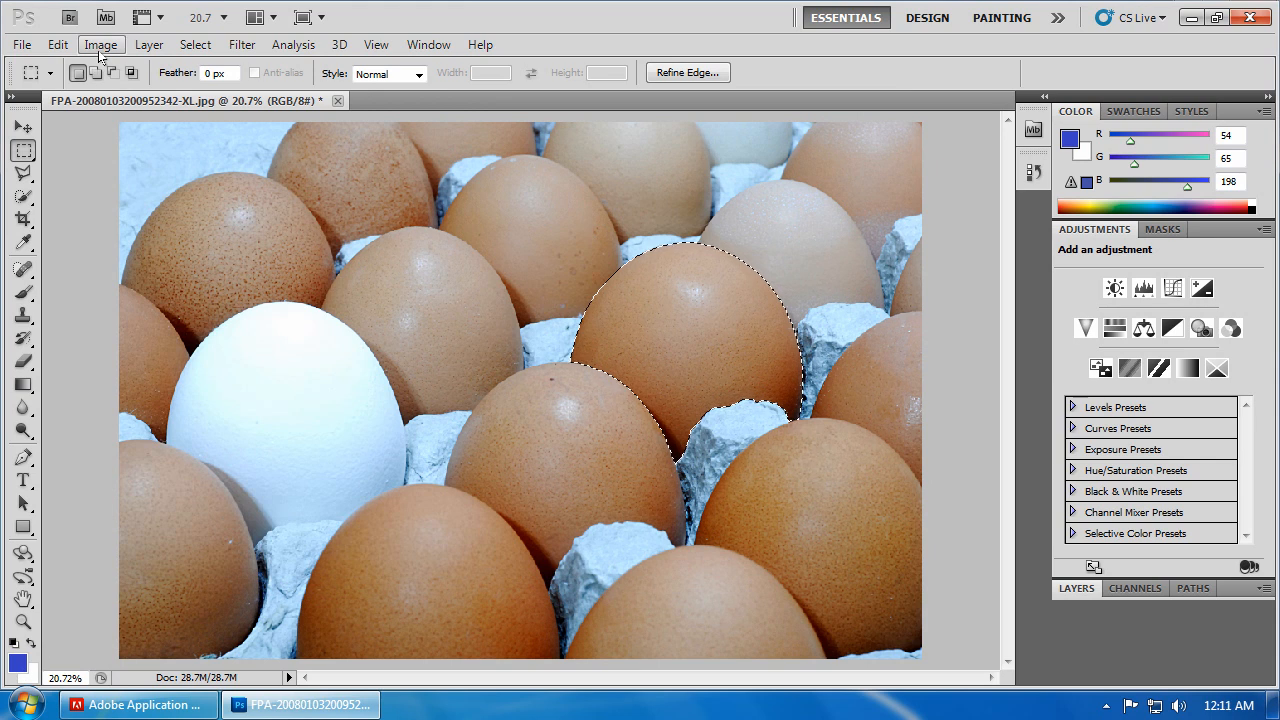
Colorize the selected egg blue with Hue/Saturation at hue 236, saturation 50
left_click(100, 44)
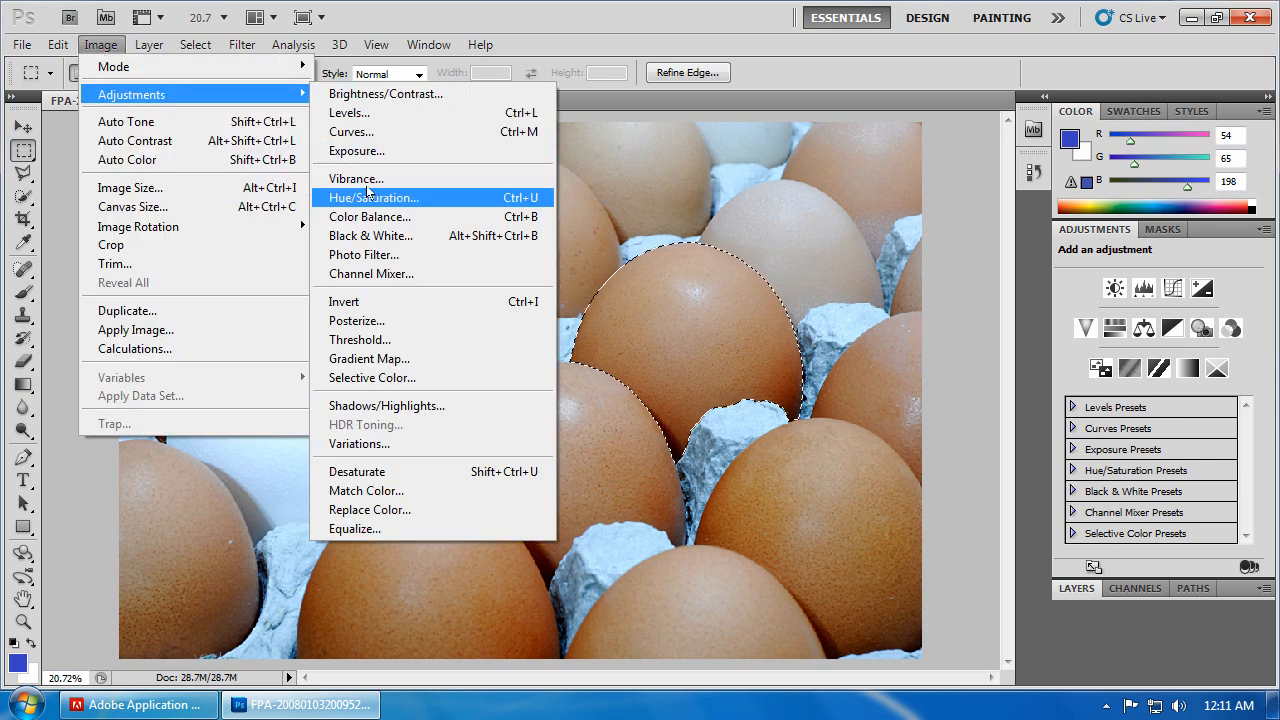
left_click(373, 197)
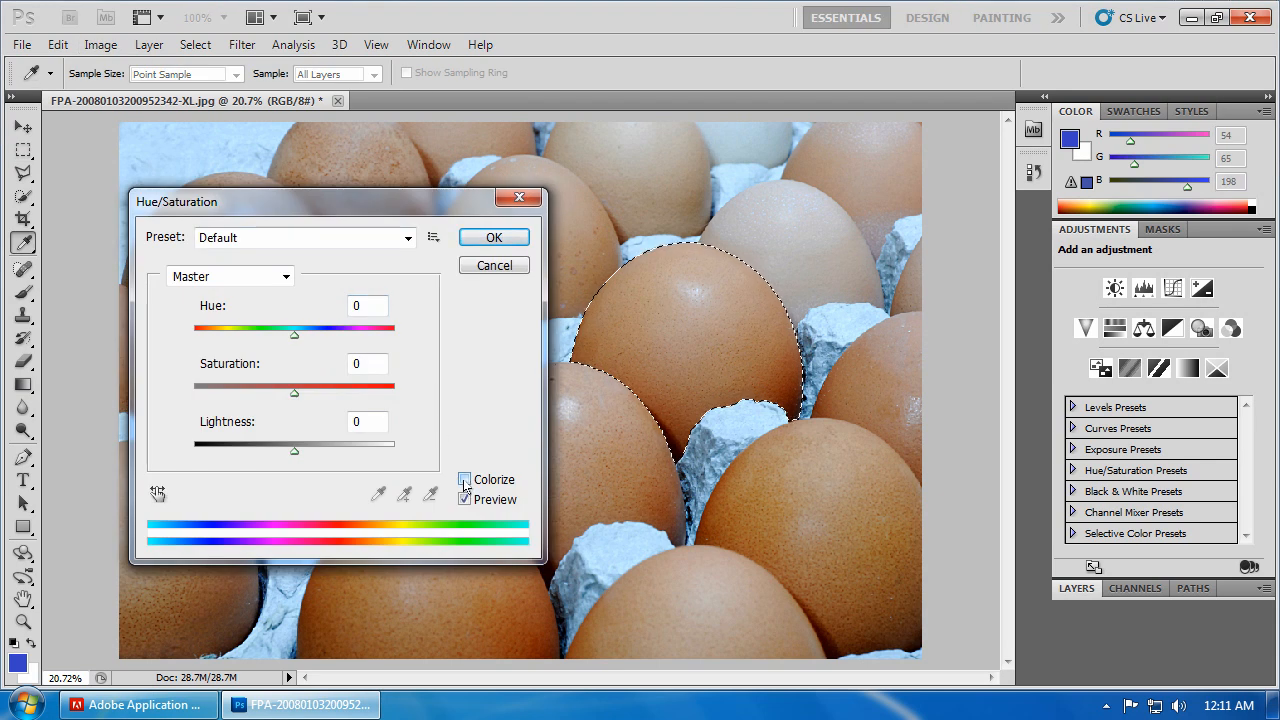
left_click(464, 479)
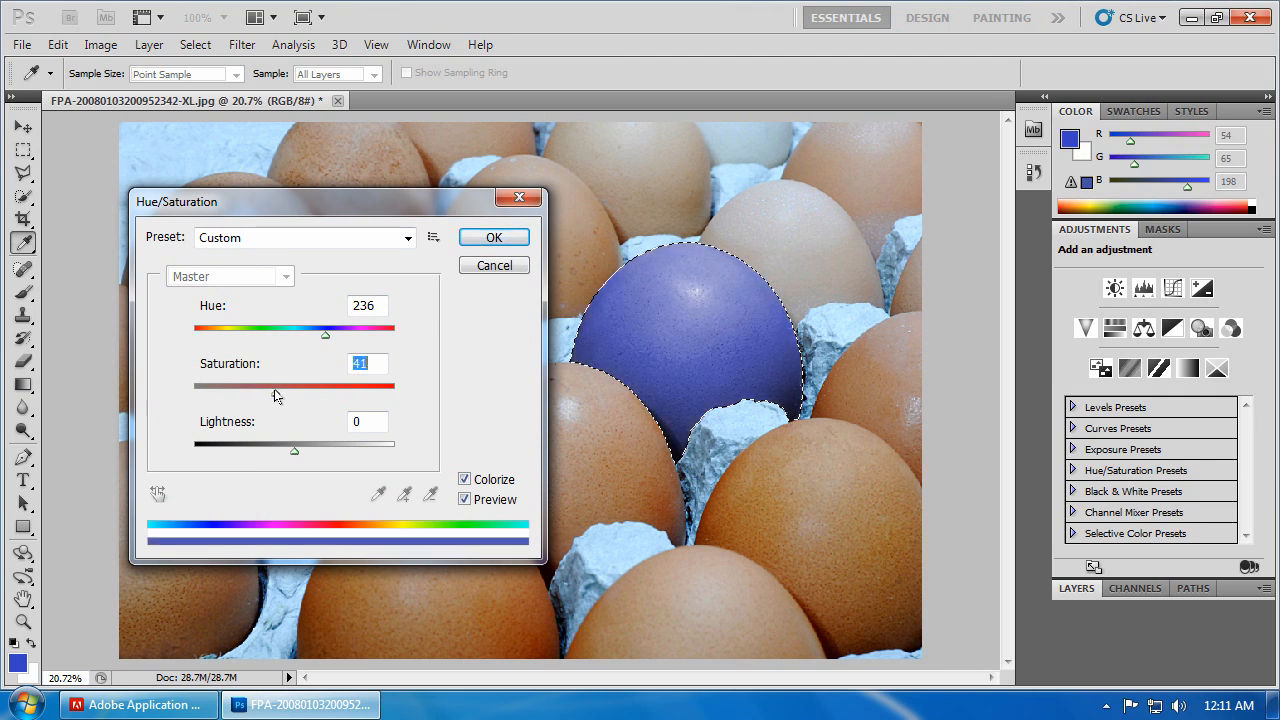
left_click_drag(277, 386, 290, 386)
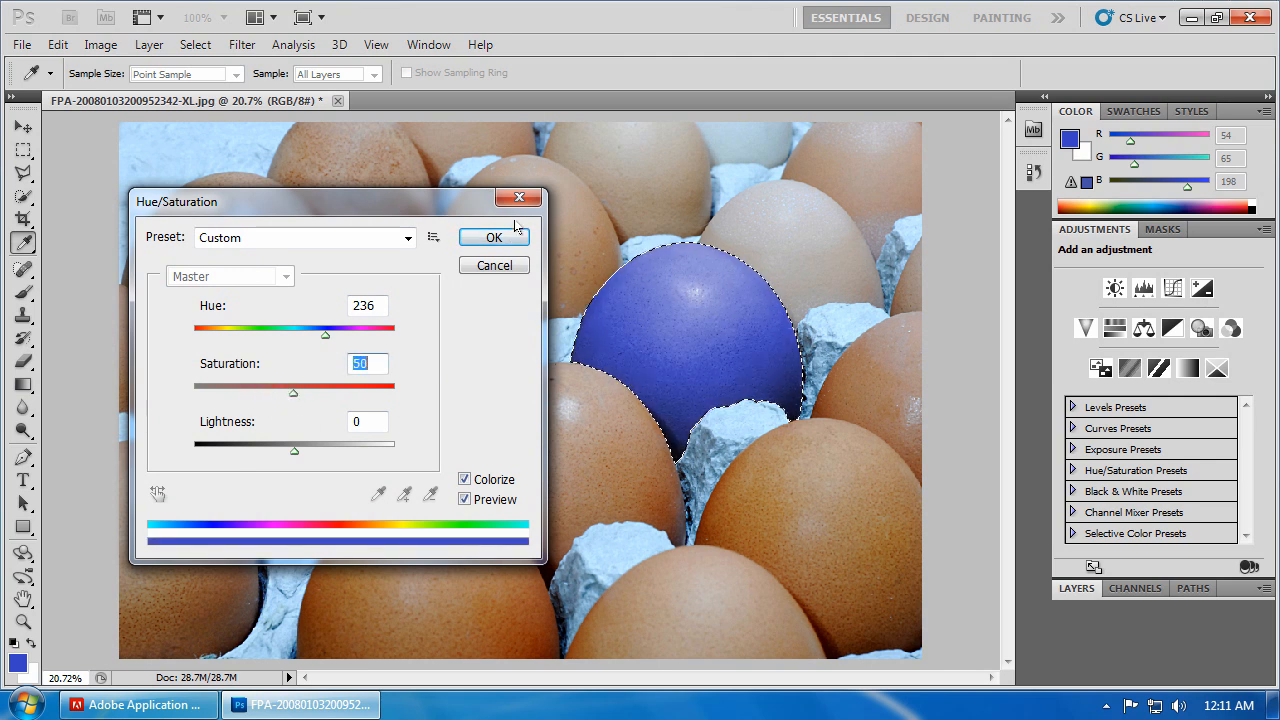
left_click(493, 237)
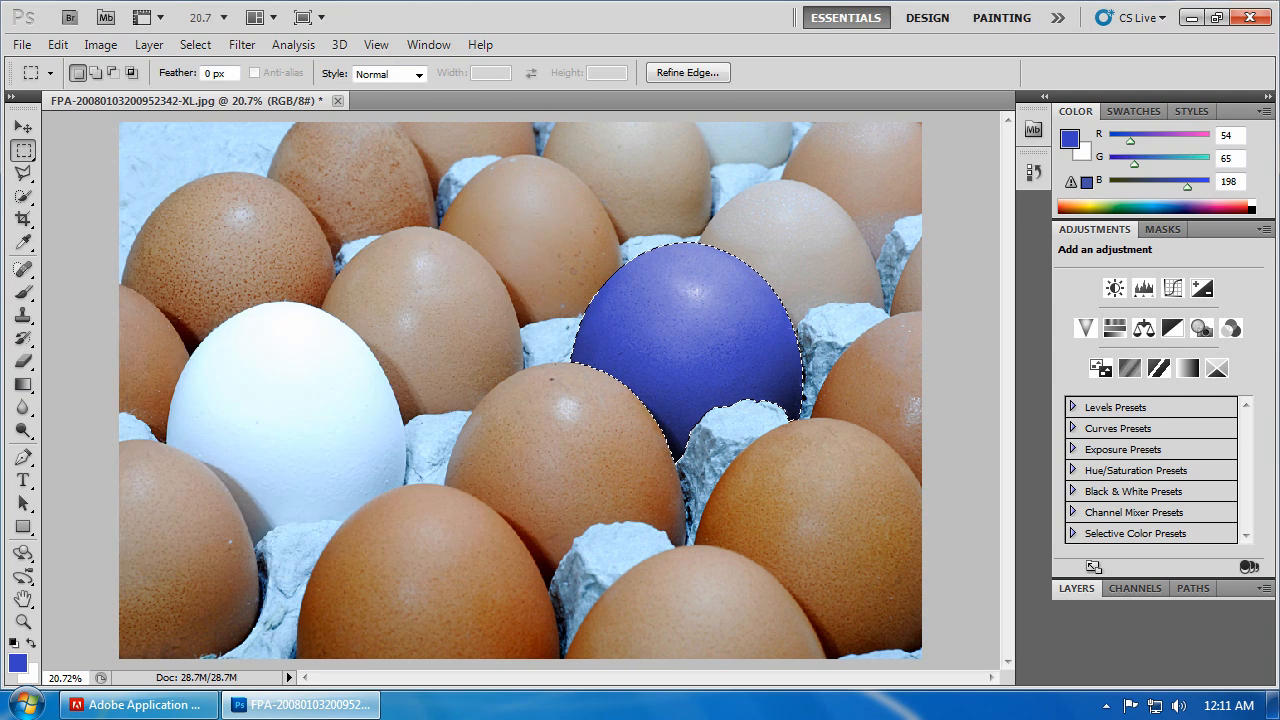
Deselect the egg and save a new History snapshot named 'Blue Egg'
left_click(195, 44)
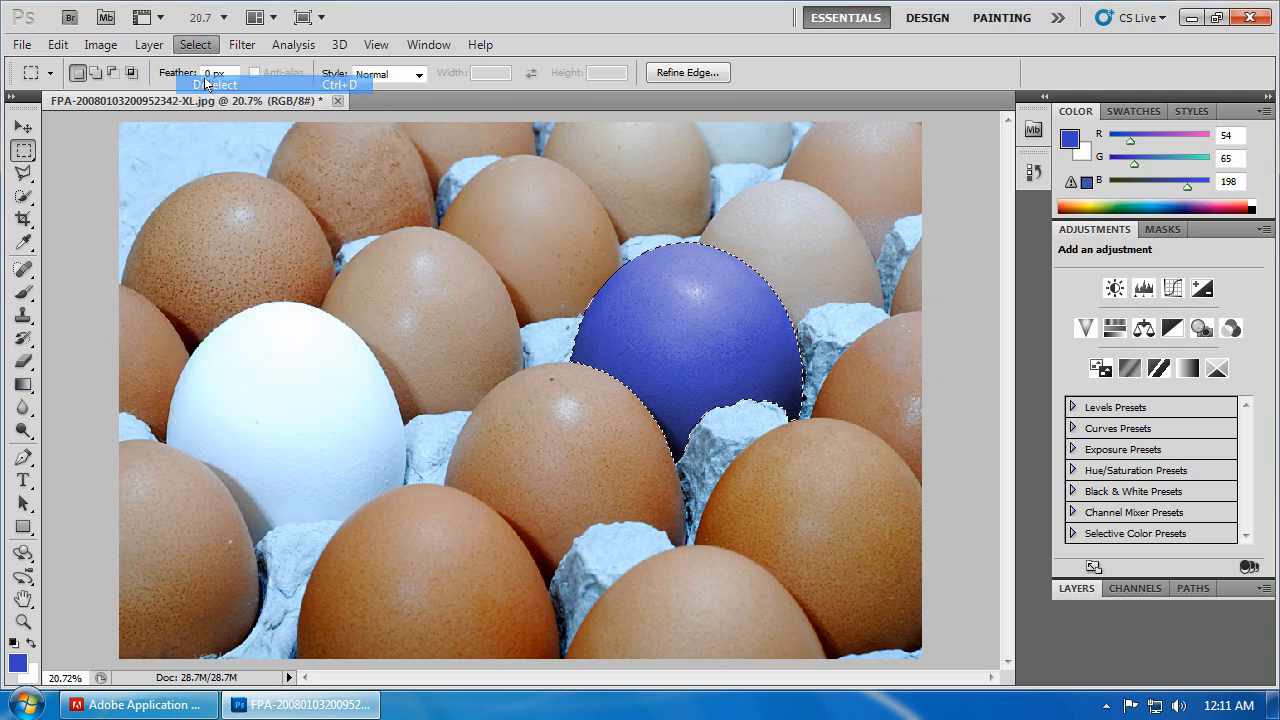
left_click(215, 84)
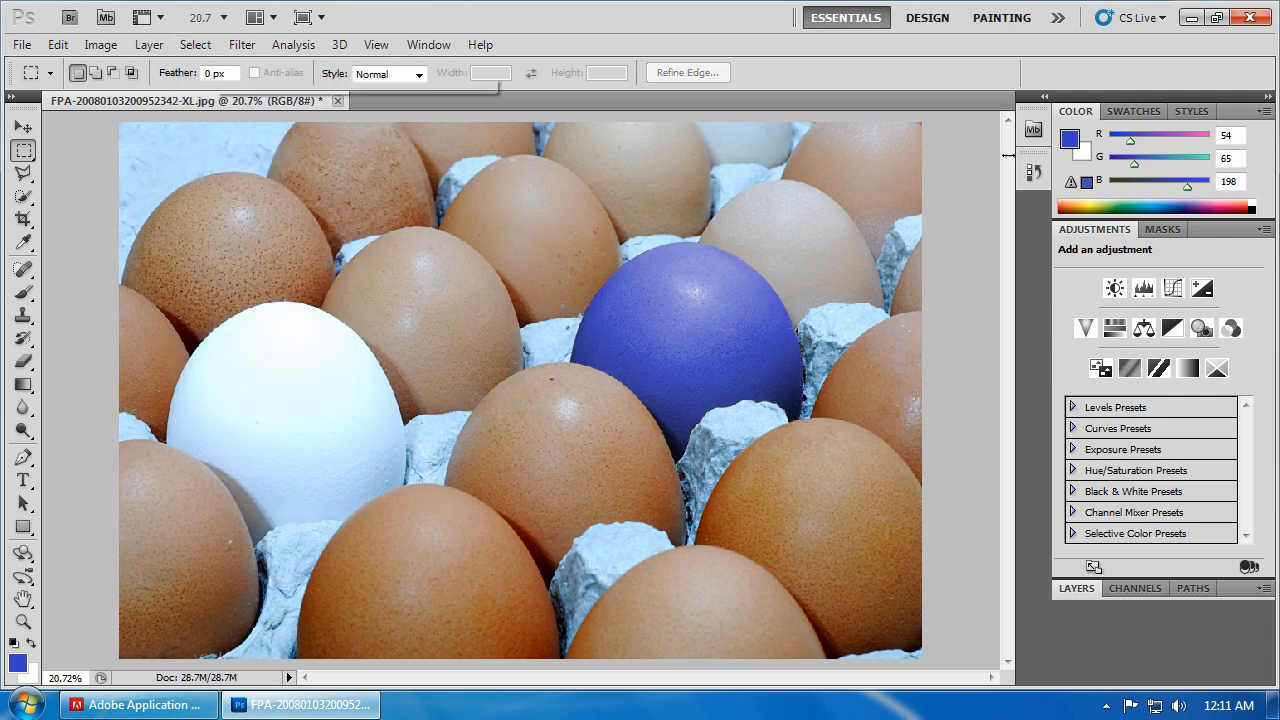
left_click(1032, 170)
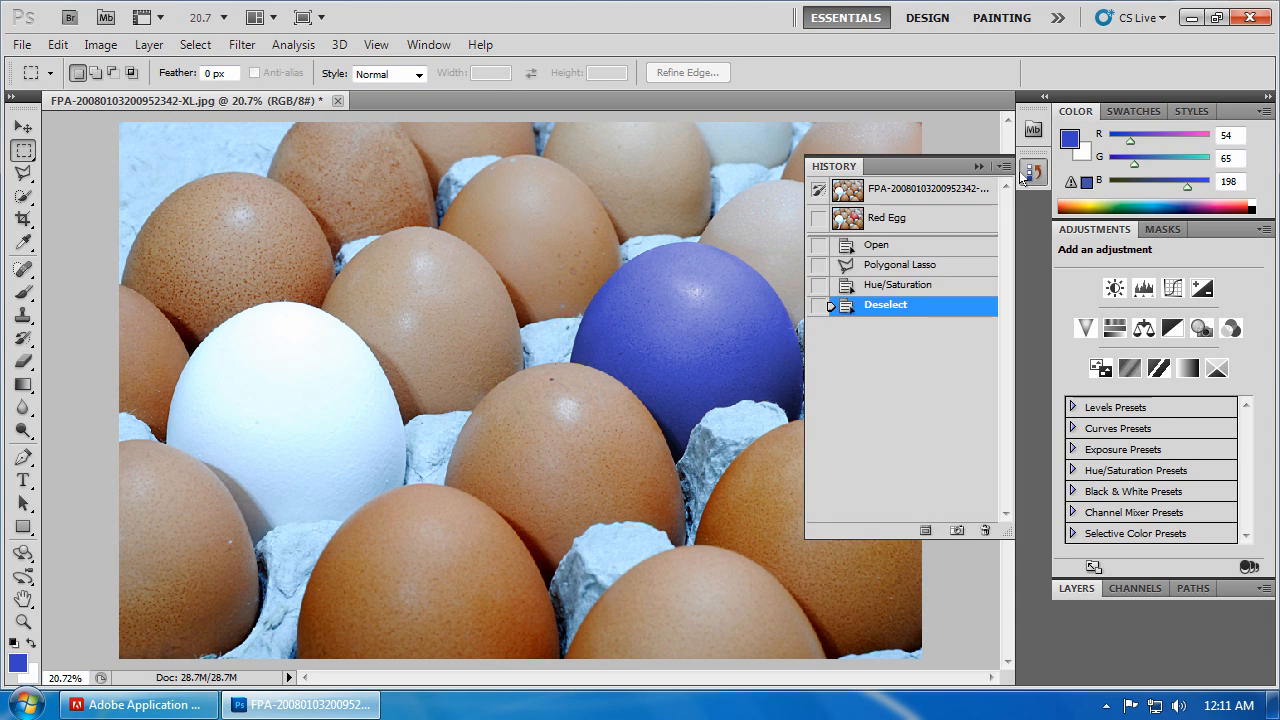
left_click(994, 166)
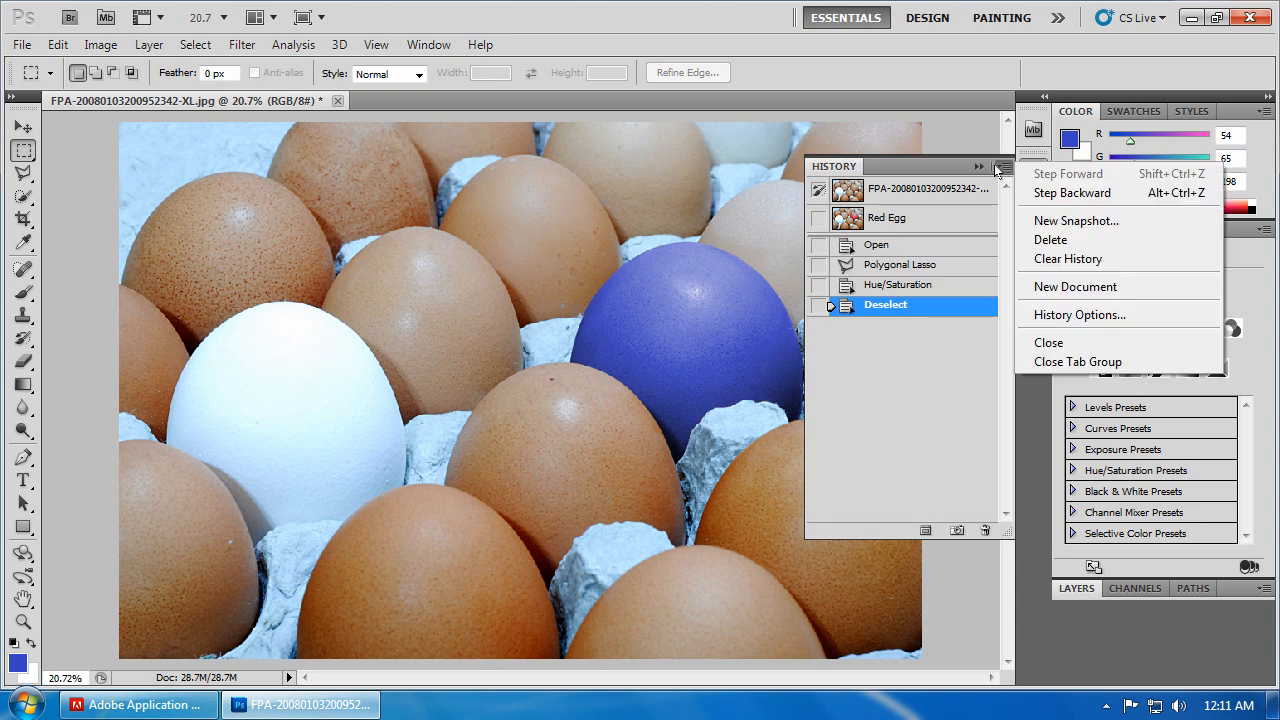
left_click(1076, 220)
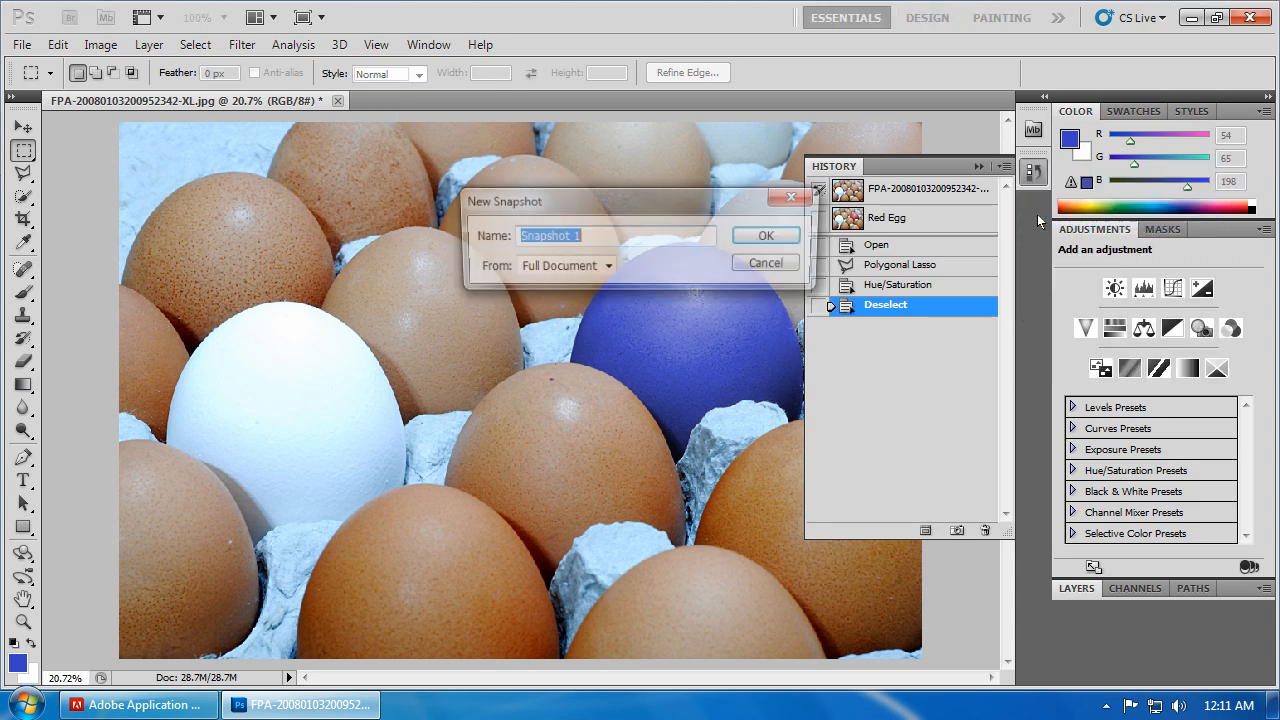
type("B")
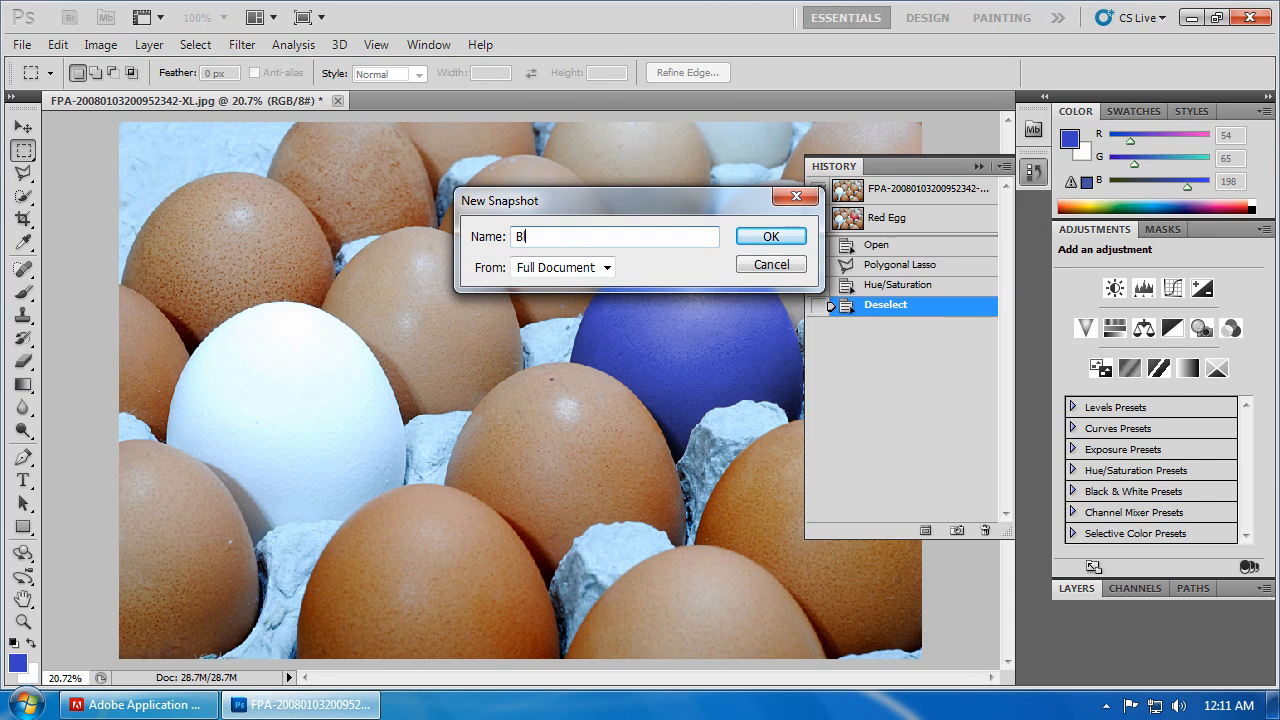
type("lue Egg")
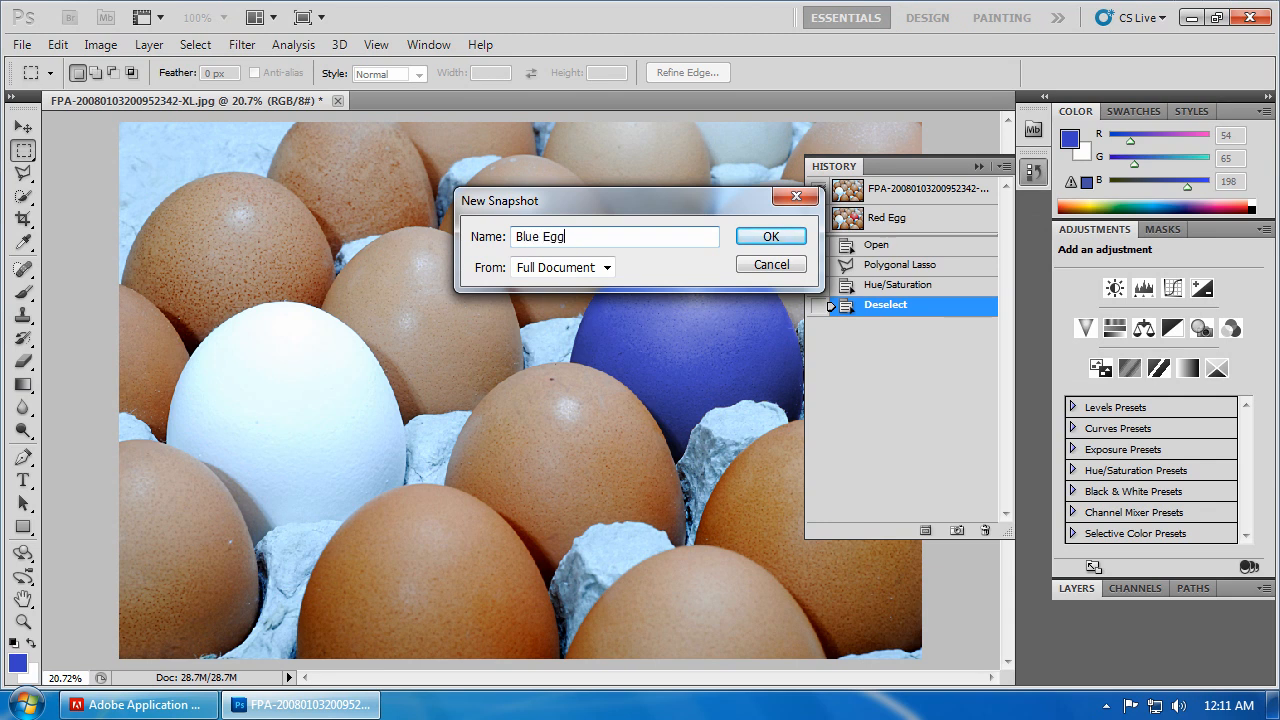
mouse_move(765, 252)
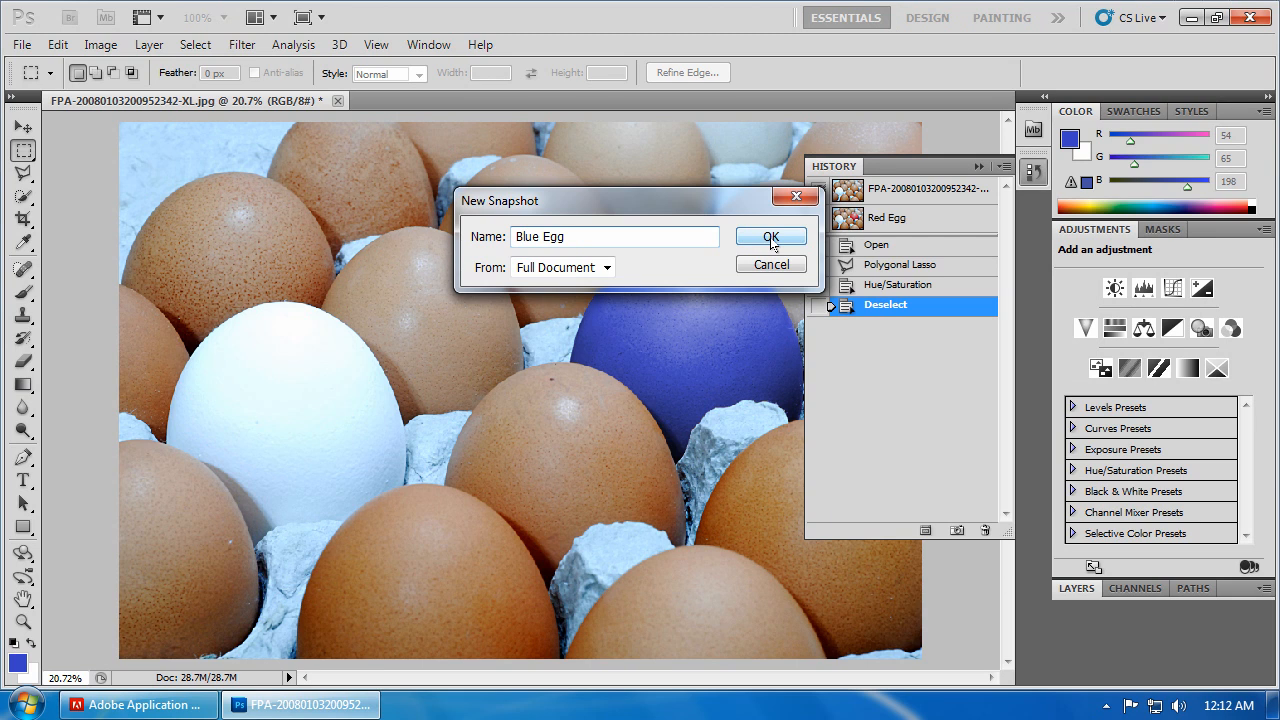
left_click(770, 236)
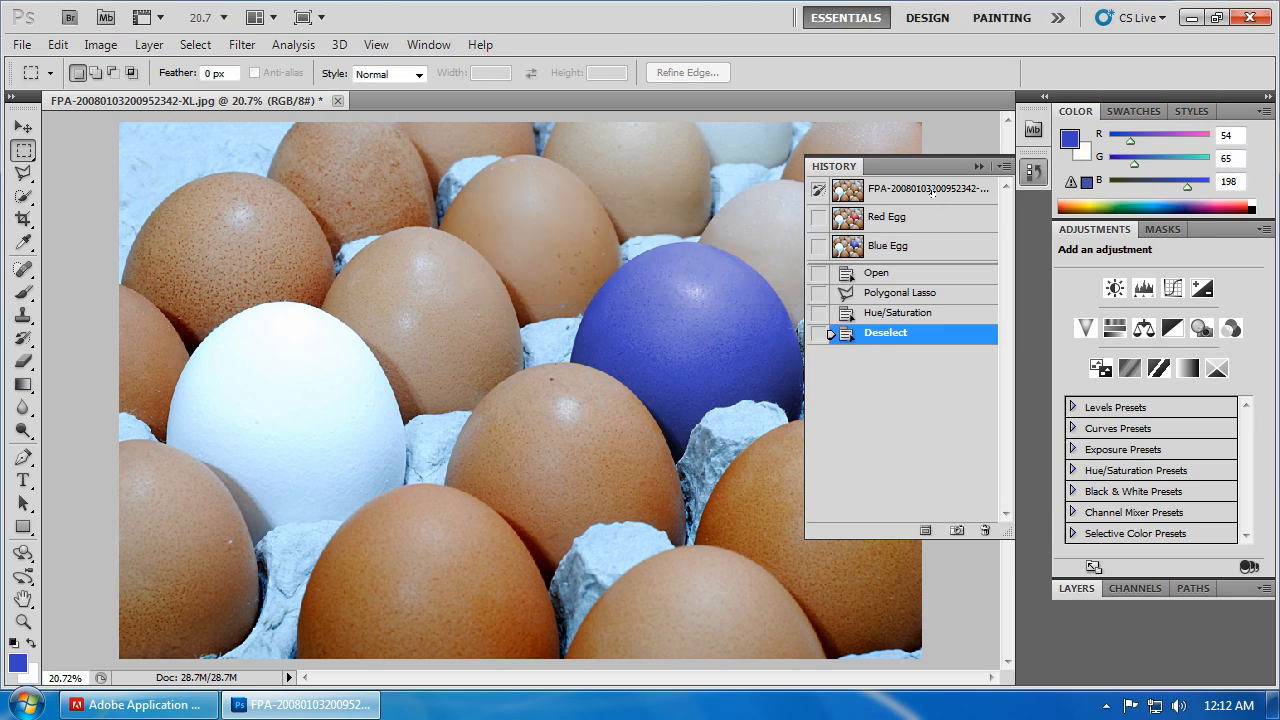
Flip between the original, Red Egg and Blue Egg snapshots, ending on Blue Egg, then collapse History
left_click(925, 188)
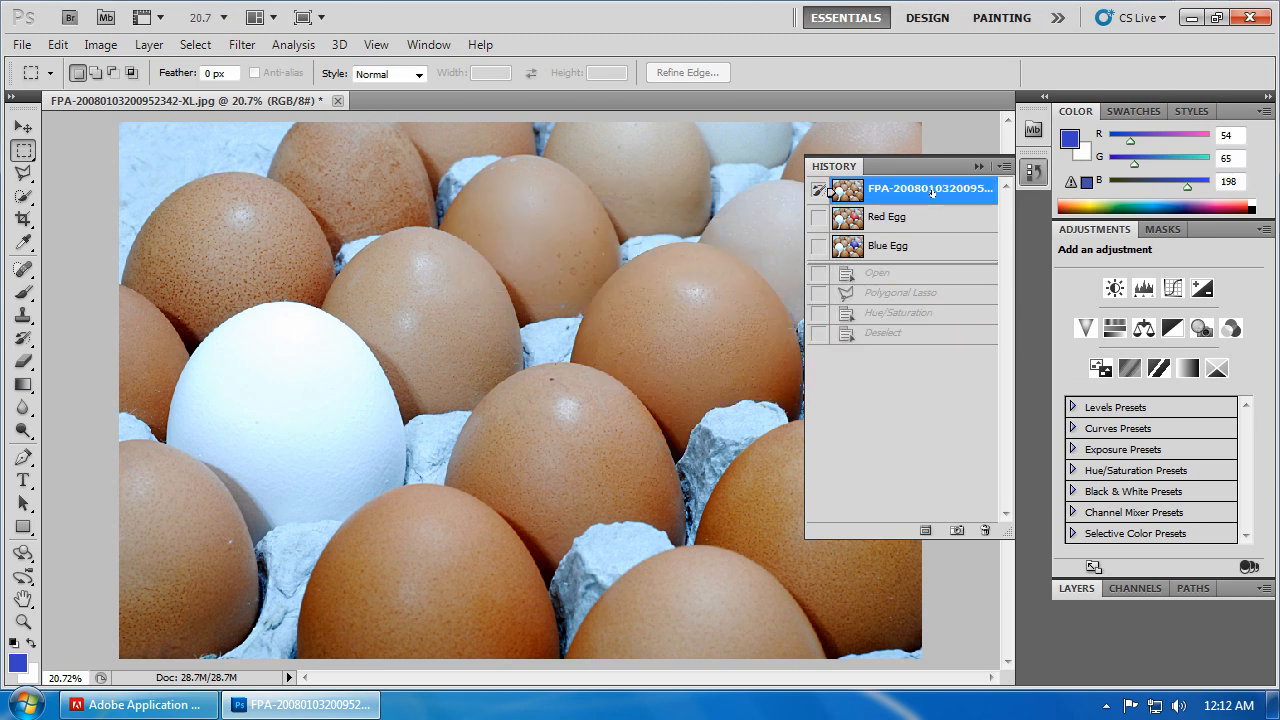
left_click(887, 217)
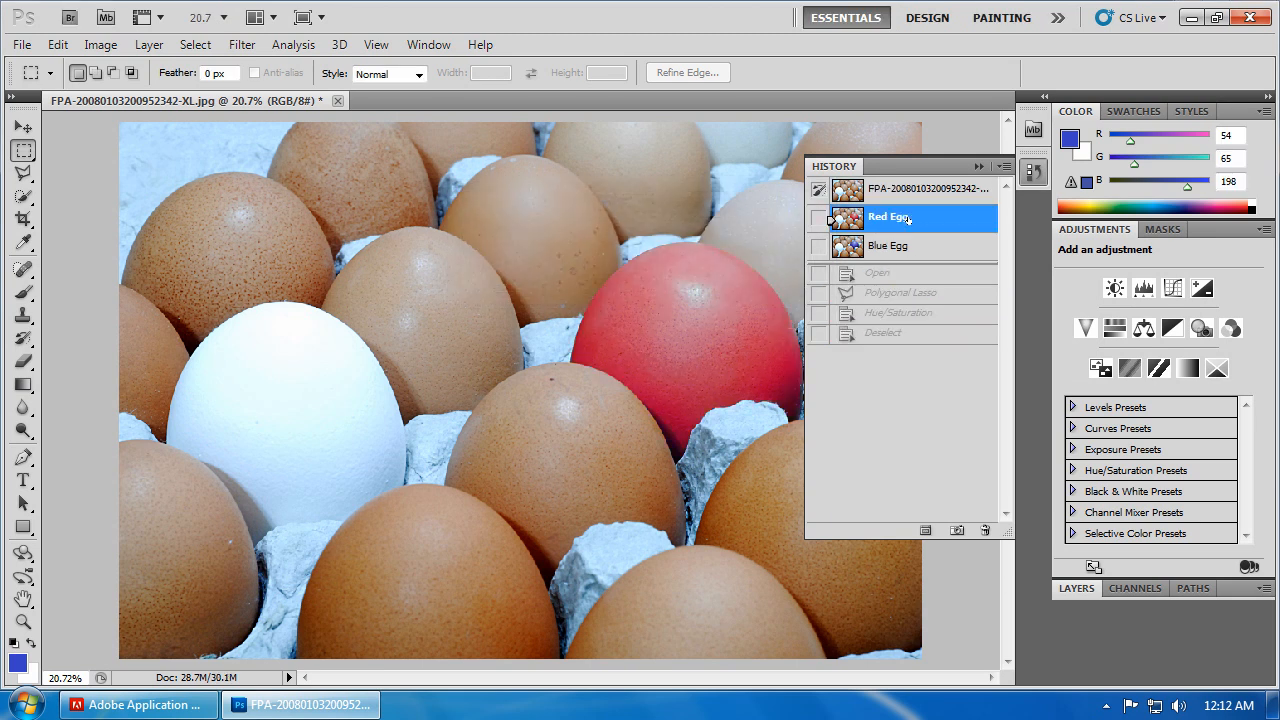
left_click(888, 246)
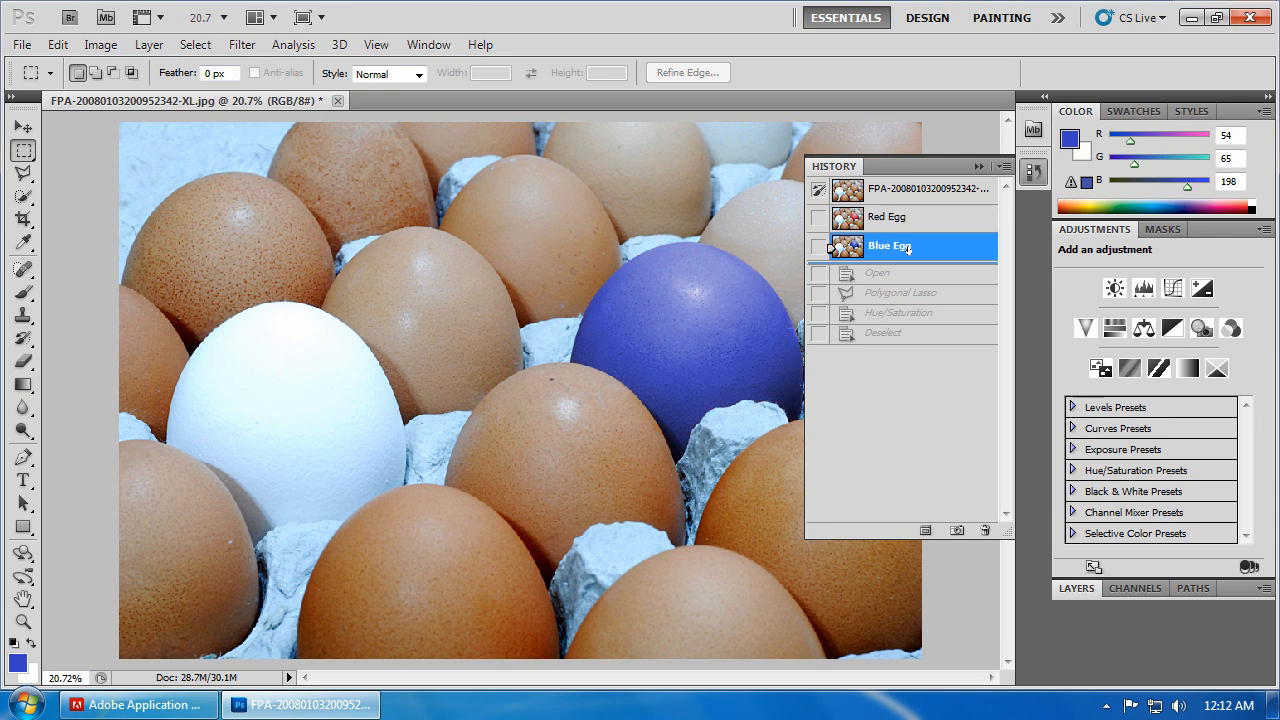
left_click(888, 217)
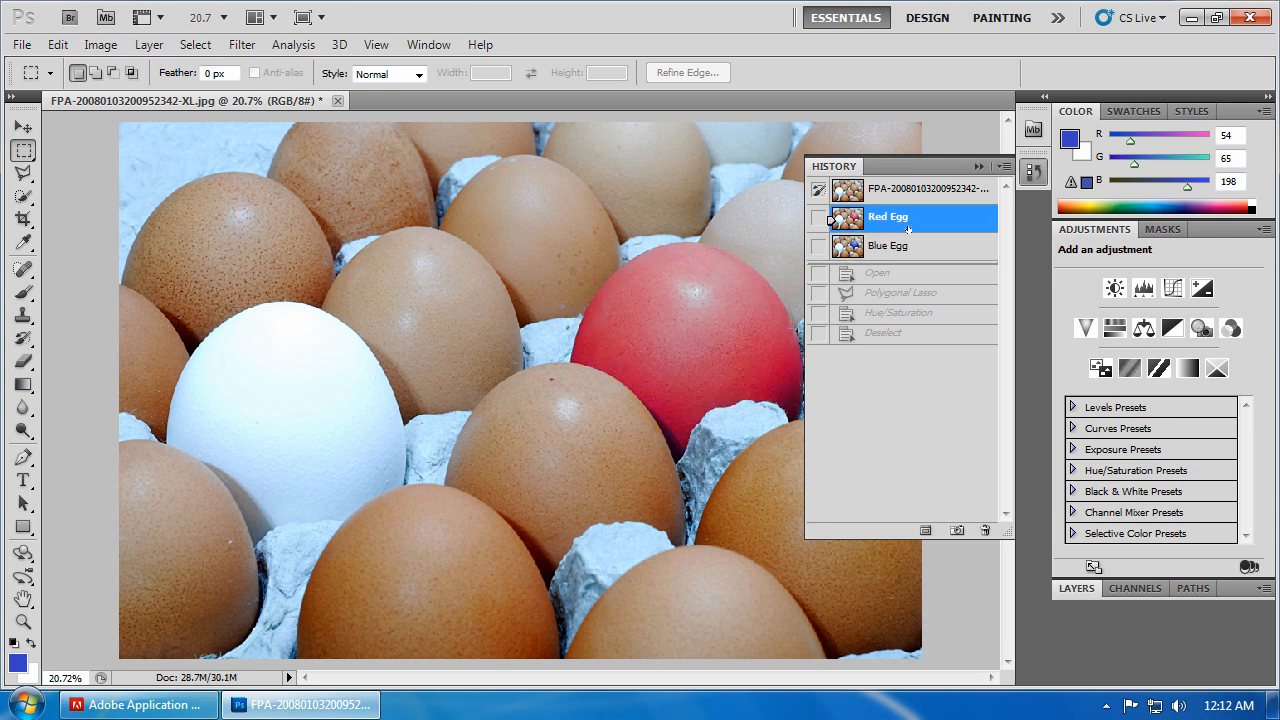
left_click(928, 188)
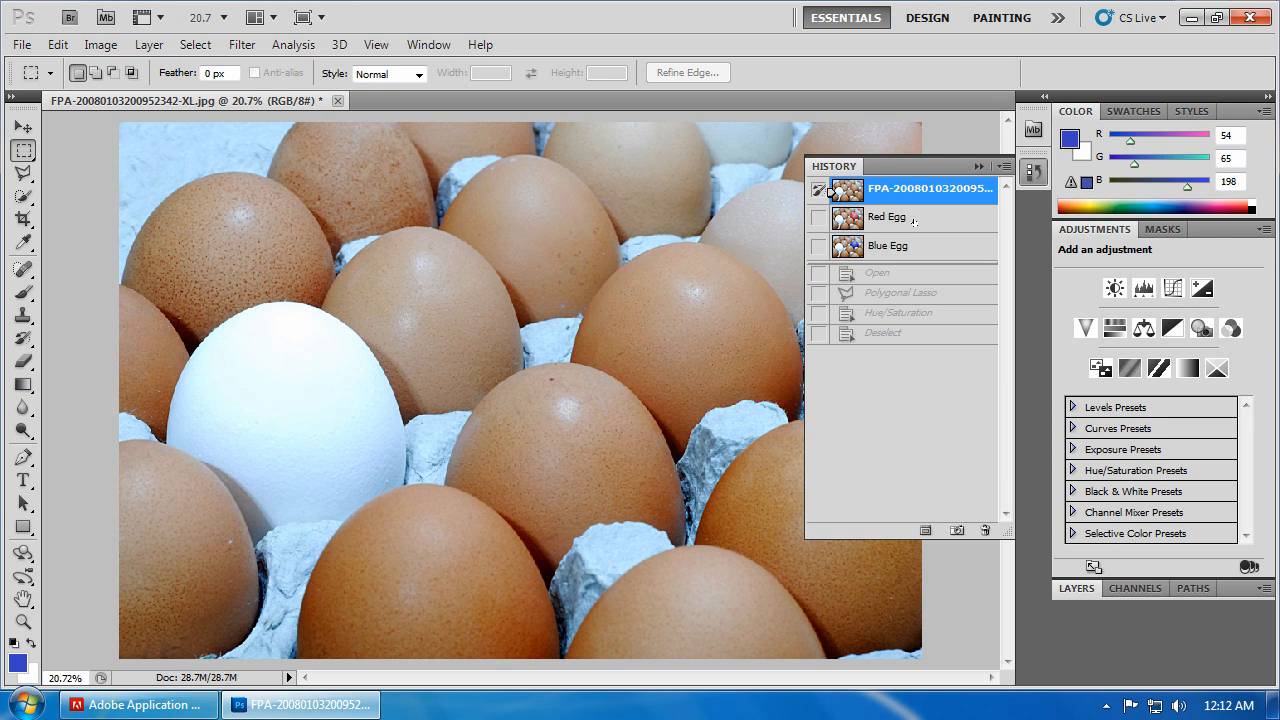
left_click(888, 245)
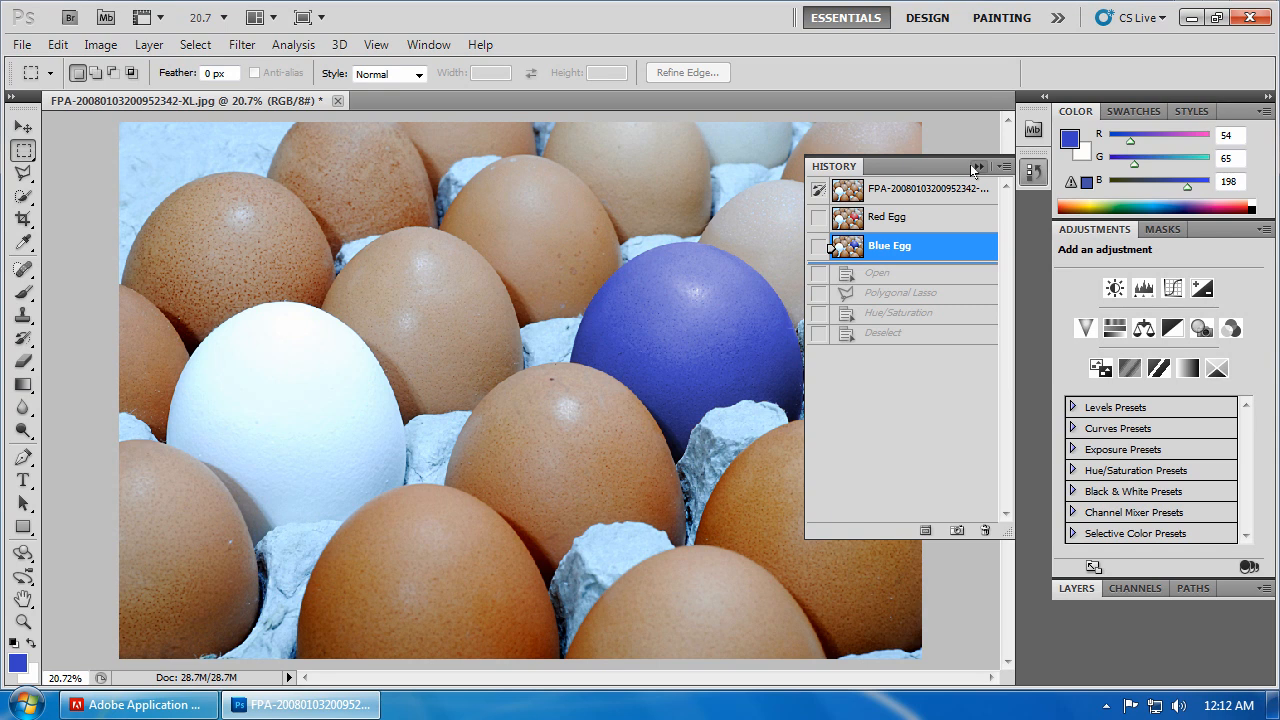
left_click(976, 166)
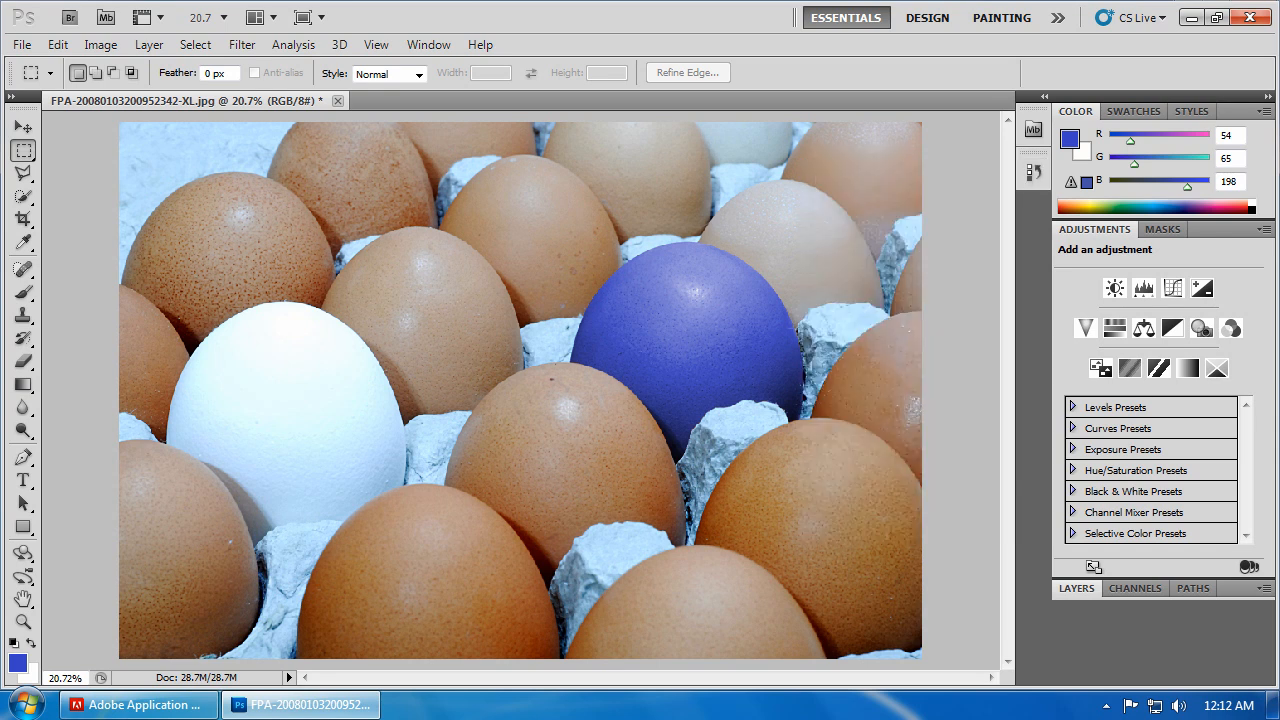